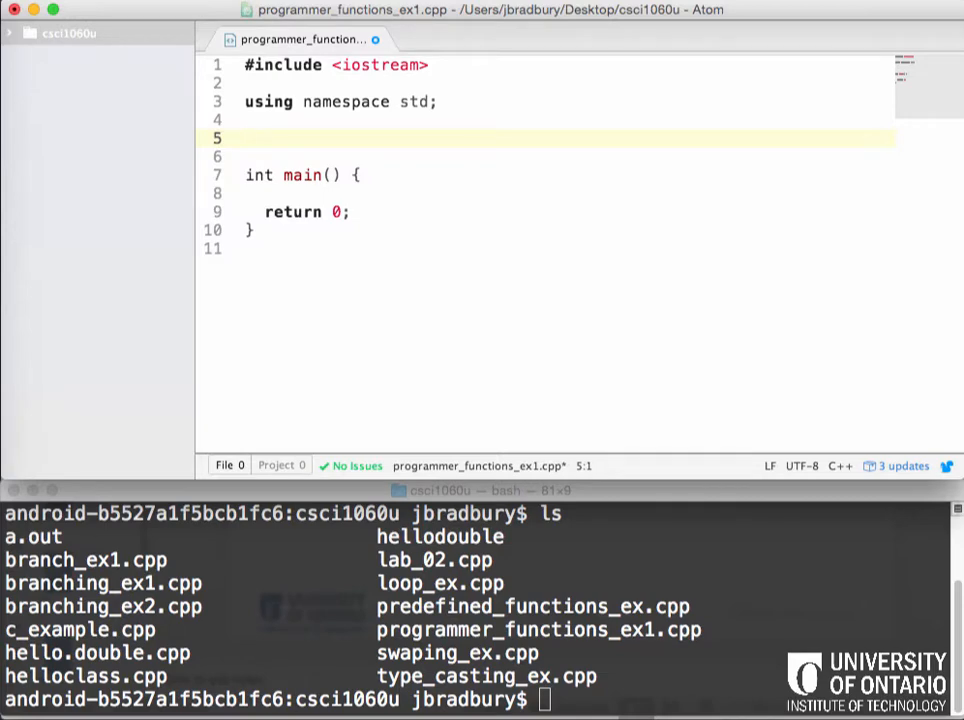
Add a '//Declaration of functions' comment above main and begin a void line below it
{"action": "left_click", "coordinate": [245, 137]}
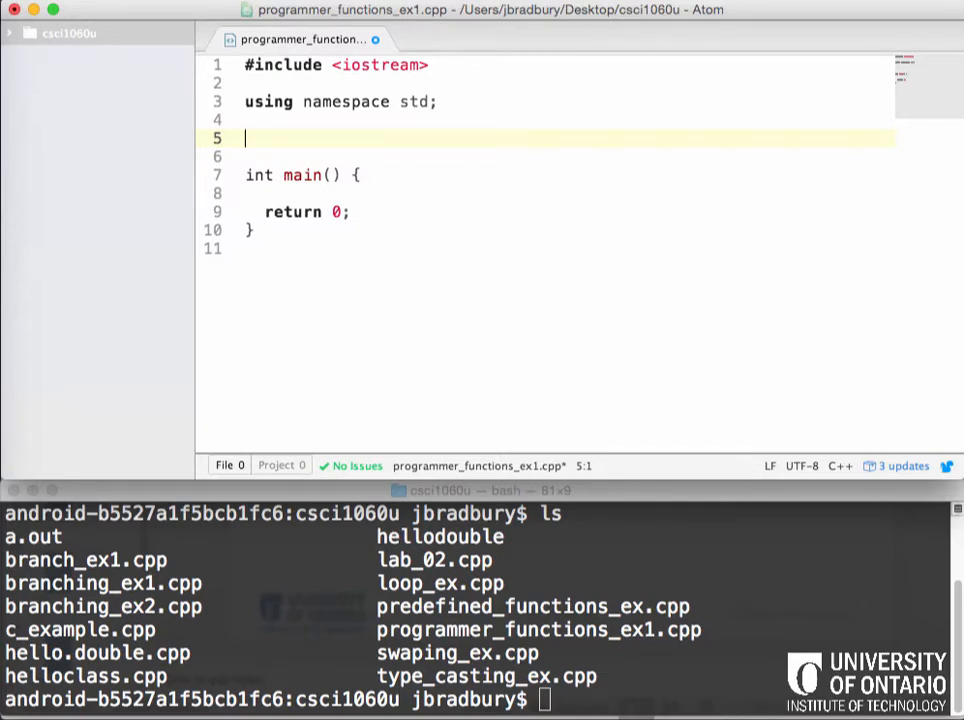
{"action": "type", "text": "//Decl"}
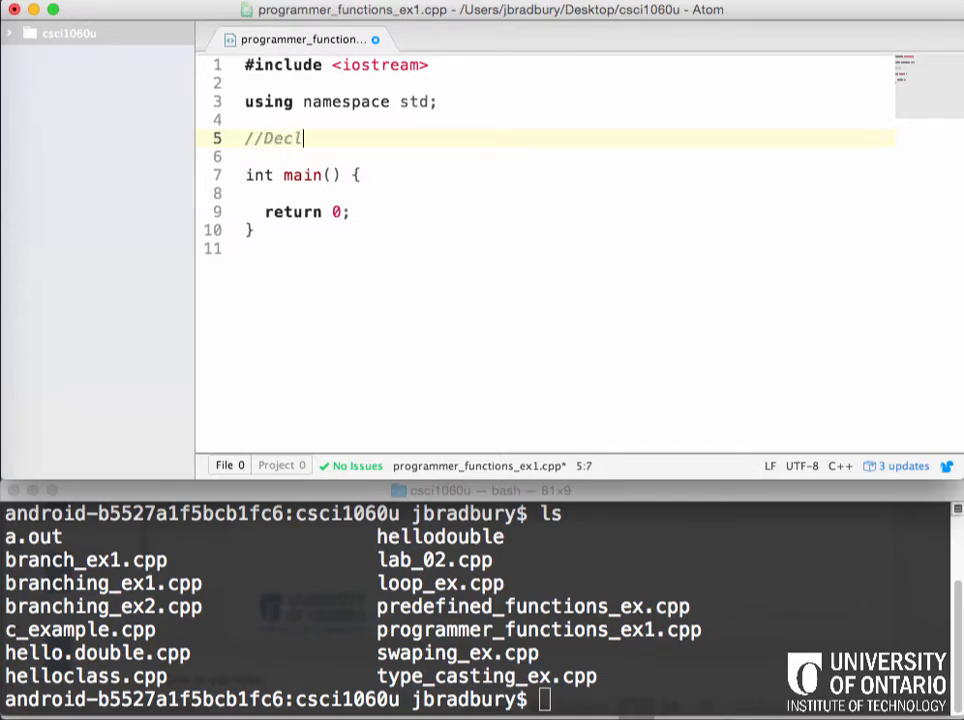
{"action": "type", "text": "aration of func"}
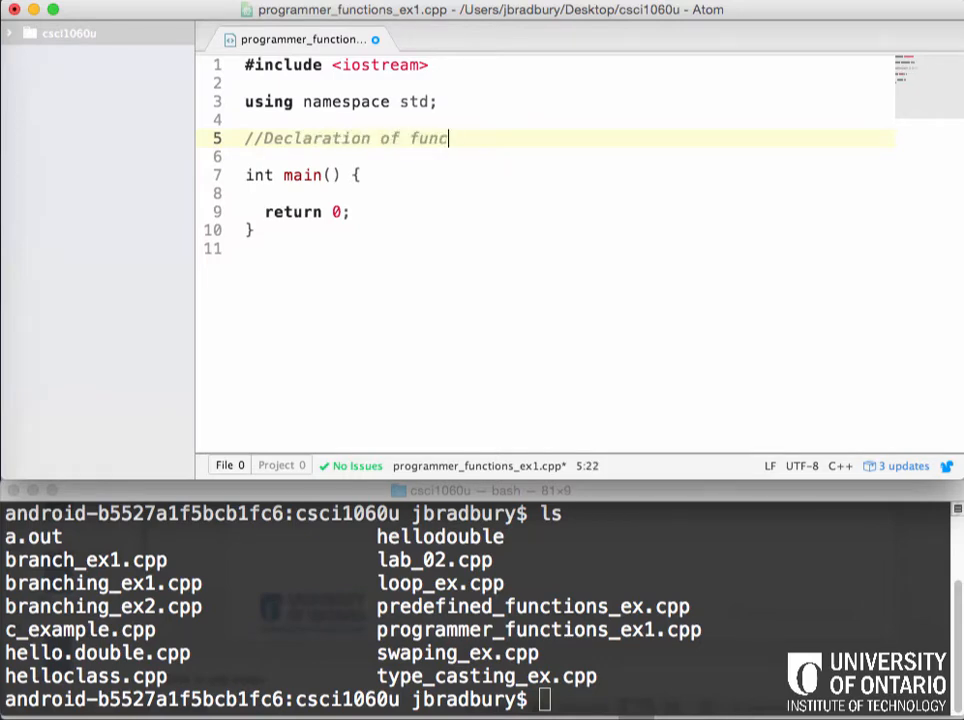
{"action": "type", "text": "tions"}
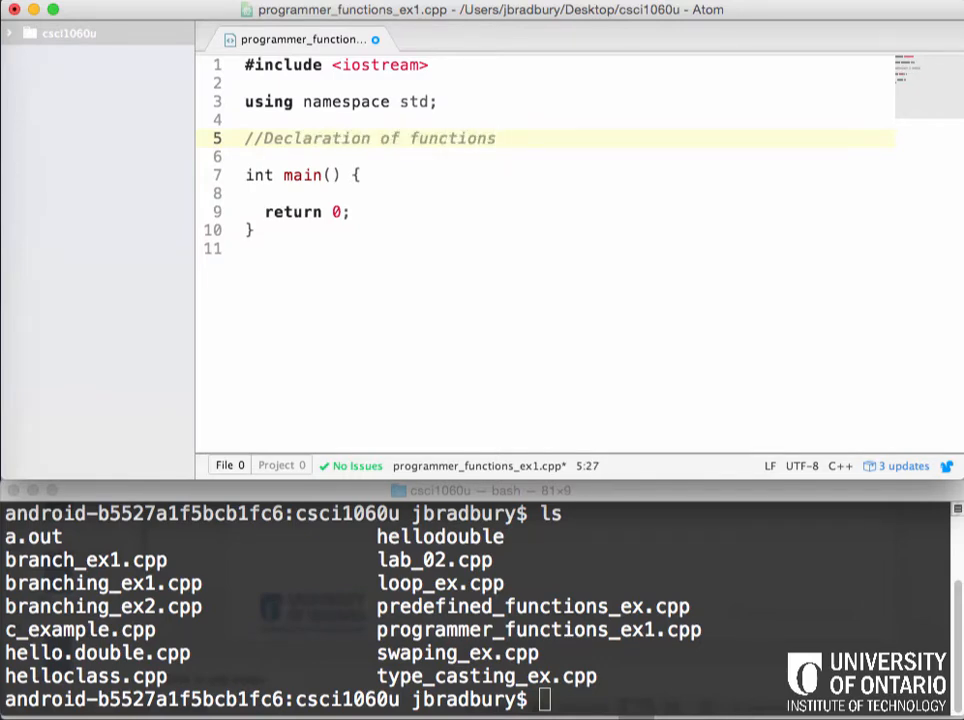
{"action": "key", "text": "enter"}
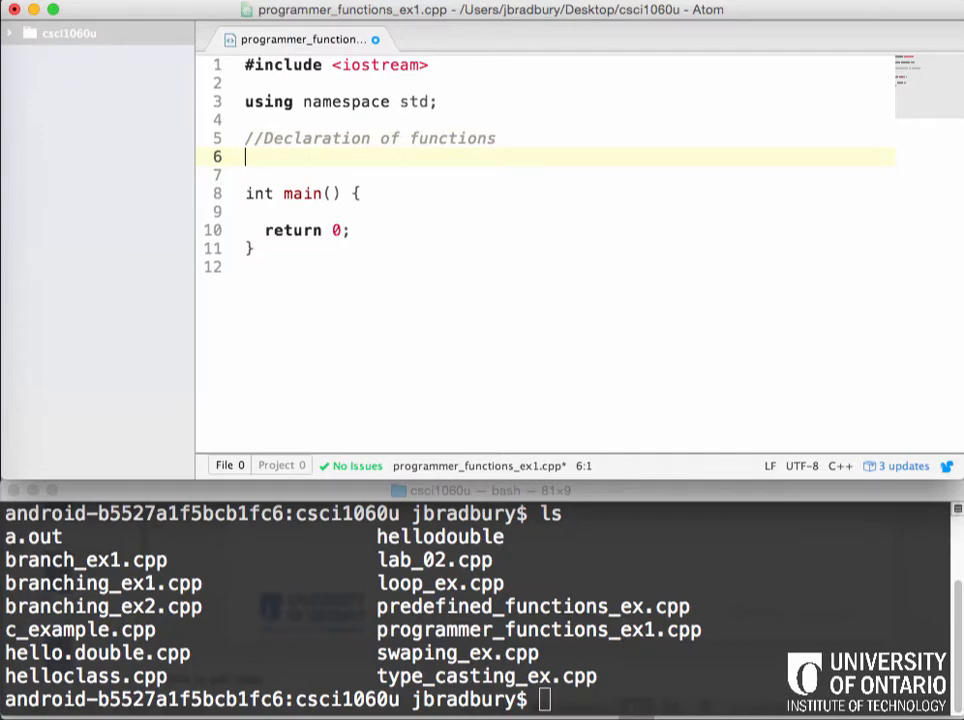
{"action": "type", "text": "void"}
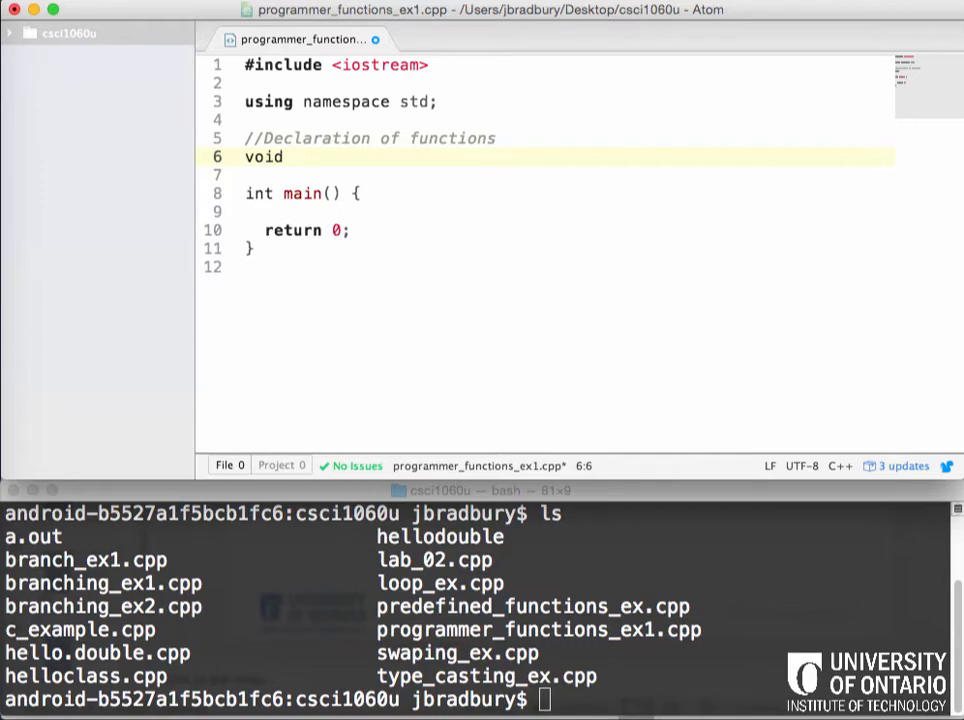
Finish the prototype 'void hello(string name);', correcting the 'helo' misspelling
{"action": "type", "text": "helo(string name"}
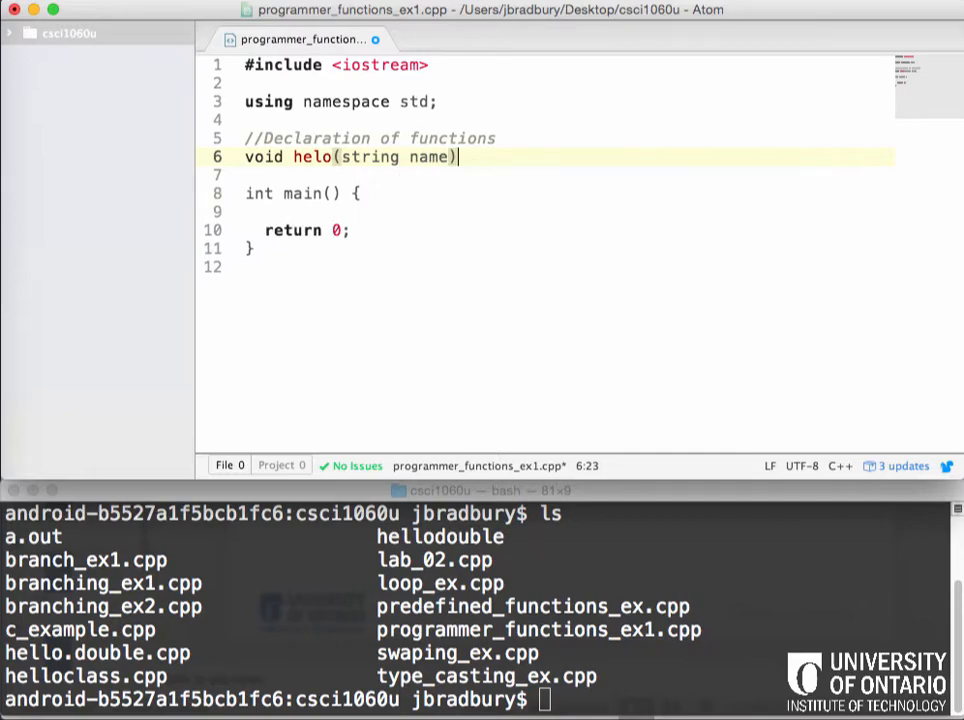
{"action": "type", "text": ";"}
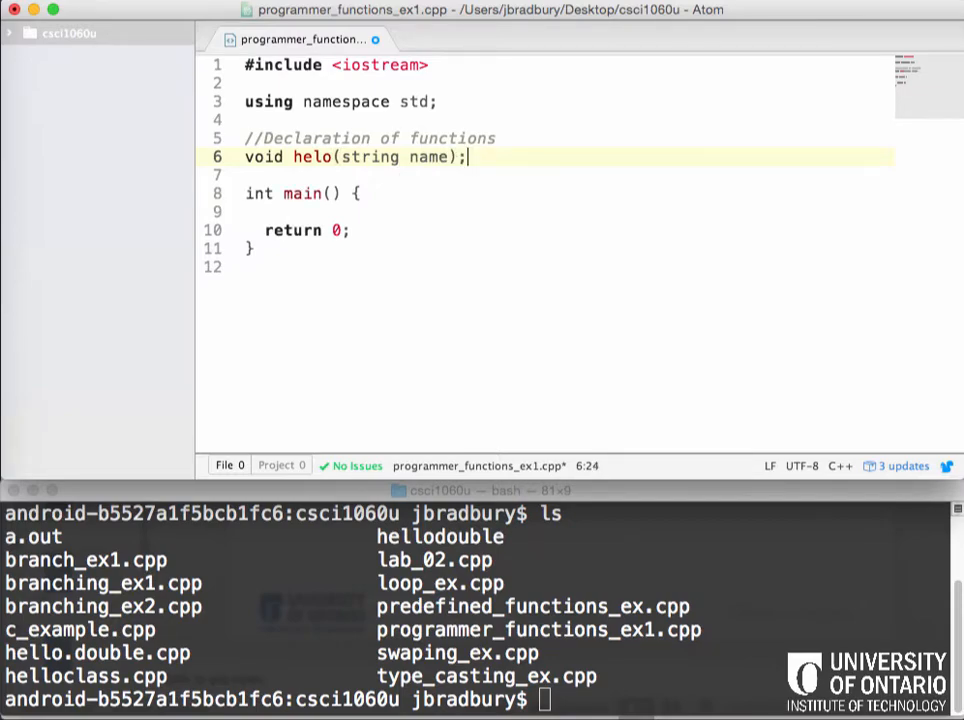
{"action": "left_click", "coordinate": [322, 157]}
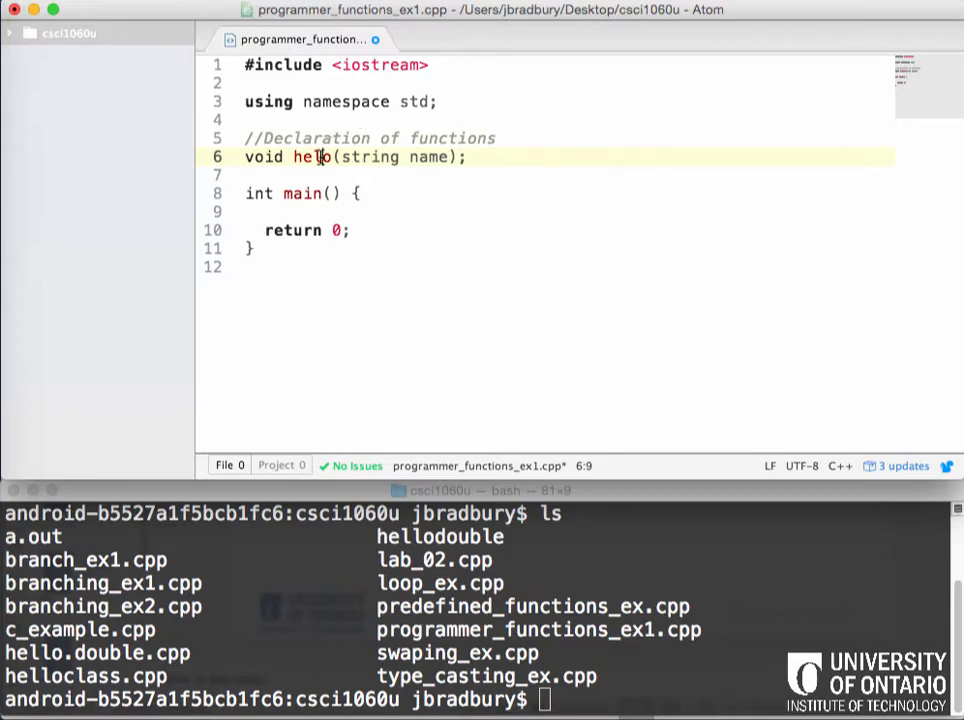
{"action": "double_click", "coordinate": [317, 157]}
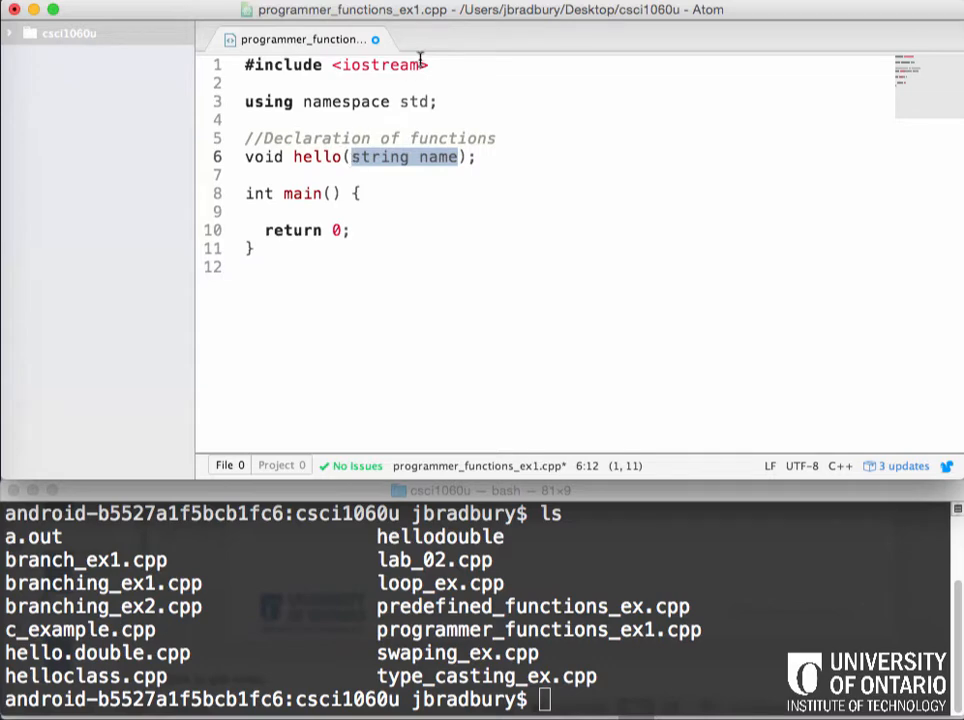
Add '#include <string>' below the iostream include and start a void line after main
{"action": "key", "text": "enter"}
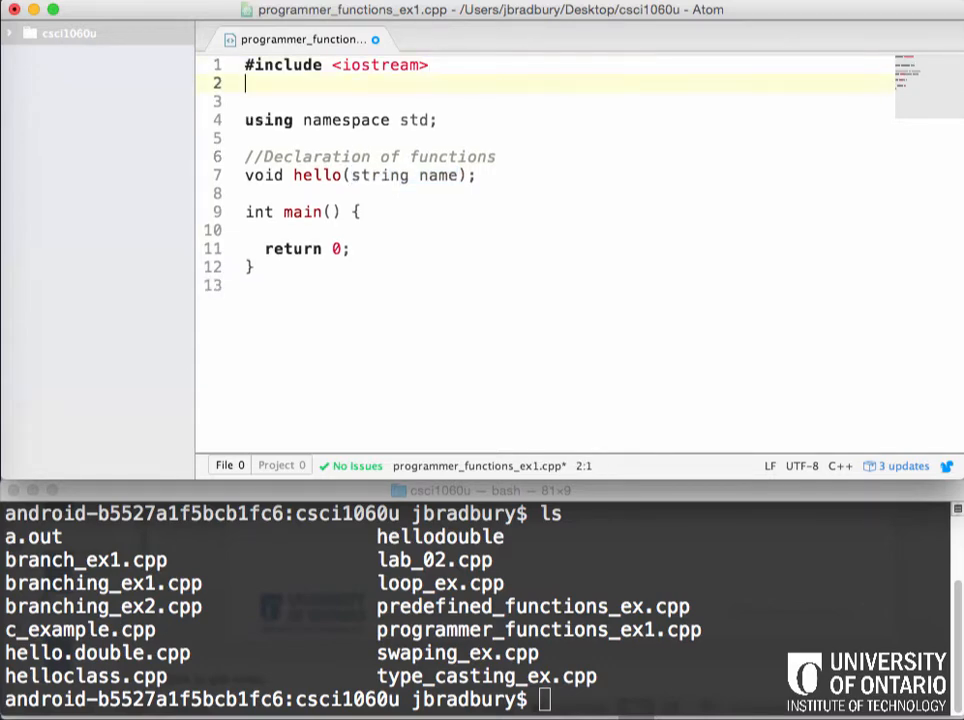
{"action": "type", "text": "#include <string>"}
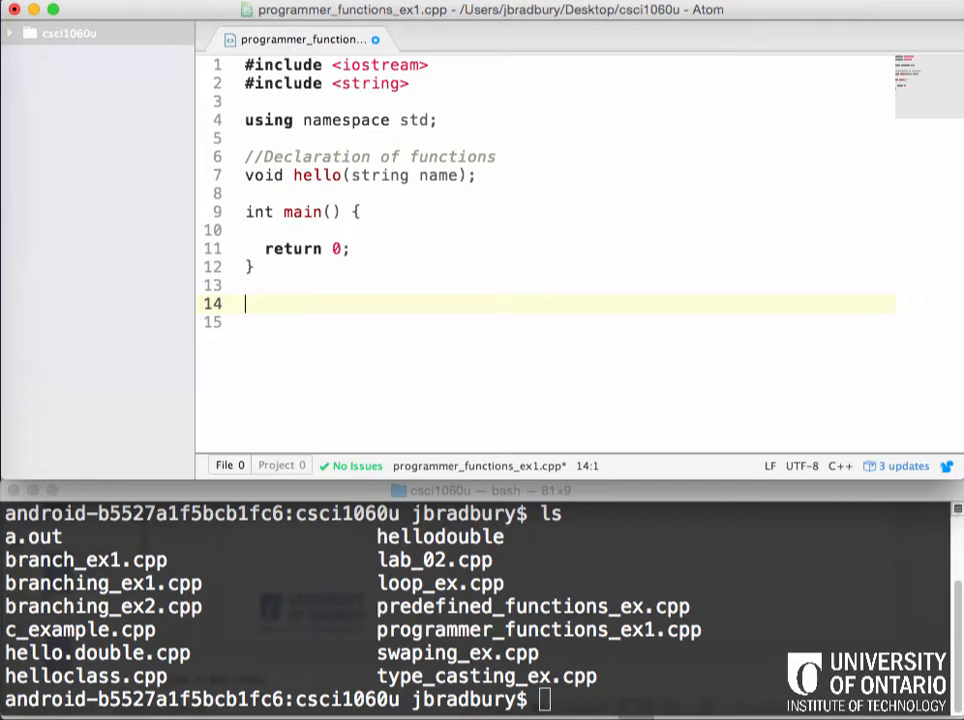
{"action": "type", "text": "void"}
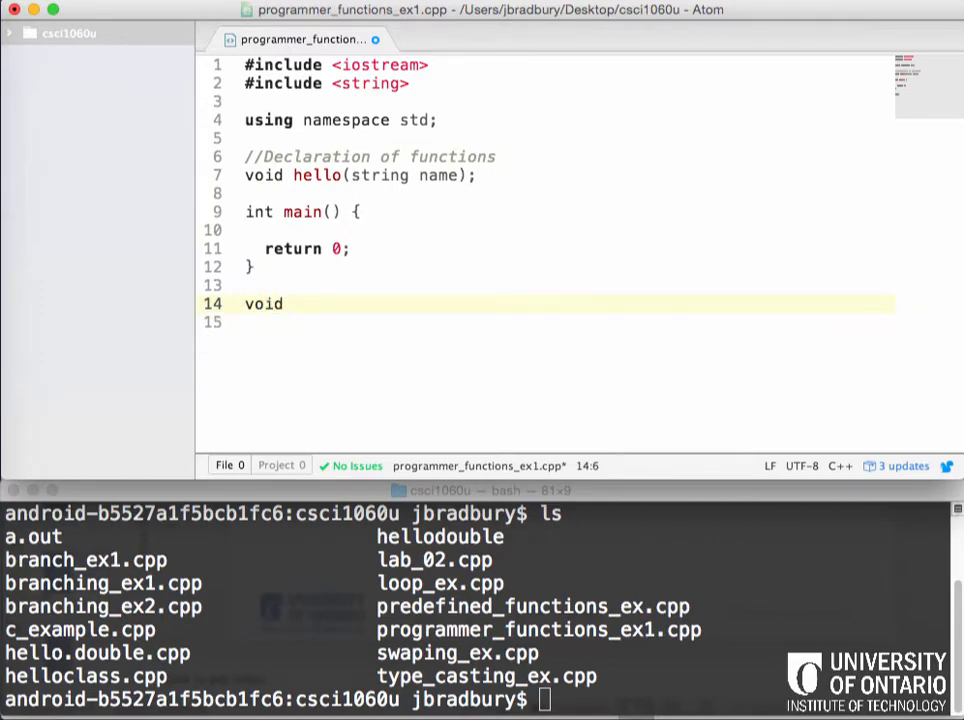
Write an empty 'void hello(string name) { }' definition under a '//Definition of functions' comment
{"action": "type", "text": "hell"}
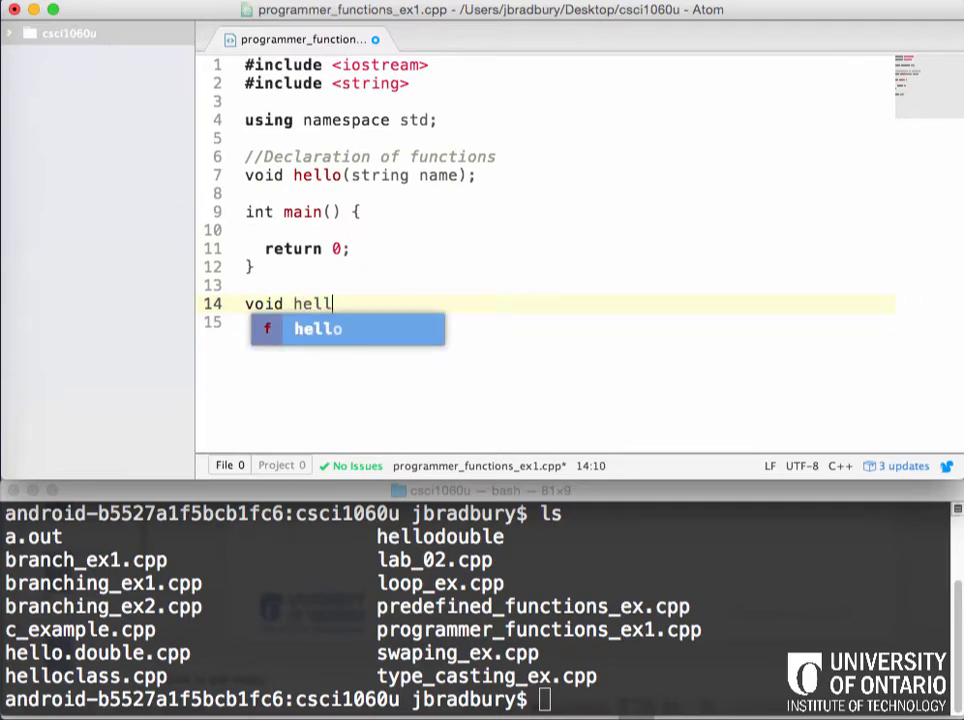
{"action": "type", "text": "o(stri"}
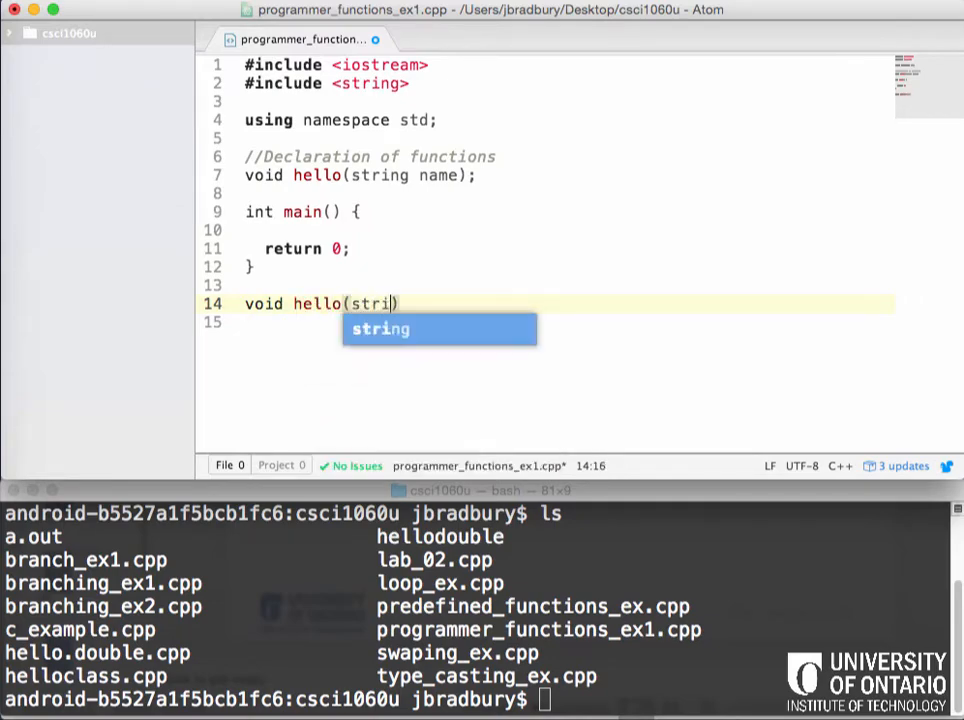
{"action": "type", "text": "ng name)"}
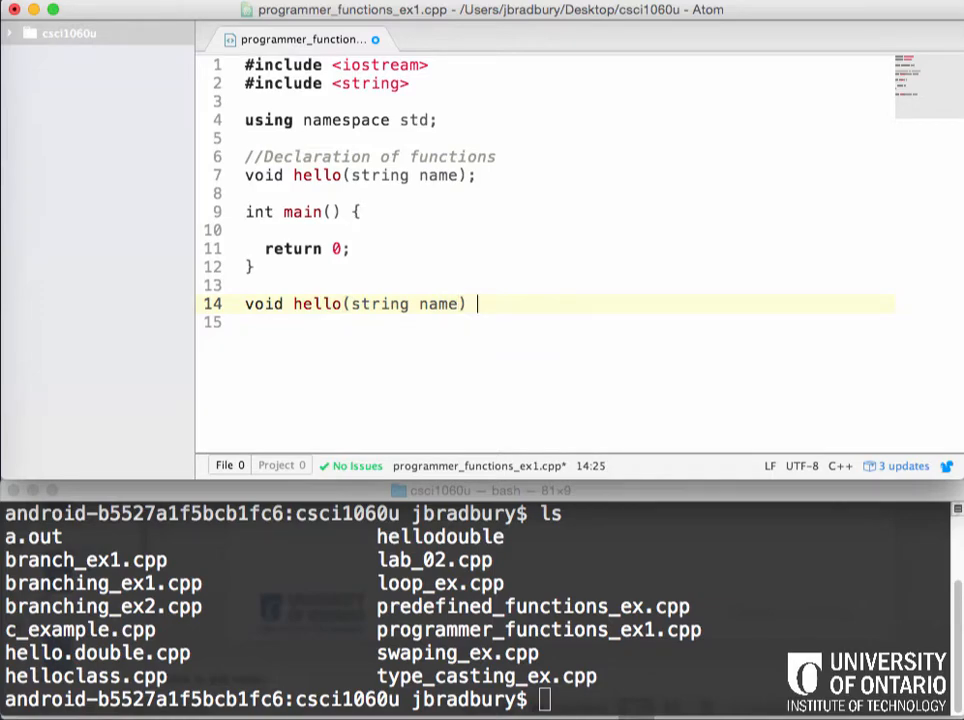
{"action": "type", "text": "{}"}
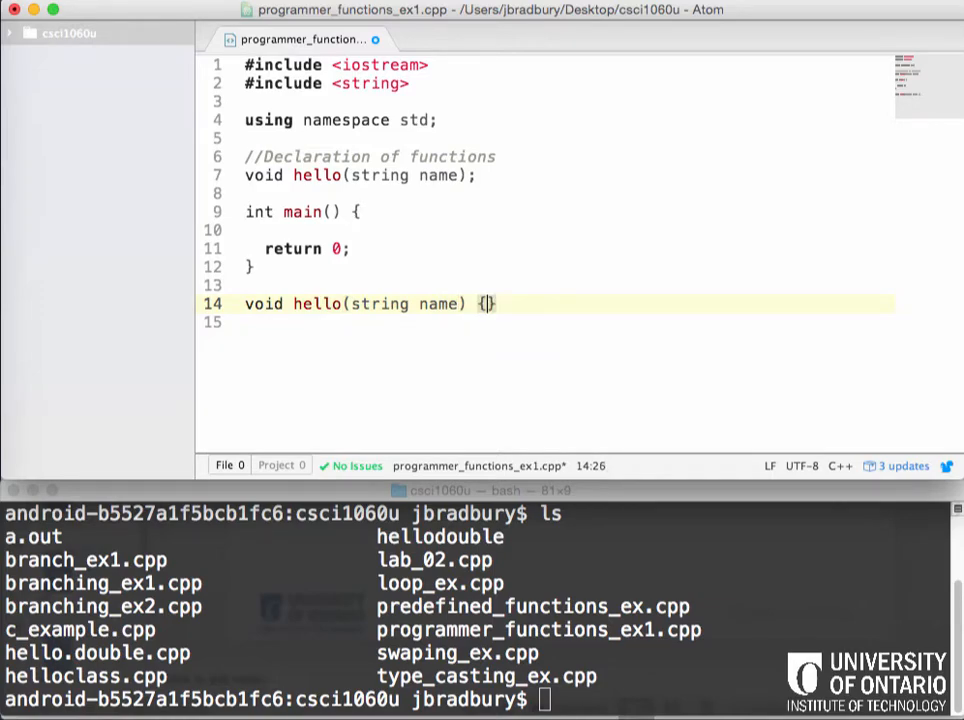
{"action": "key", "text": "enter"}
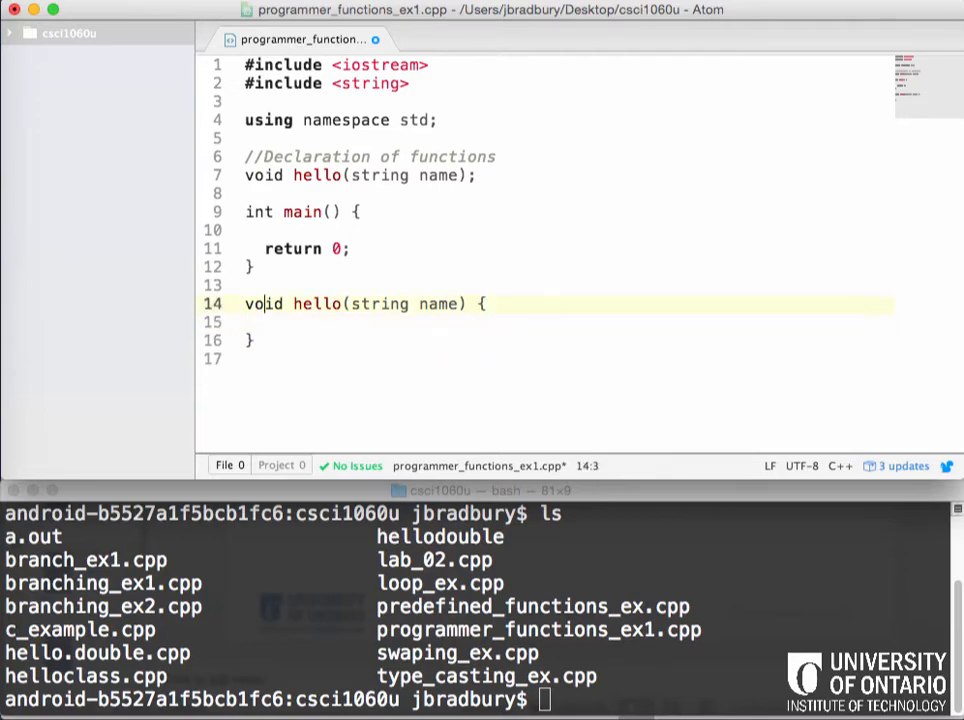
{"action": "type", "text": "//"}
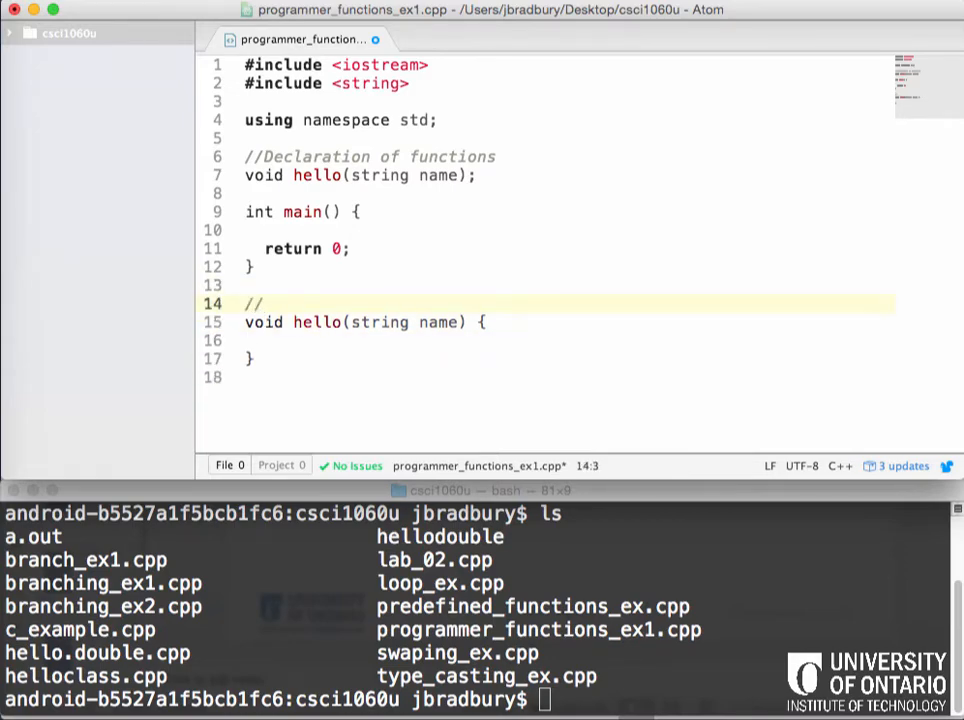
{"action": "type", "text": "Definition of functions"}
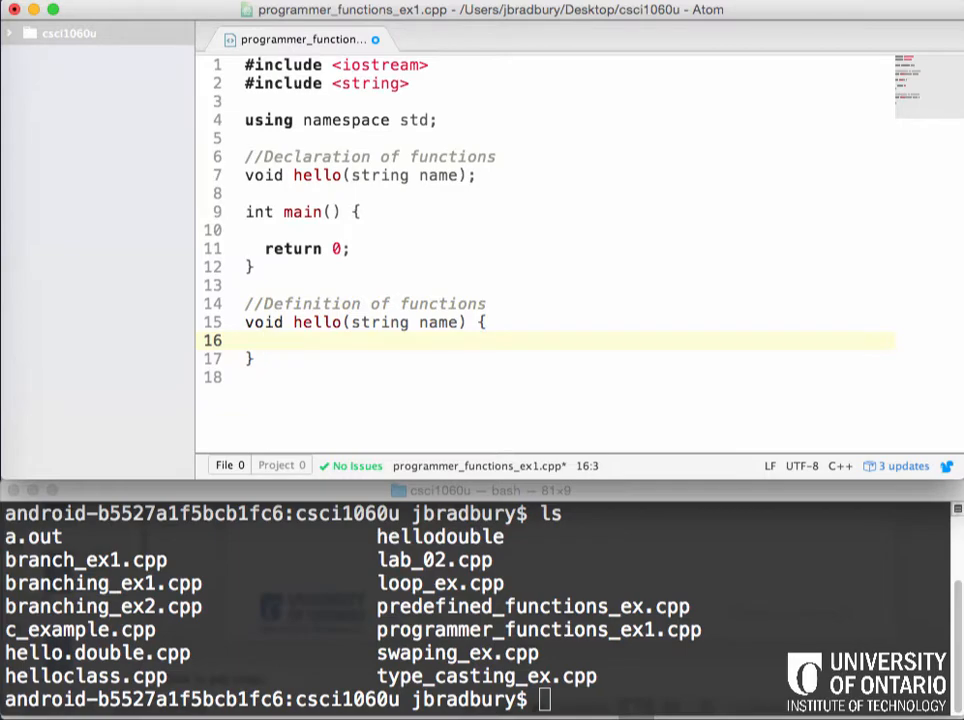
Fill hello's body with 'cout << "Hello " << name << endl;'
{"action": "type", "text": "cout <<"}
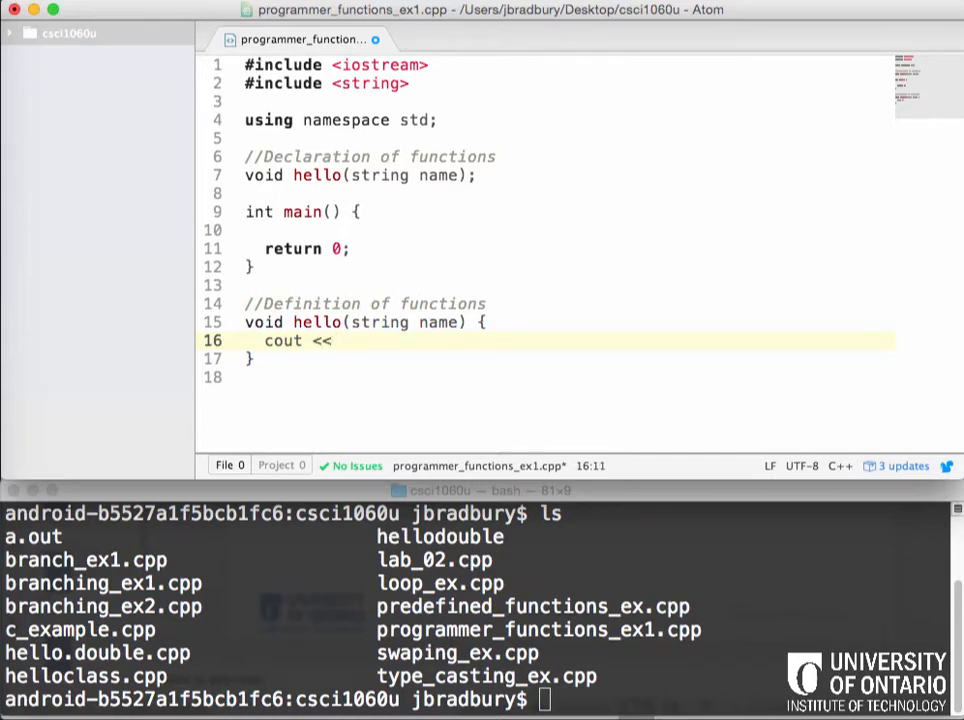
{"action": "type", "text": "\"He"}
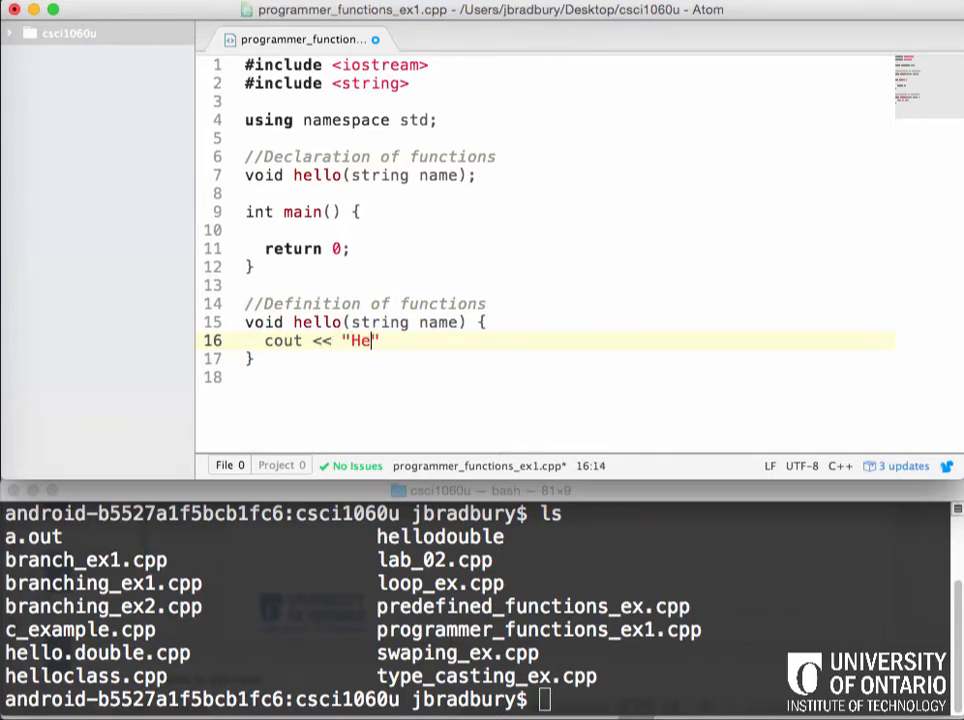
{"action": "type", "text": "llo \" <<"}
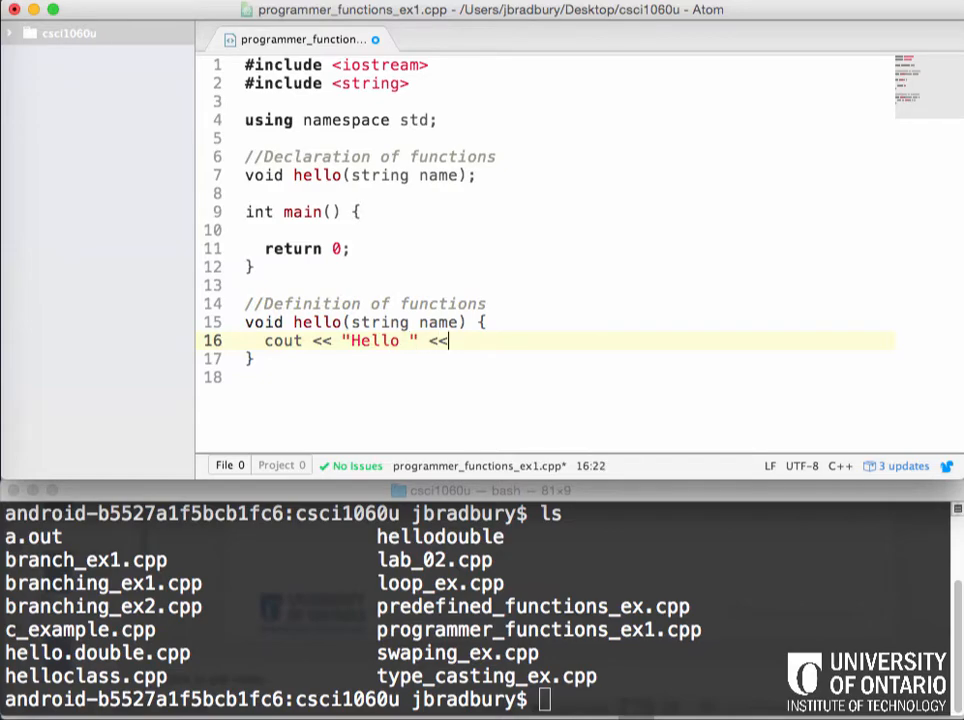
{"action": "type", "text": "name"}
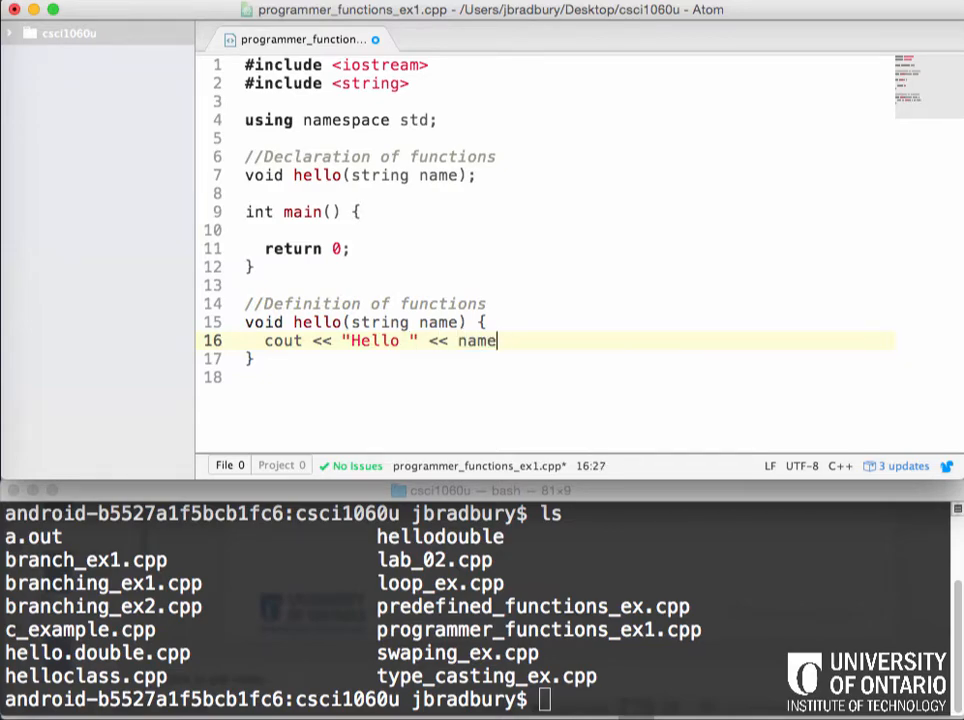
{"action": "type", "text": "<< endl"}
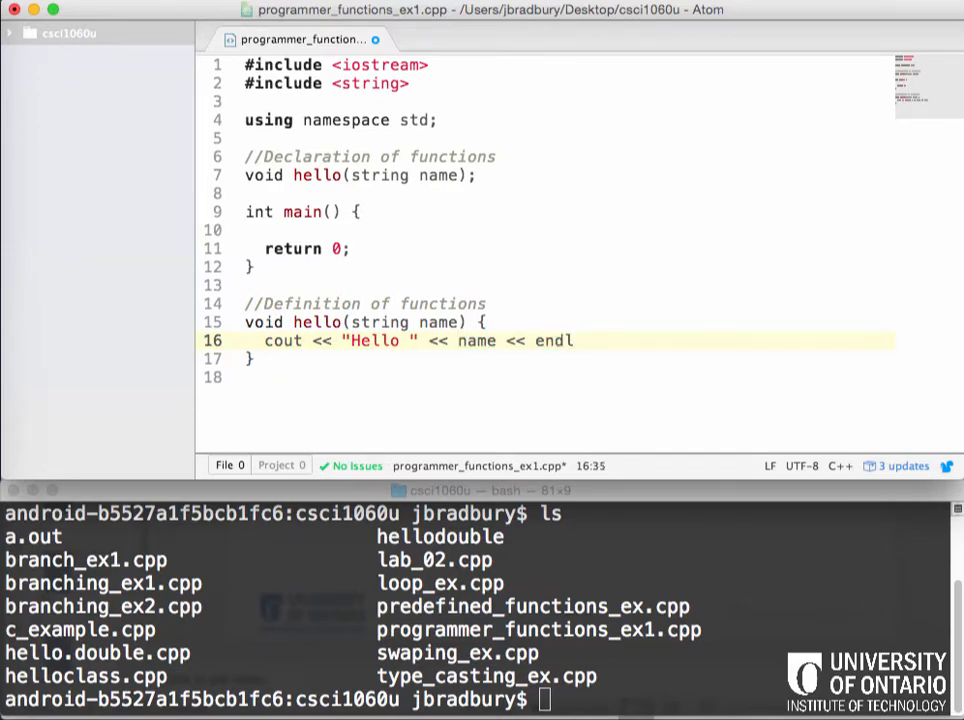
{"action": "type", "text": ";"}
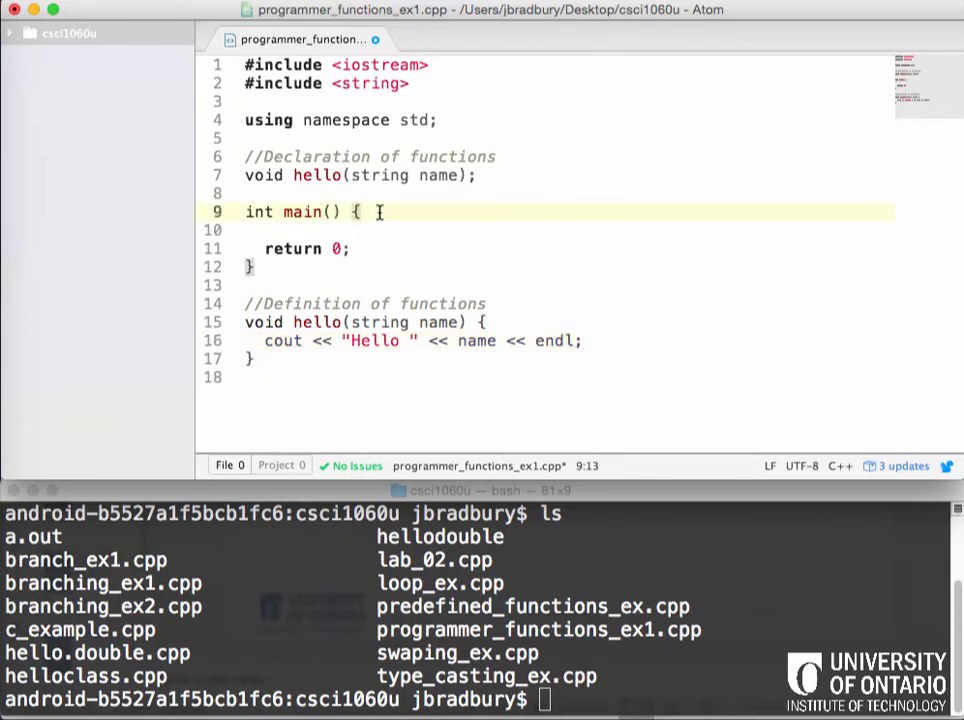
Add a '//function calls' comment on a new line inside main
{"action": "key", "text": "enter"}
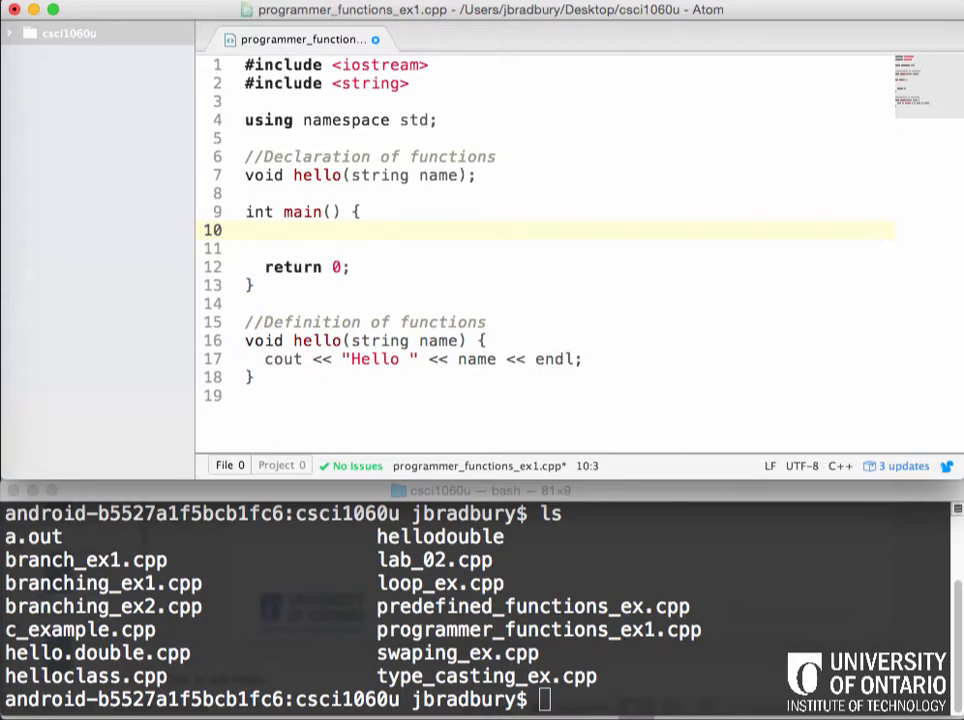
{"action": "type", "text": "/"}
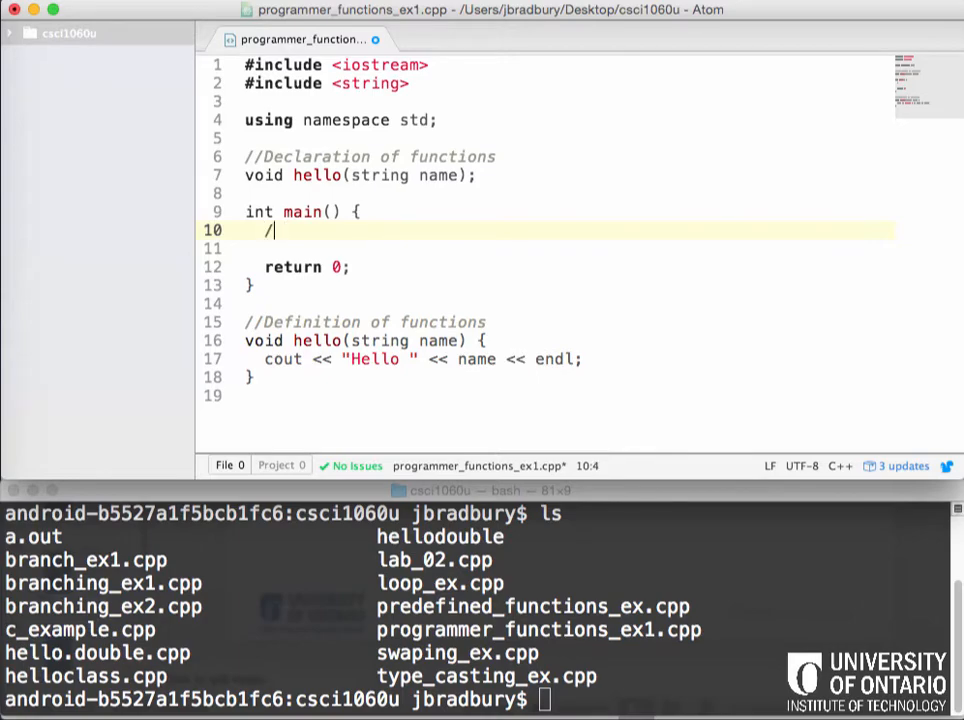
{"action": "type", "text": "/function call"}
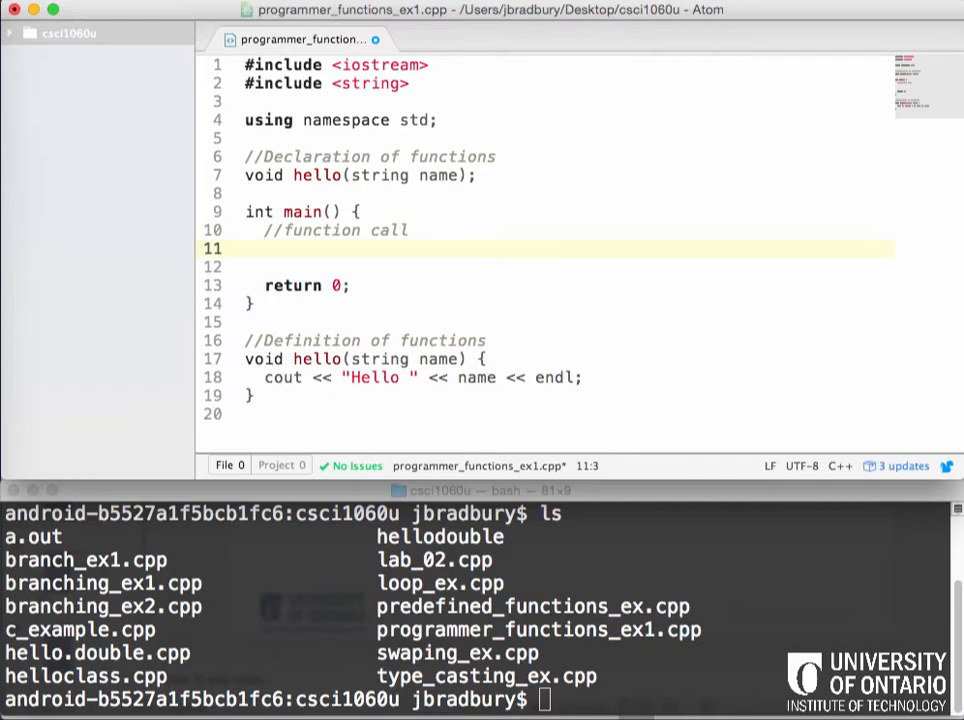
{"action": "left_click", "coordinate": [265, 248]}
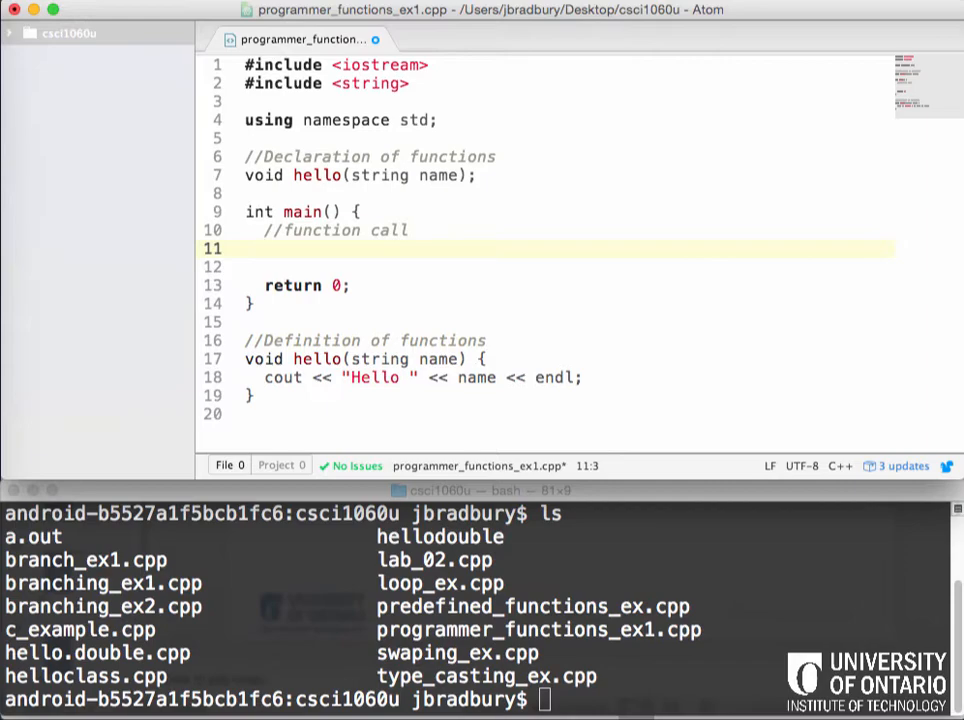
{"action": "left_click", "coordinate": [265, 248]}
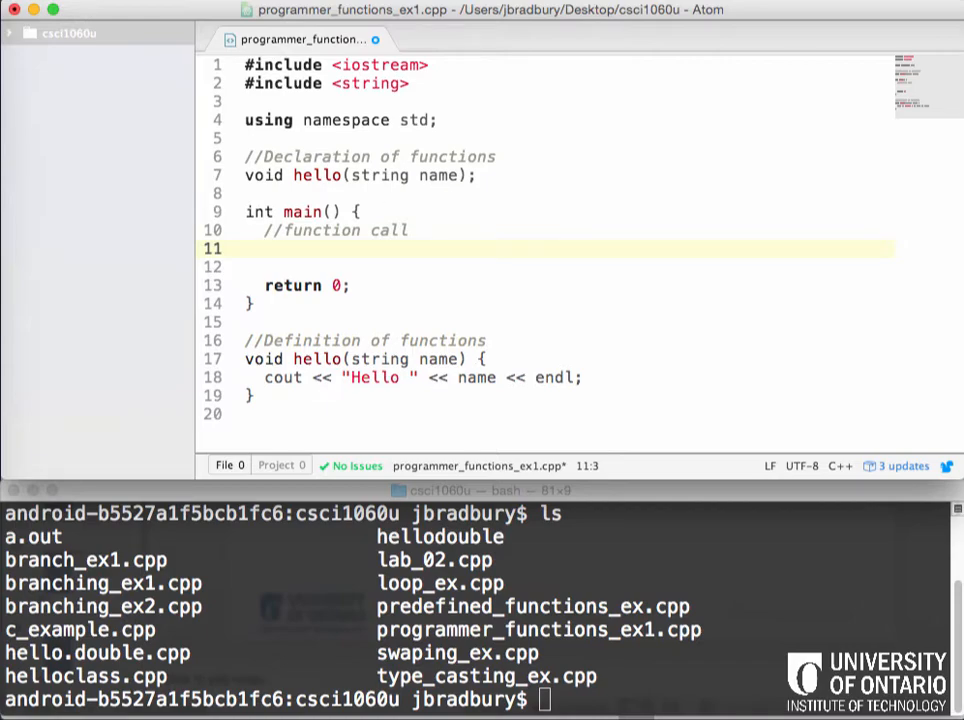
Call hello with "Spencer" and "Michael" on separate lines
{"action": "type", "text": "hello()"}
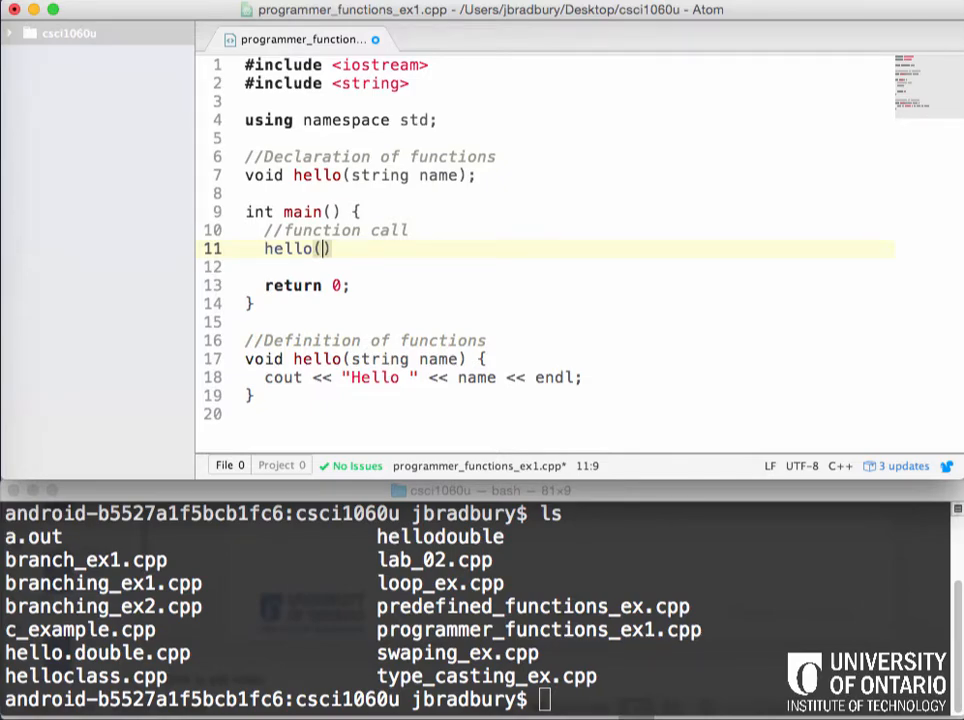
{"action": "type", "text": "\"Spencer\""}
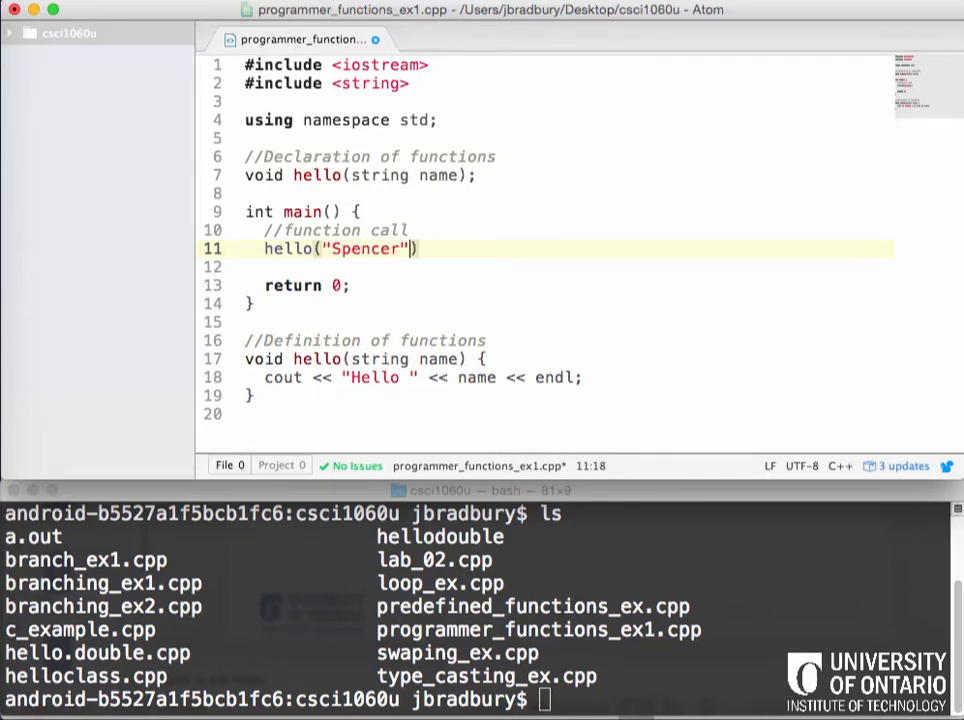
{"action": "key", "text": "Return"}
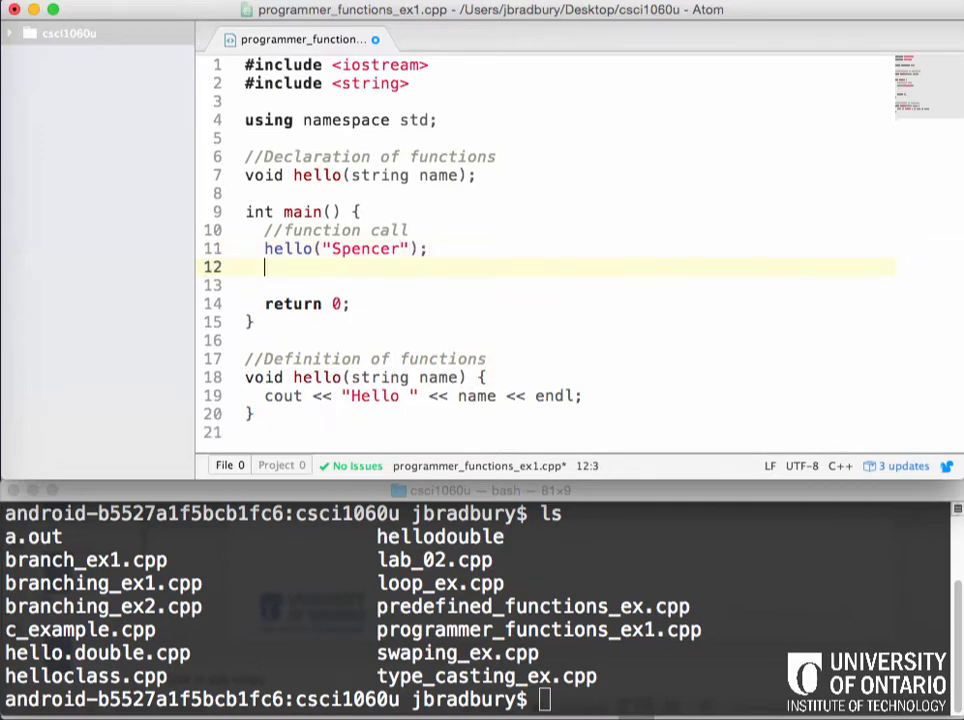
{"action": "type", "text": "hello(\""}
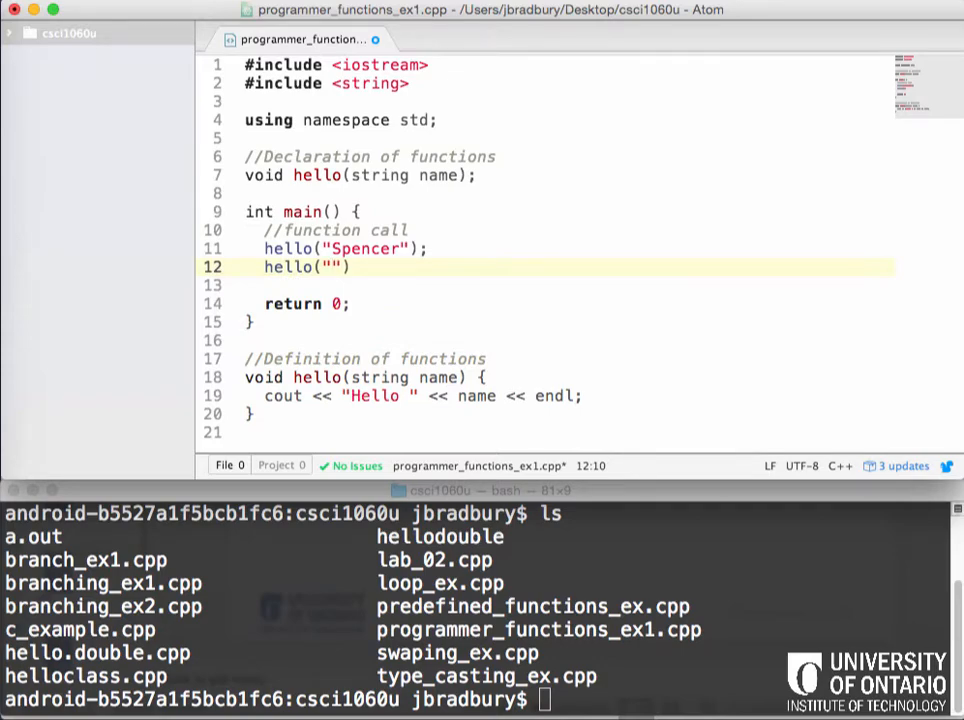
{"action": "type", "text": "M"}
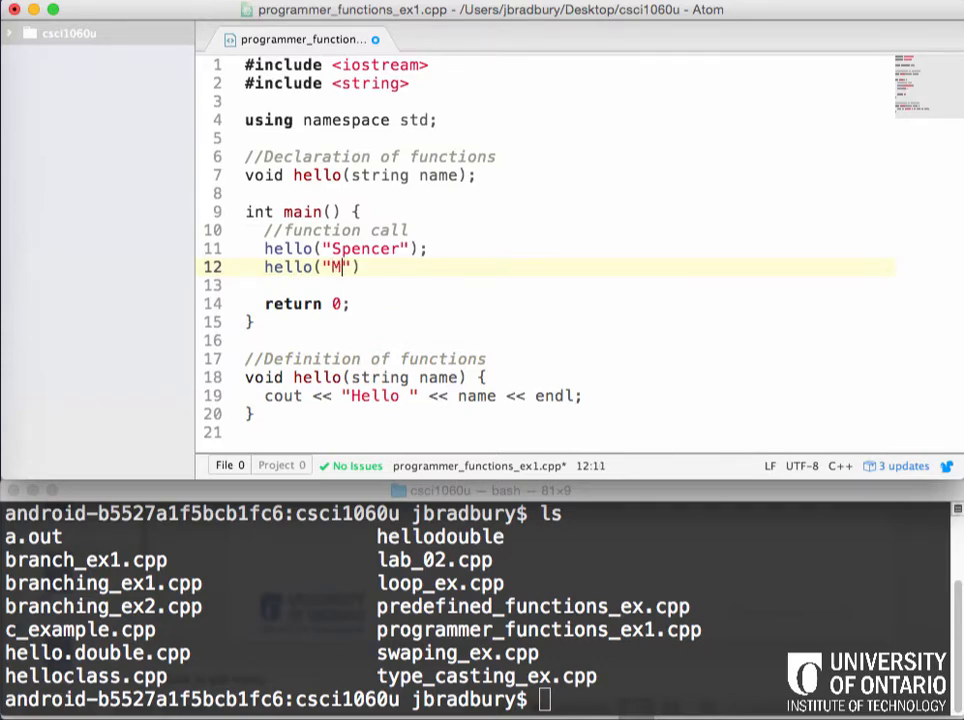
{"action": "type", "text": "ichael\");"}
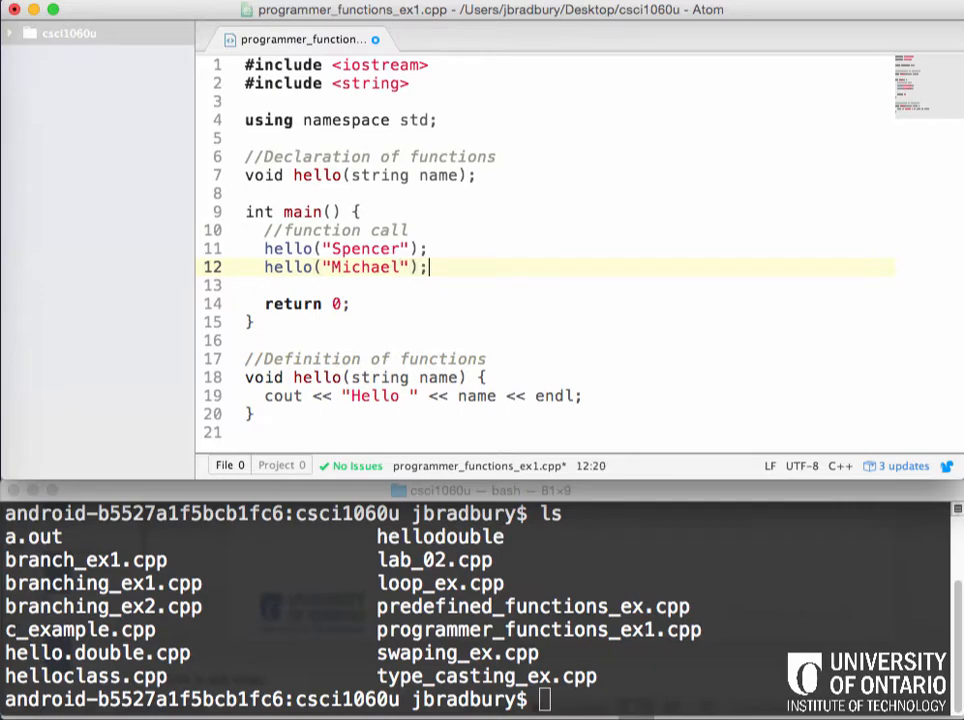
Add hello calls for "John" and "Rebecca" below the others
{"action": "type", "text": "hello"}
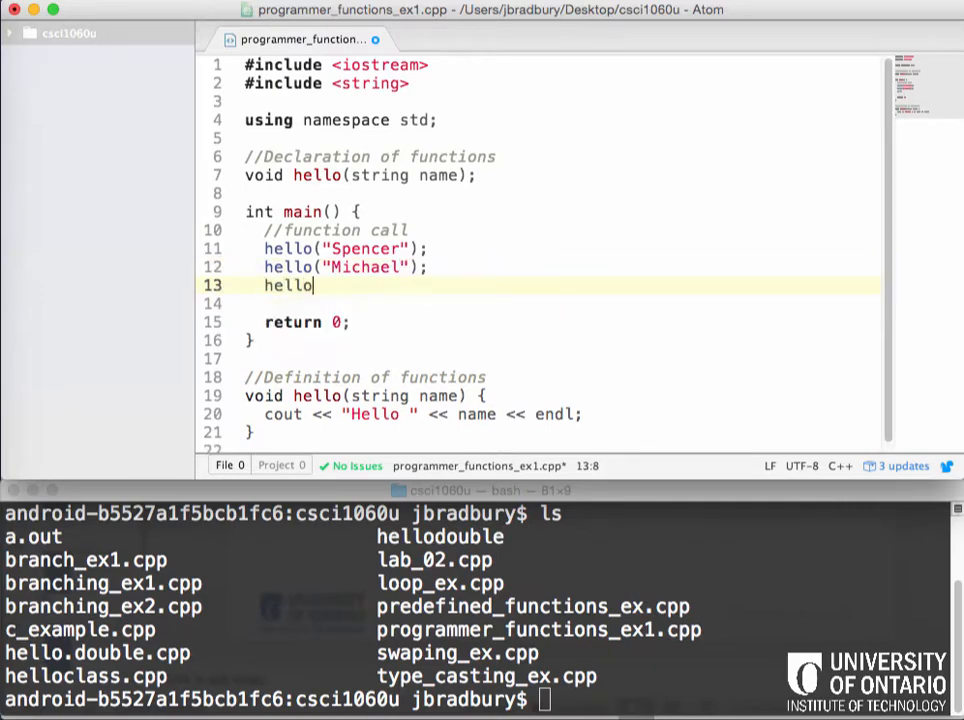
{"action": "type", "text": "\"Ho"}
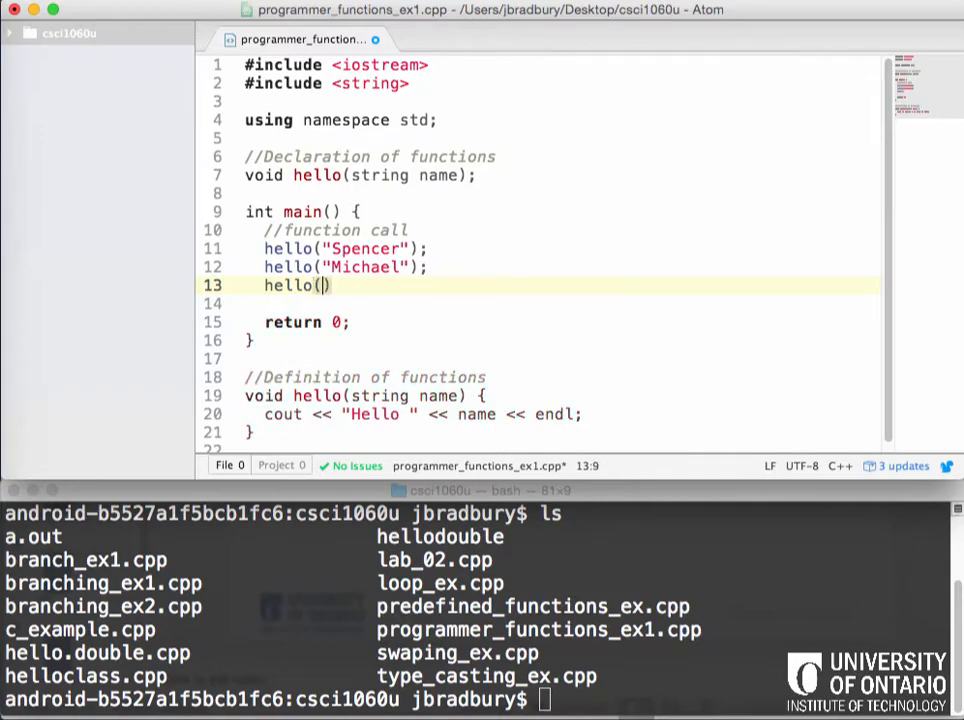
{"action": "type", "text": "\"\""}
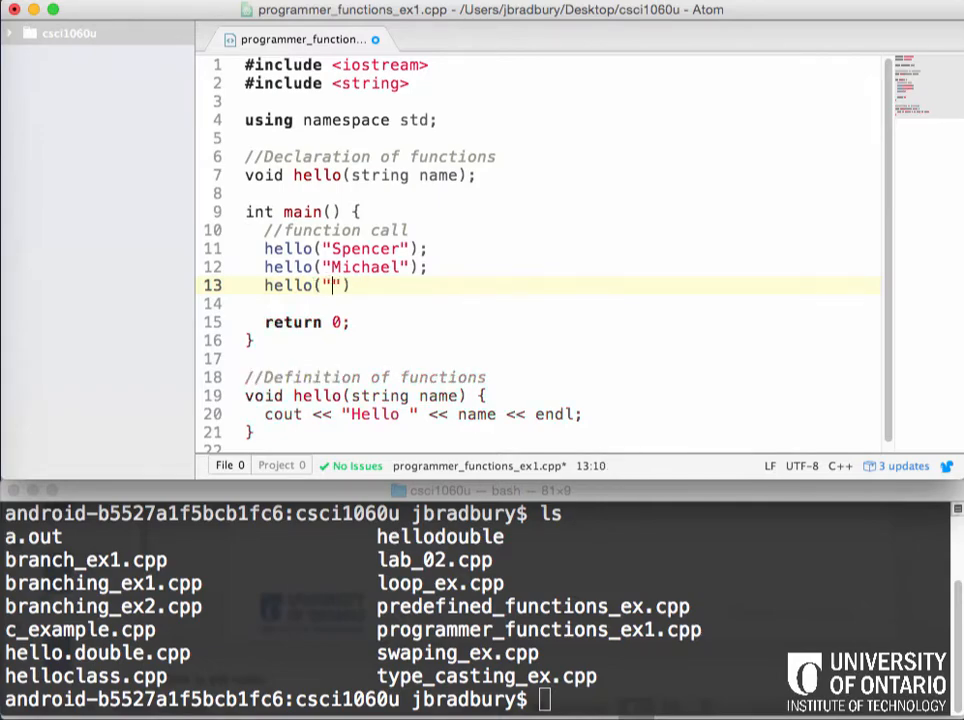
{"action": "type", "text": "John"}
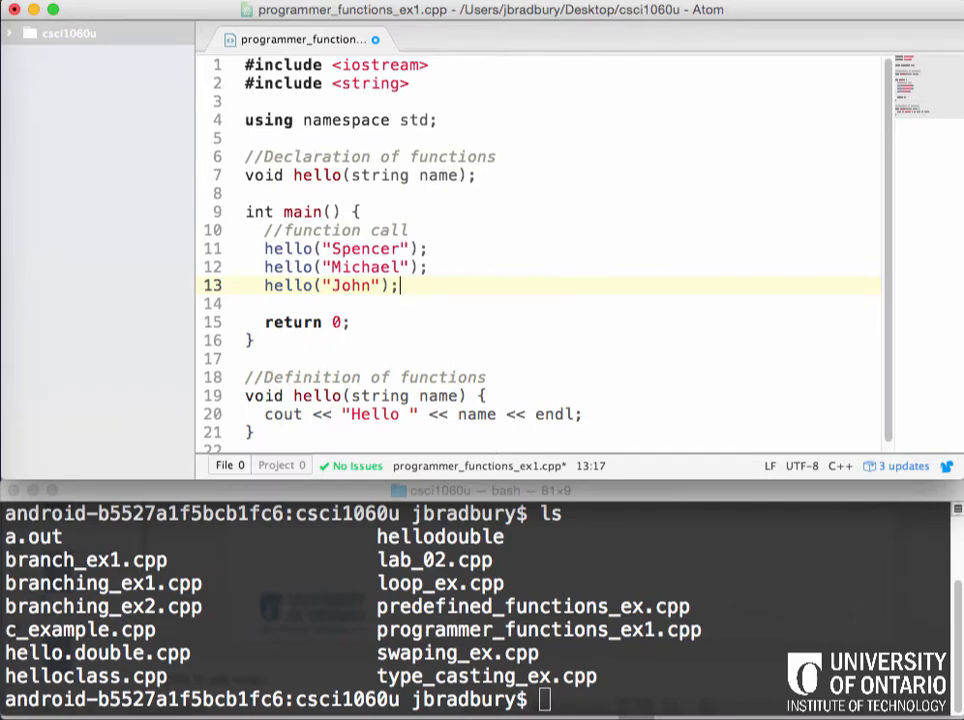
{"action": "key", "text": "backspace"}
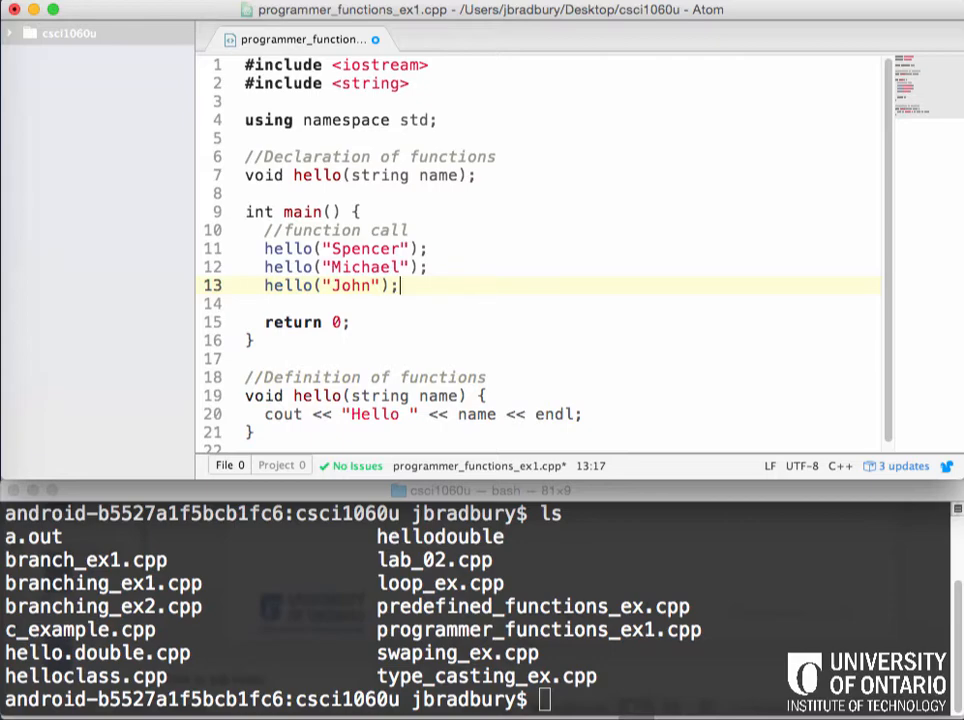
{"action": "type", "text": "he"}
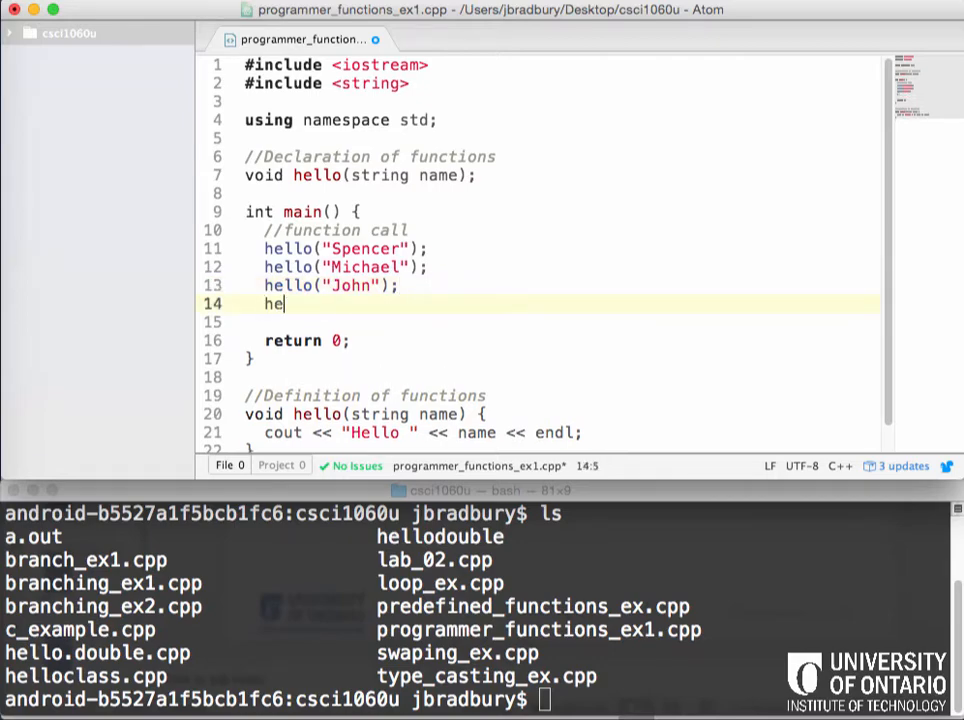
{"action": "type", "text": "llo"}
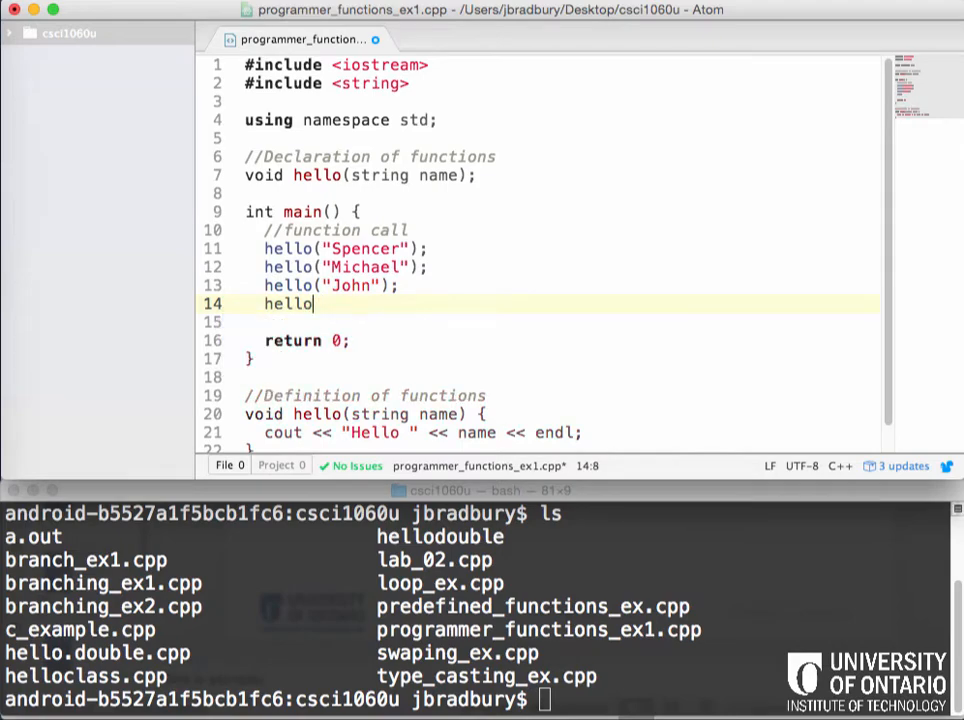
{"action": "type", "text": "(\"\")"}
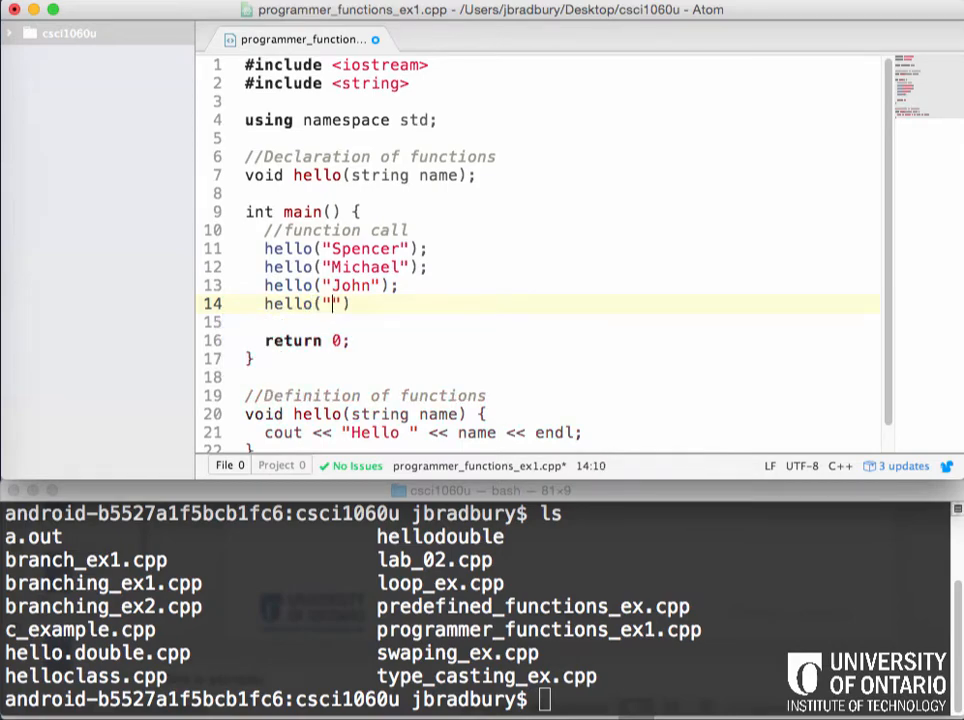
{"action": "type", "text": "Rebecca"}
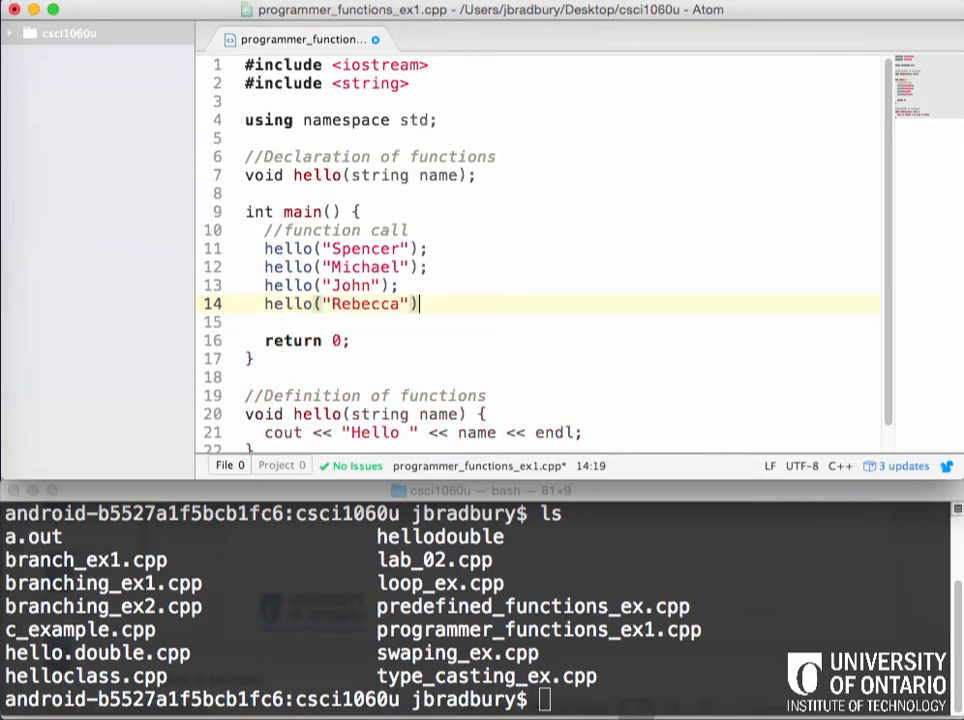
{"action": "type", "text": ";"}
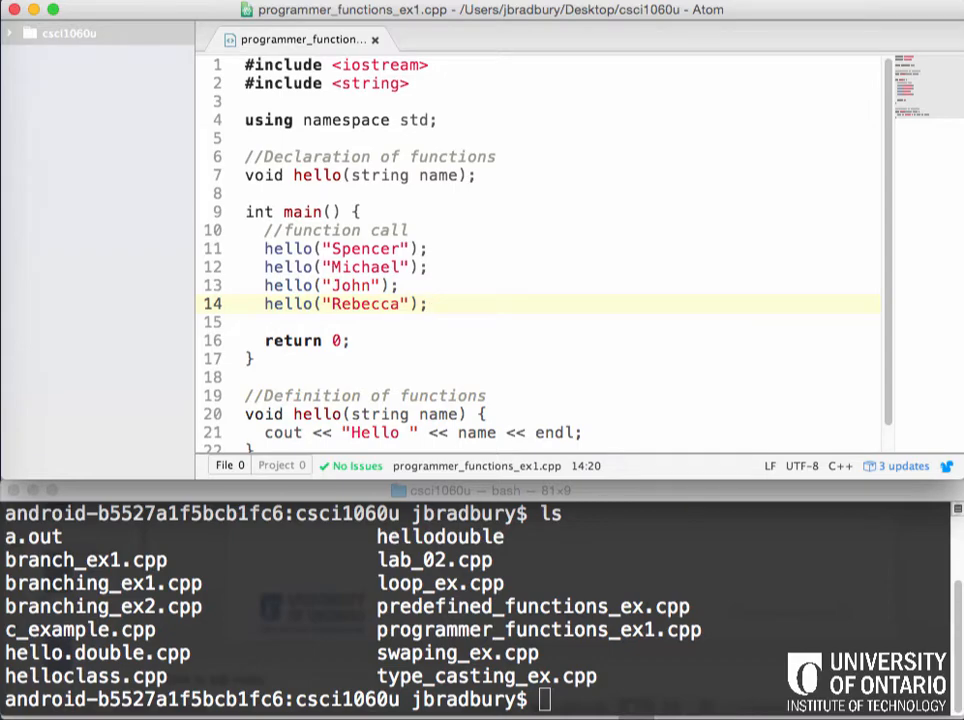
{"action": "type", "text": "a"}
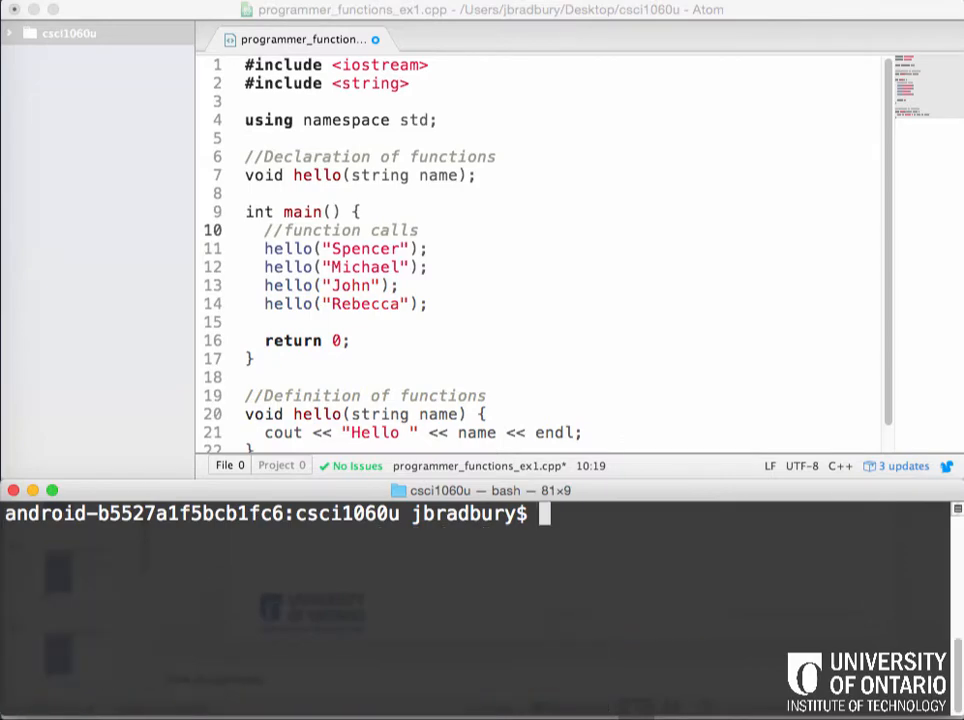
Compile programmer_functions_ex1.cpp with g++ in the Terminal, using Tab completion
{"action": "left_click", "coordinate": [420, 229]}
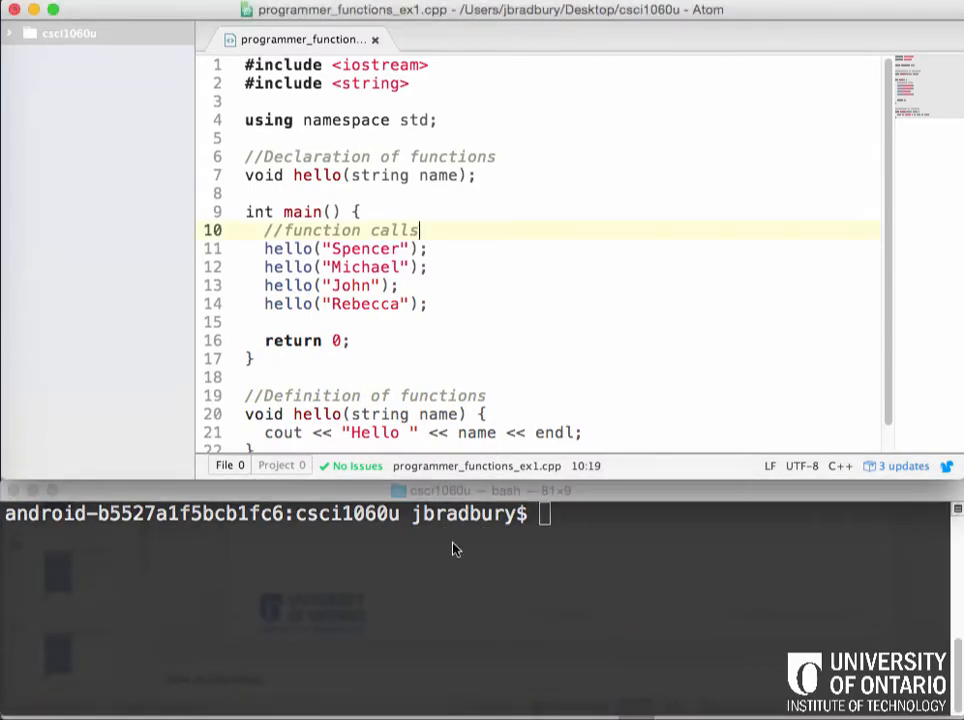
{"action": "type", "text": "g="}
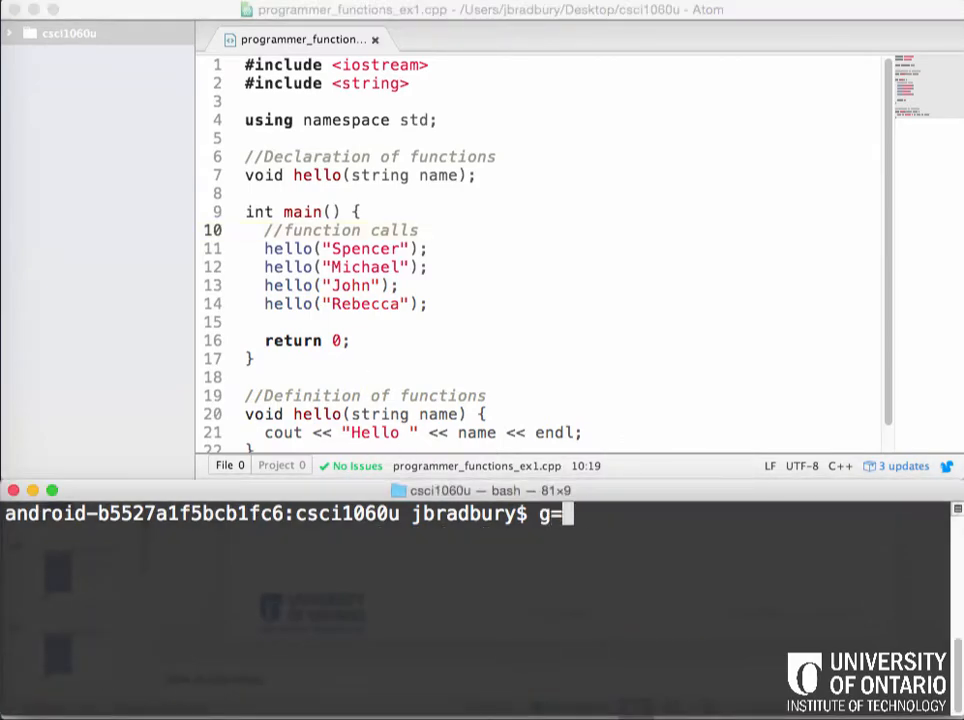
{"action": "type", "text": "++"}
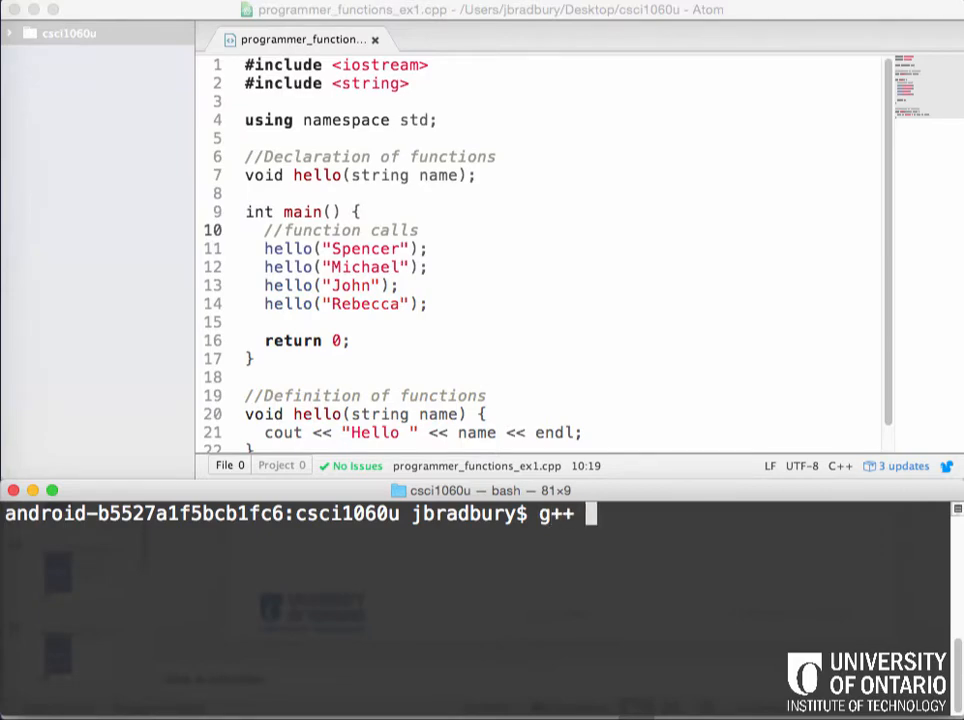
{"action": "type", "text": "progra"}
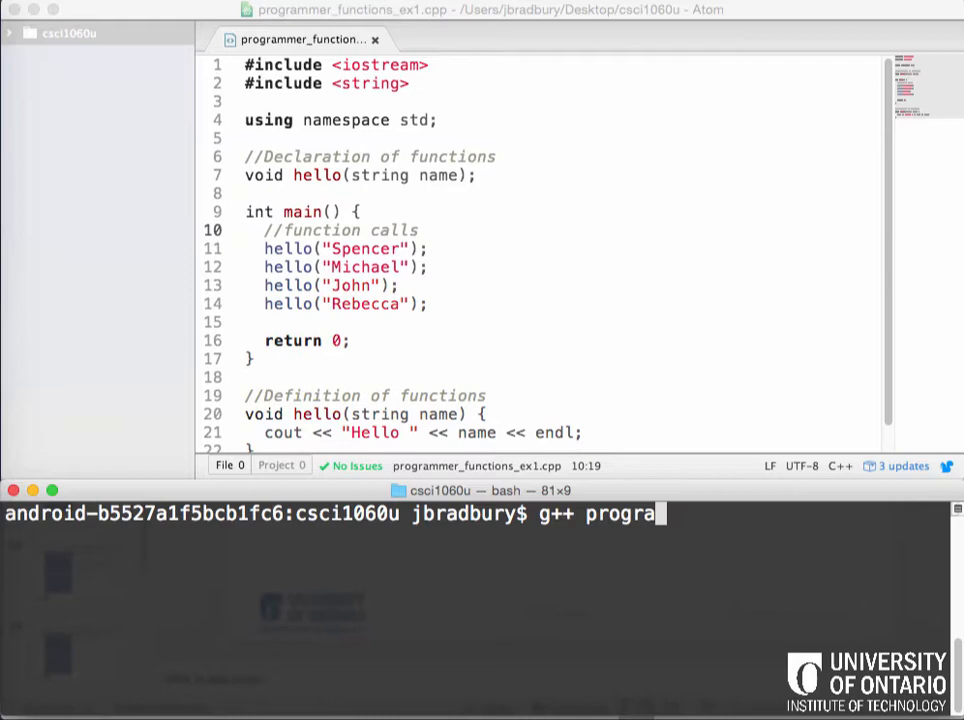
{"action": "key", "text": "Backspace"}
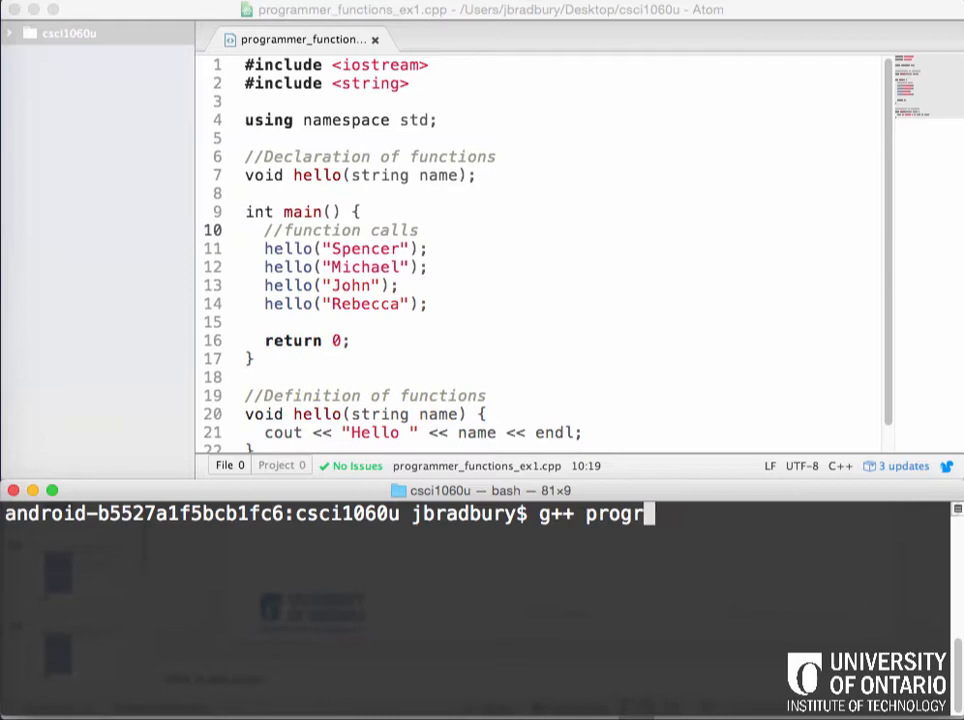
{"action": "key", "text": "Backspace"}
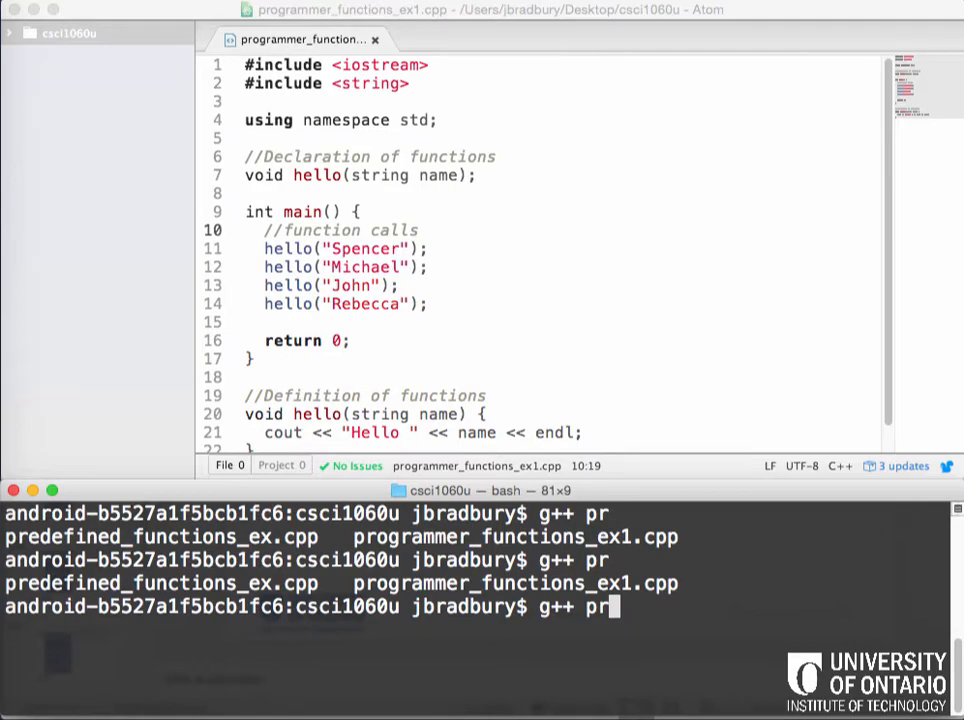
{"action": "type", "text": "ogrammer_functions_ex1.cpp"}
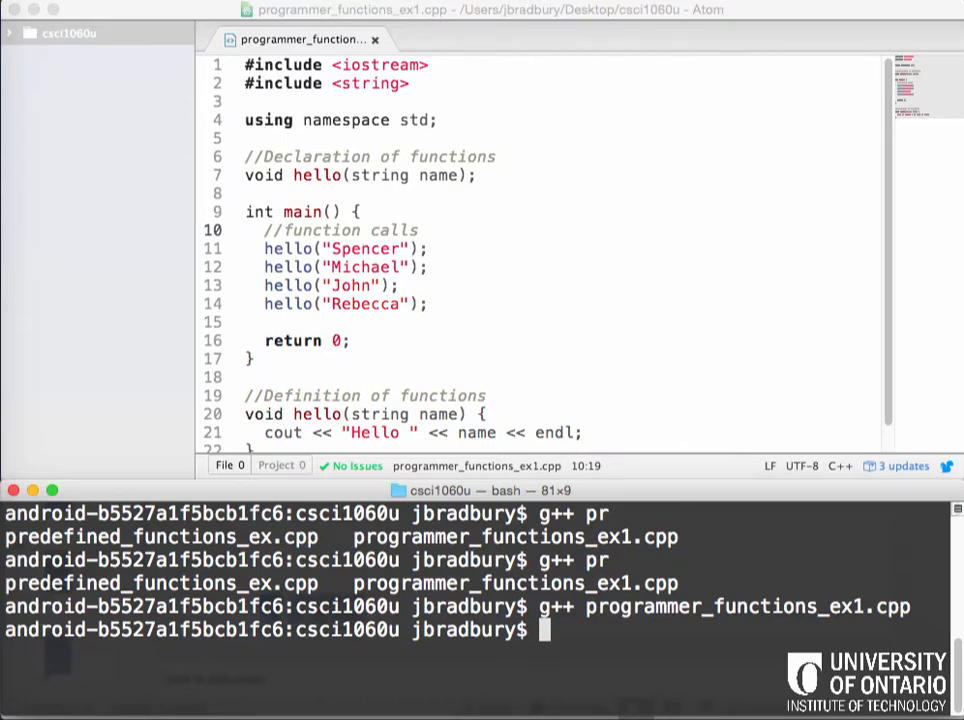
Run ./a.out to print the four greetings
{"action": "type", "text": "./"}
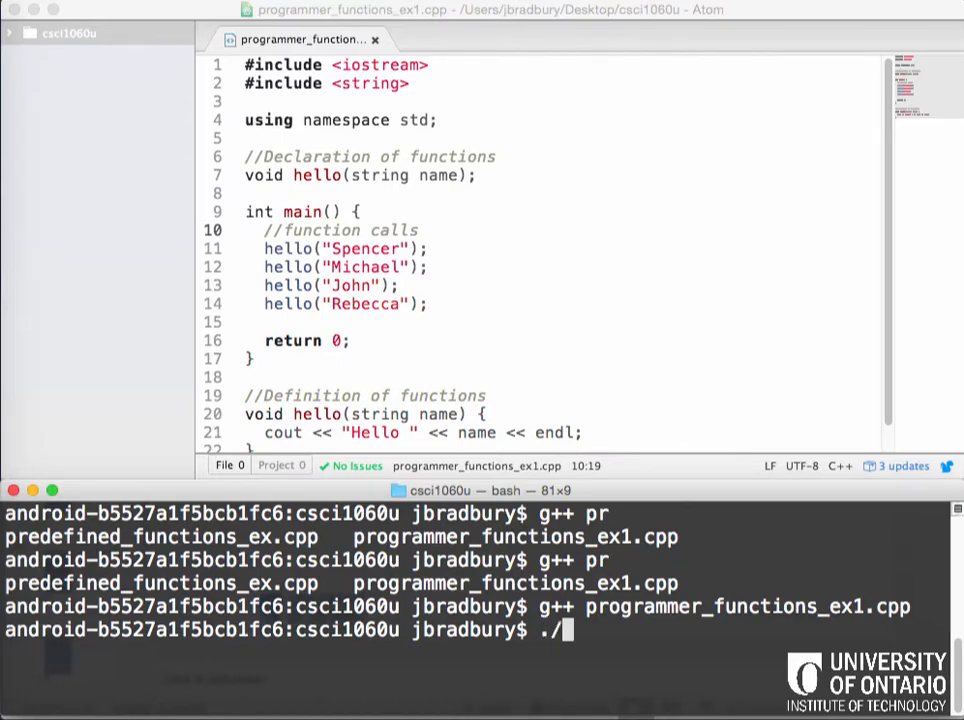
{"action": "type", "text": "a.out"}
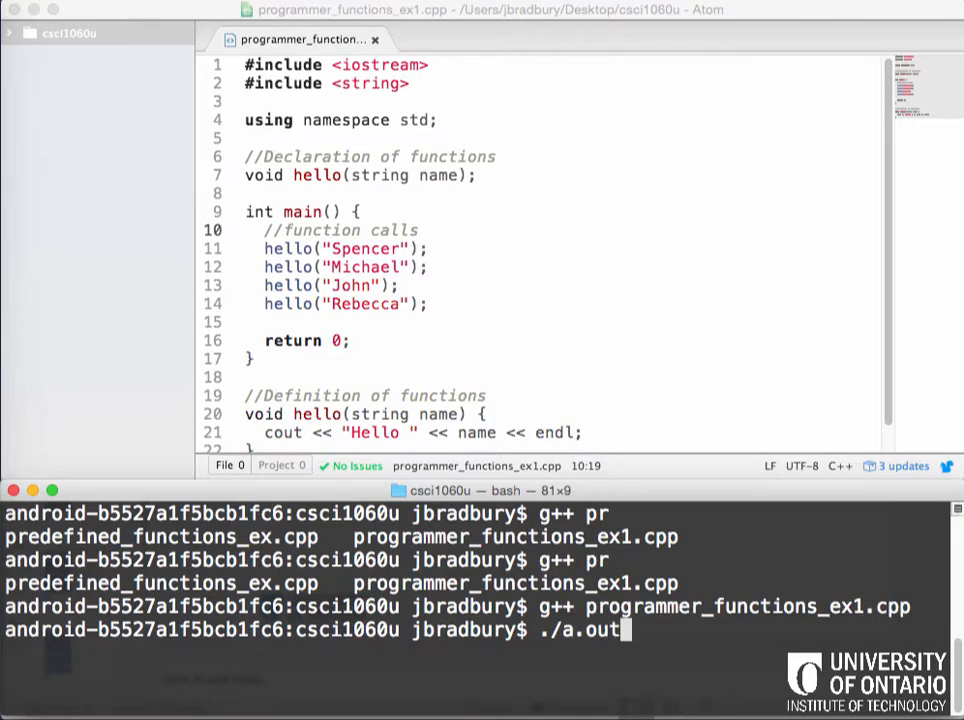
{"action": "key", "text": "enter"}
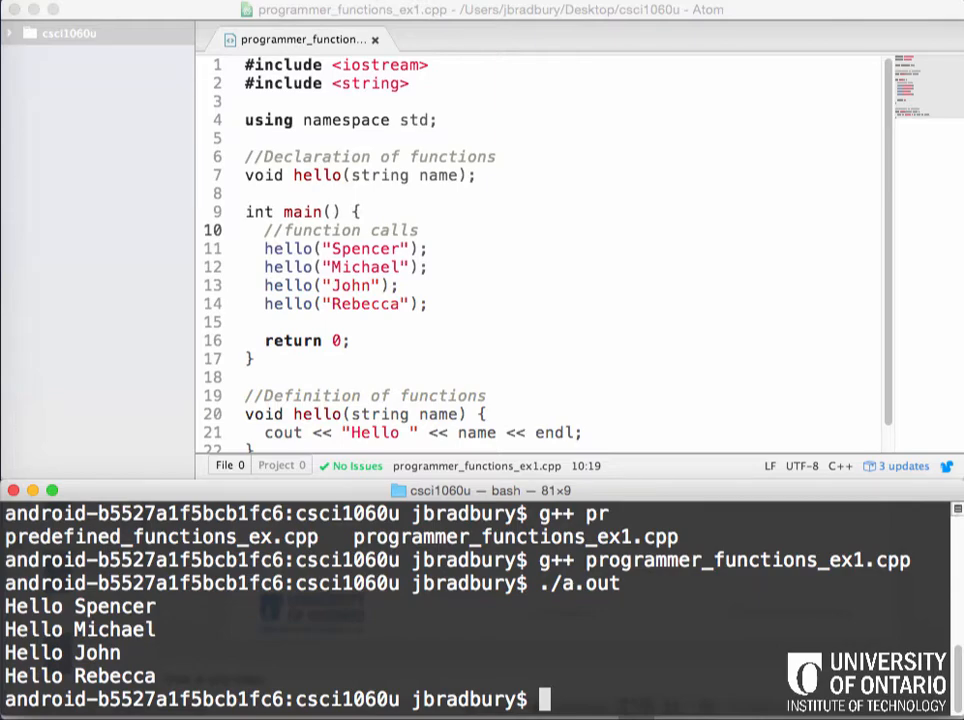
{"action": "mouse_move", "coordinate": [520, 230]}
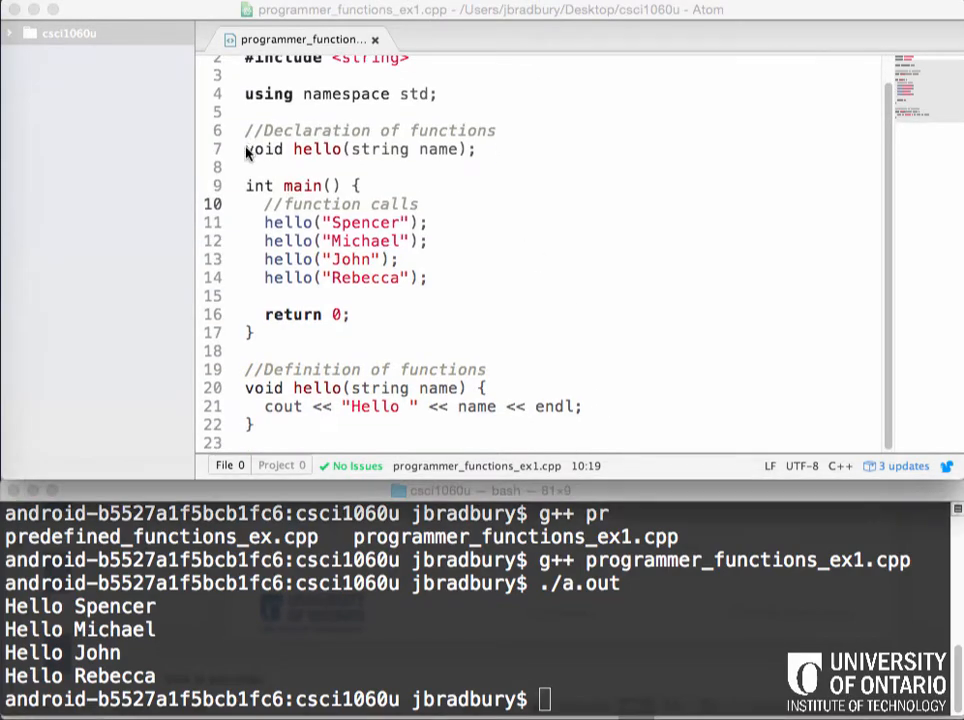
Comment out the 'void hello(string name);' prototype and save the file
{"action": "left_click", "coordinate": [247, 148]}
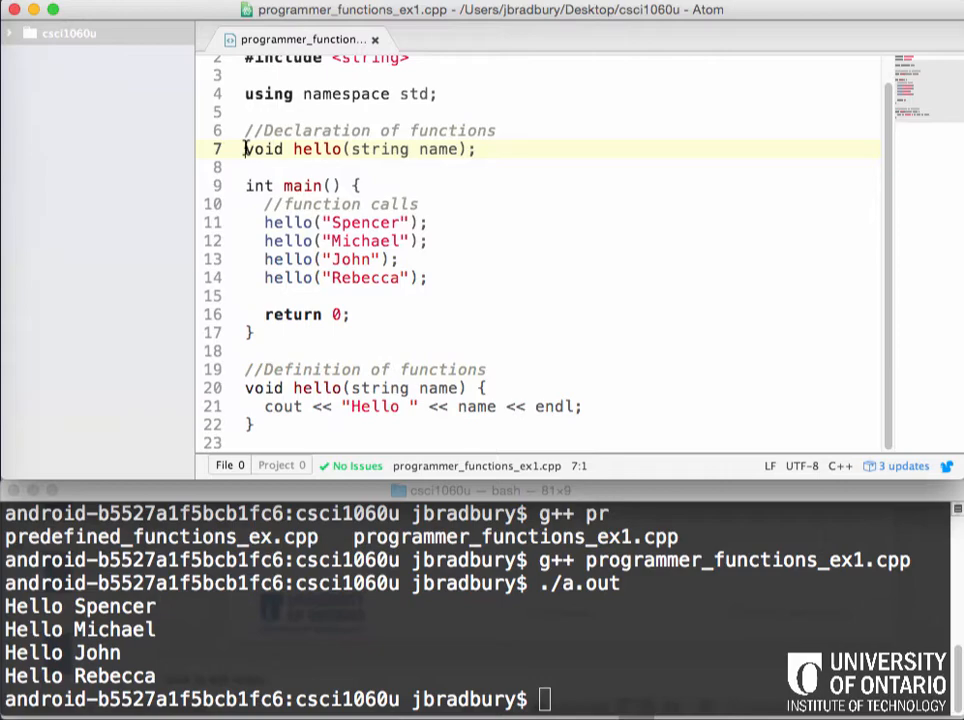
{"action": "type", "text": "//"}
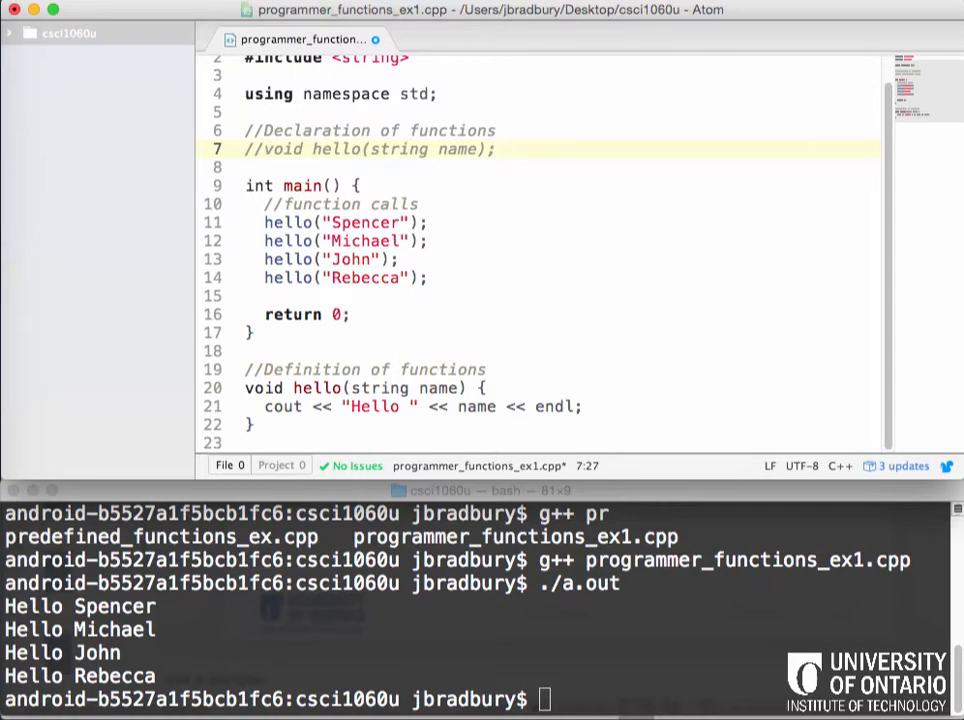
{"action": "left_click", "coordinate": [495, 149]}
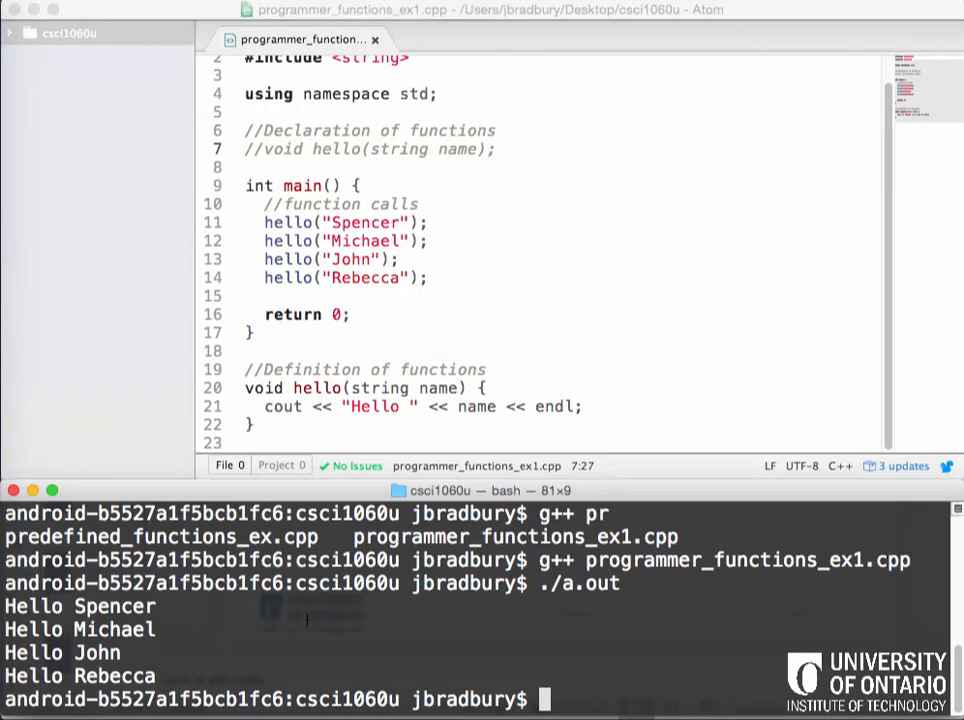
Run ./a.out, then recompile programmer_functions_ex1.cpp to get undeclared 'hello' errors
{"action": "type", "text": "./a.out"}
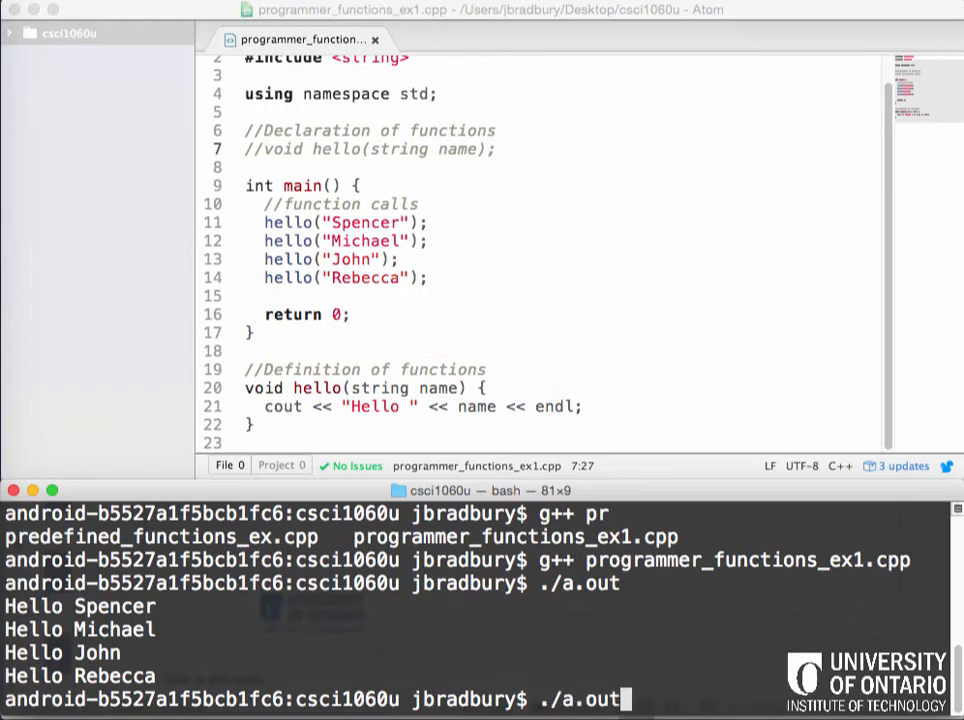
{"action": "type", "text": "g++ programmer_functions_ex1.cpp"}
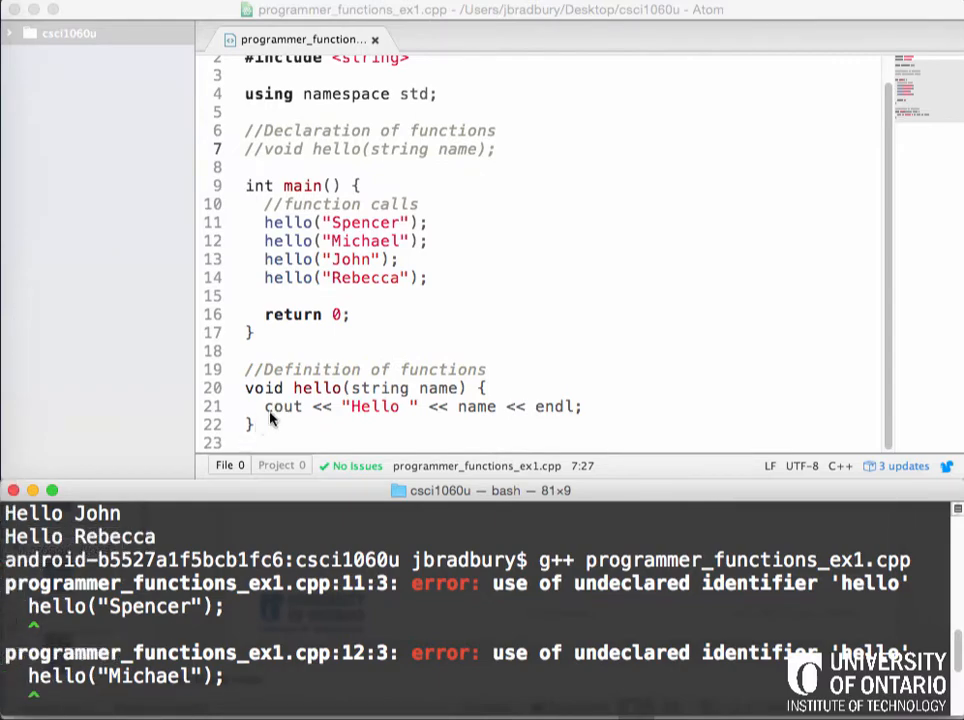
Move the hello definition block above main and rerun g++ programmer_functions_ex1.cpp
{"action": "left_click_drag", "start_coordinate": [245, 369], "coordinate": [255, 424]}
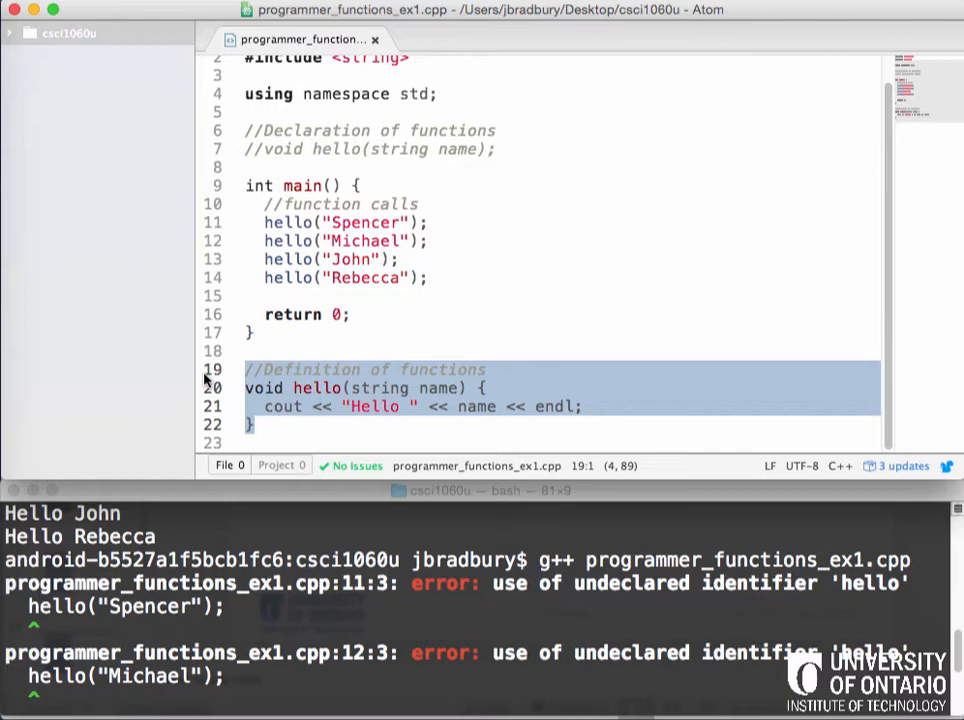
{"action": "mouse_move", "coordinate": [222, 283]}
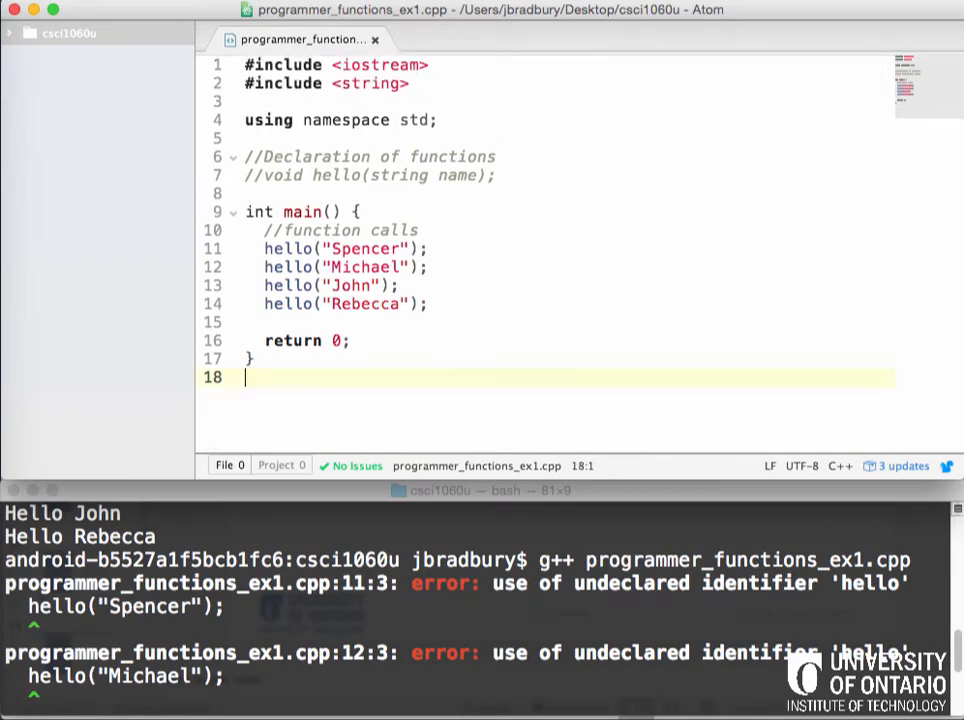
{"action": "key", "text": "enter"}
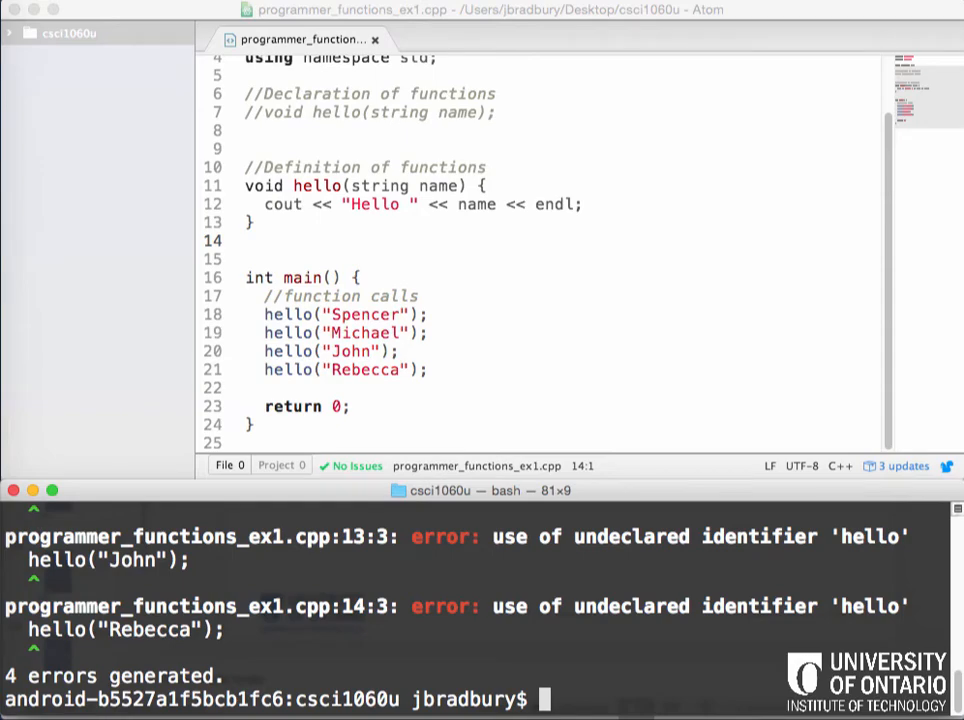
{"action": "type", "text": "g++ programmer_functions_ex1.cpp"}
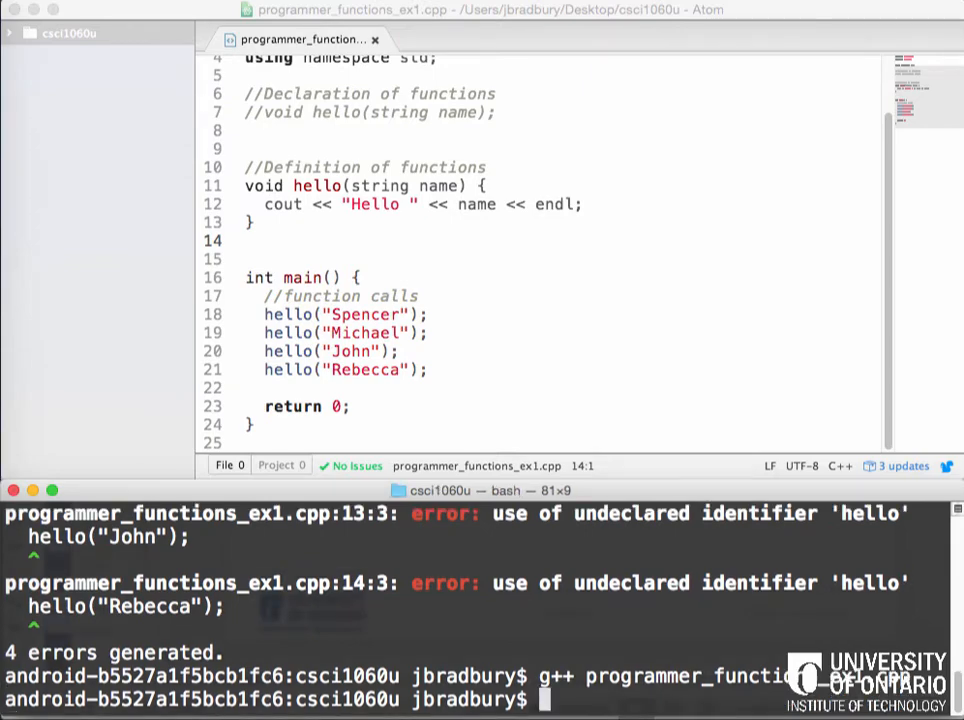
{"action": "left_click", "coordinate": [250, 240]}
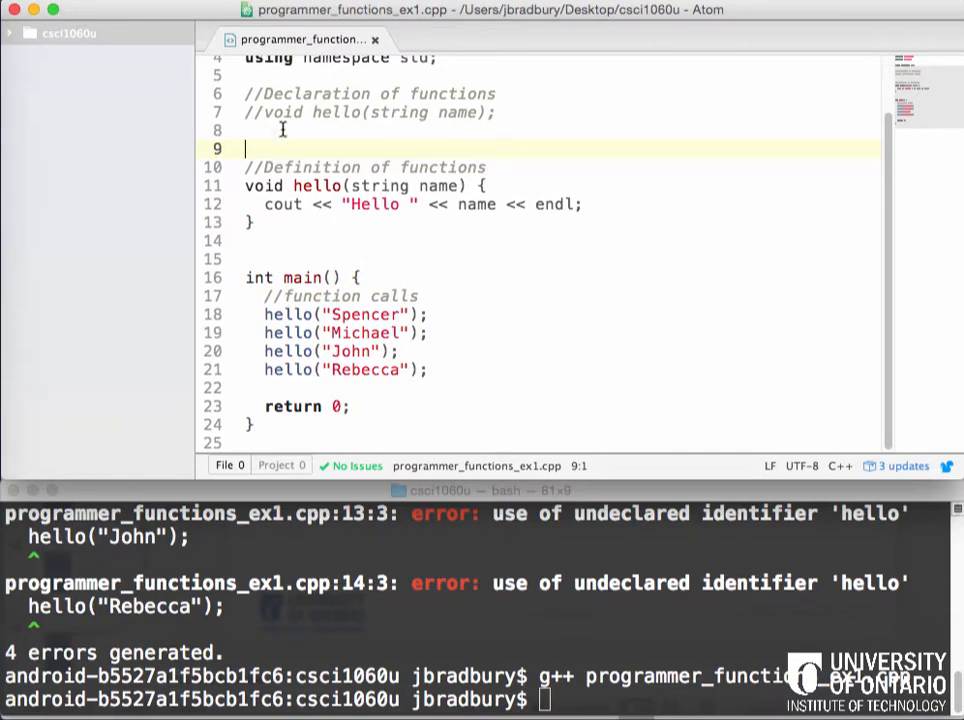
Move the hello definition back below main and start a new line under the declaration
{"action": "left_click_drag", "start_coordinate": [245, 148], "coordinate": [255, 222]}
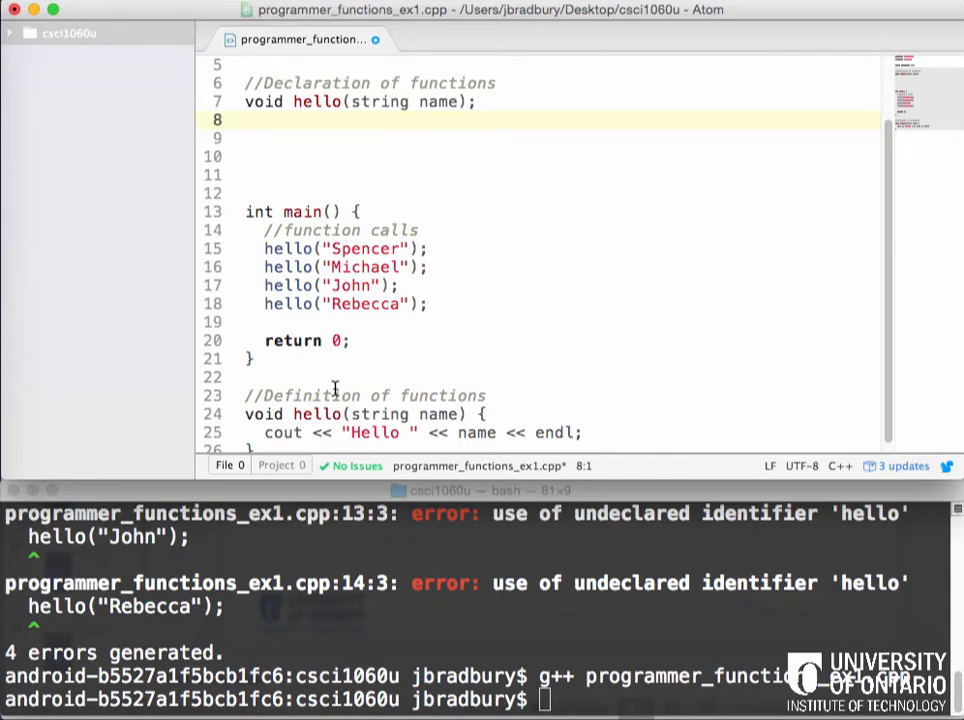
{"action": "left_click", "coordinate": [250, 119]}
{"action": "type", "text": "//exam"}
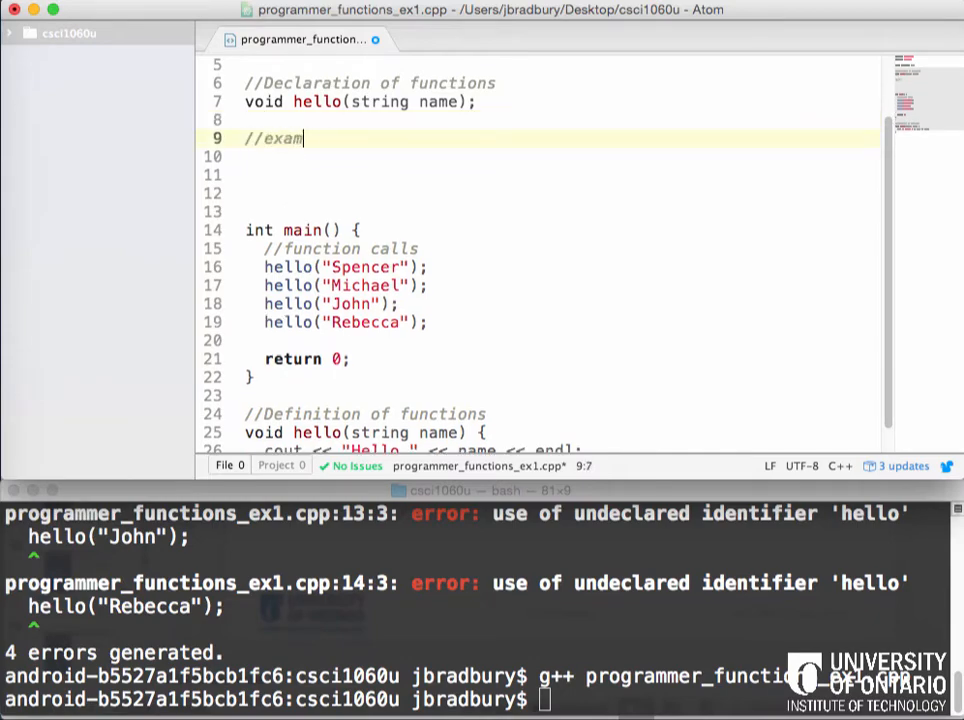
Write the comment '//example of function overloading' and '//of hello function'
{"action": "type", "text": "ple of function"}
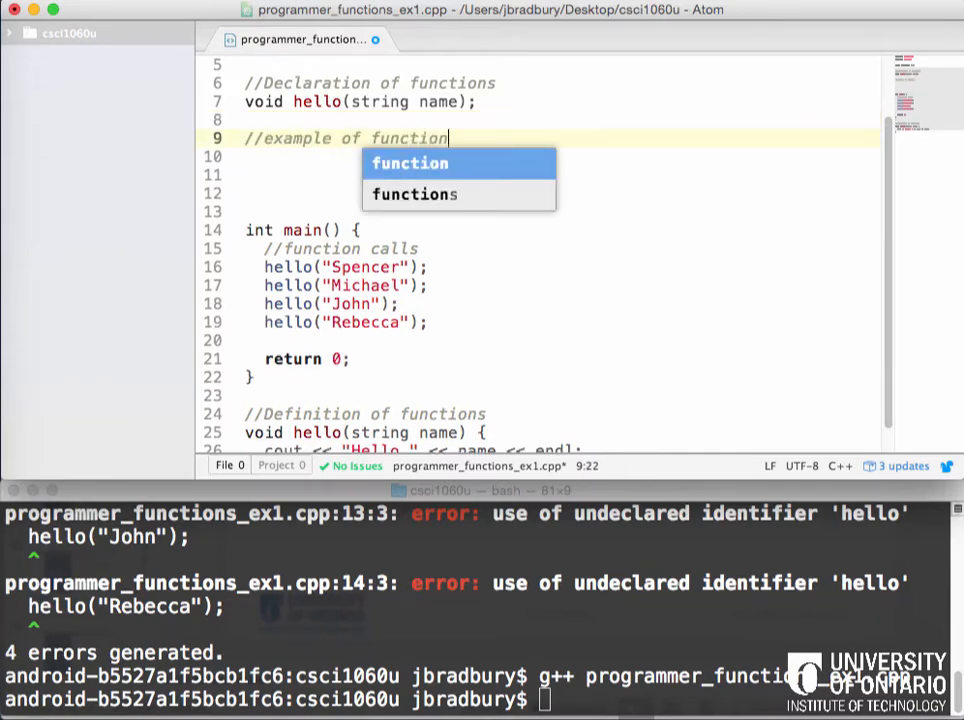
{"action": "type", "text": "overloading"}
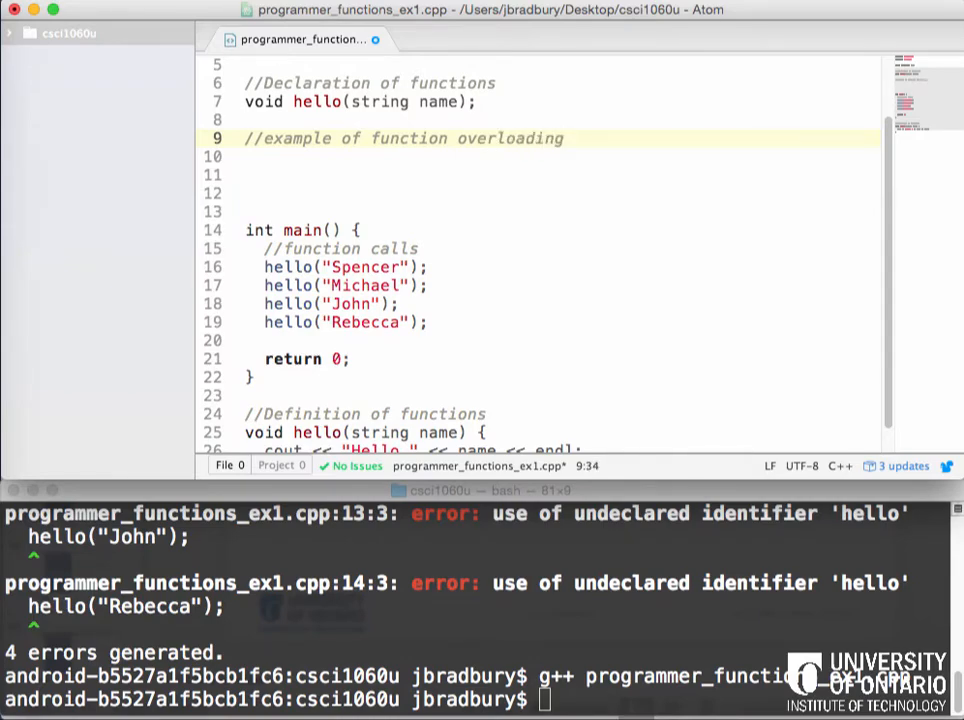
{"action": "type", "text": "//"}
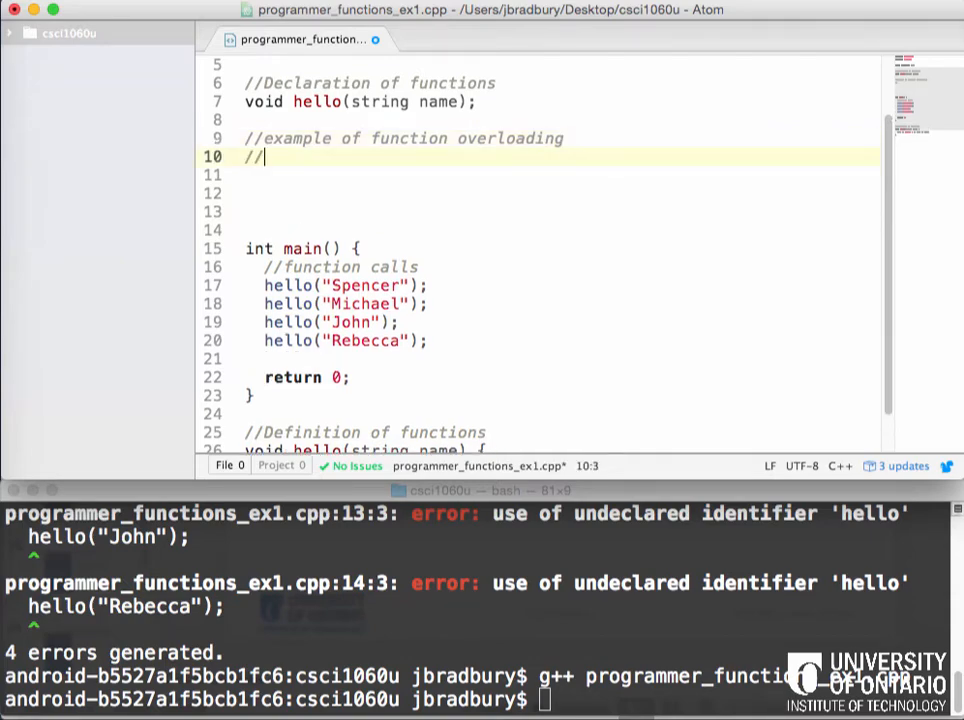
{"action": "type", "text": "of hello functi"}
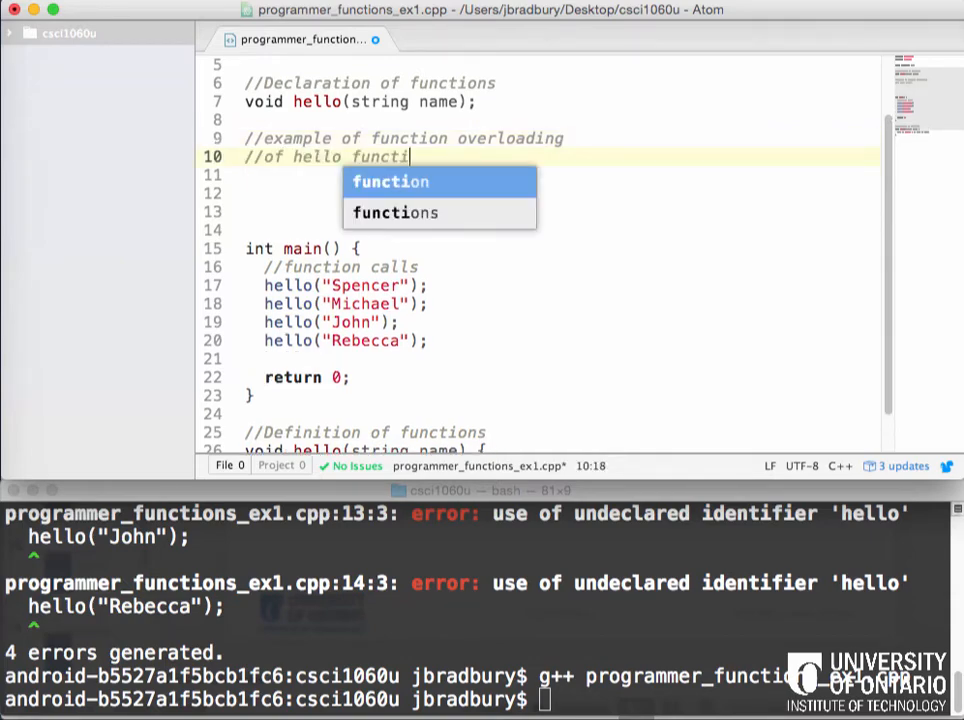
{"action": "type", "text": "on"}
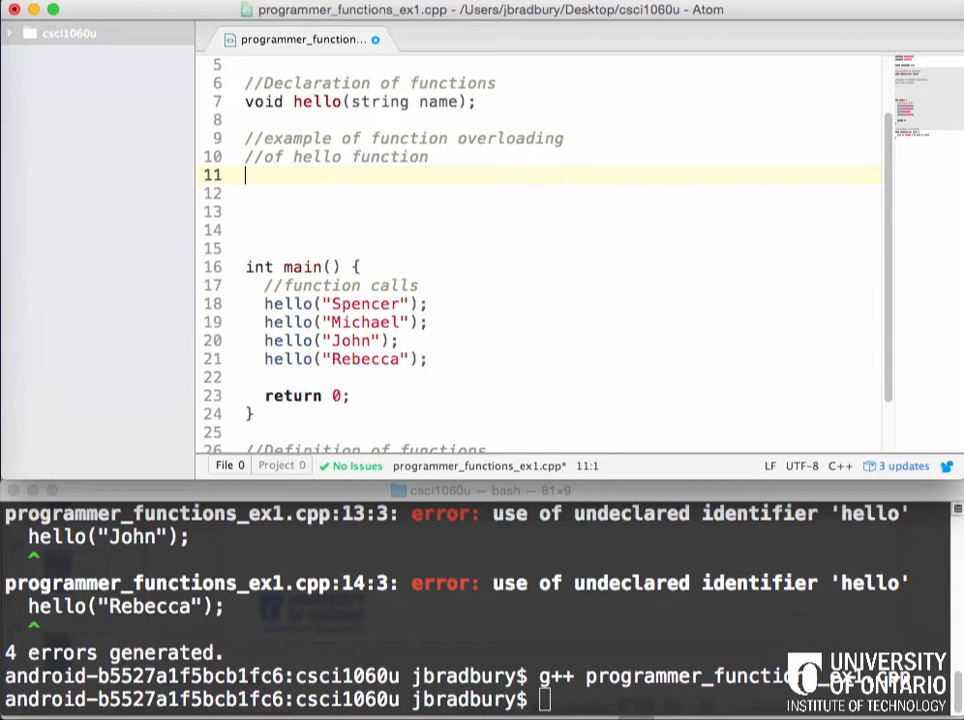
Declare void hello(string fname, string lname); below the comment
{"action": "type", "text": "void"}
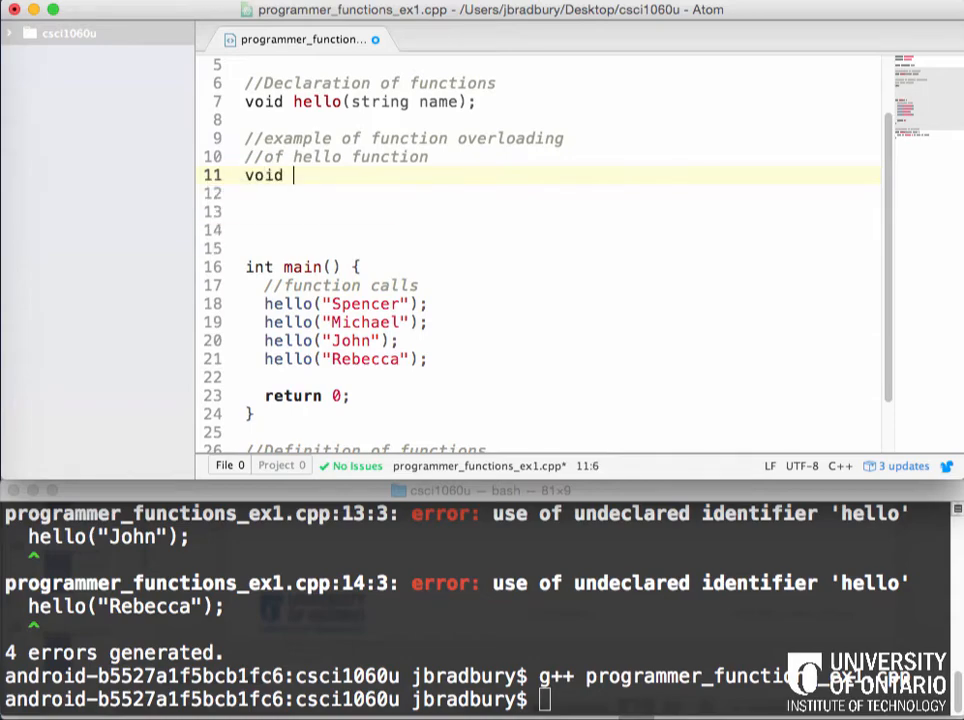
{"action": "type", "text": "hello"}
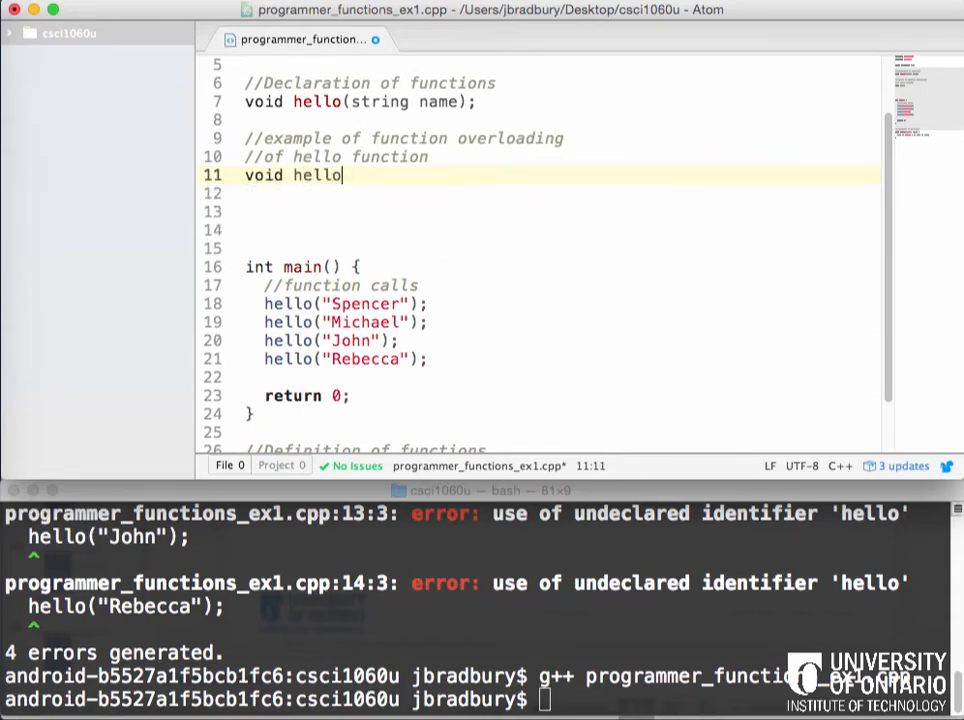
{"action": "type", "text": "(String)"}
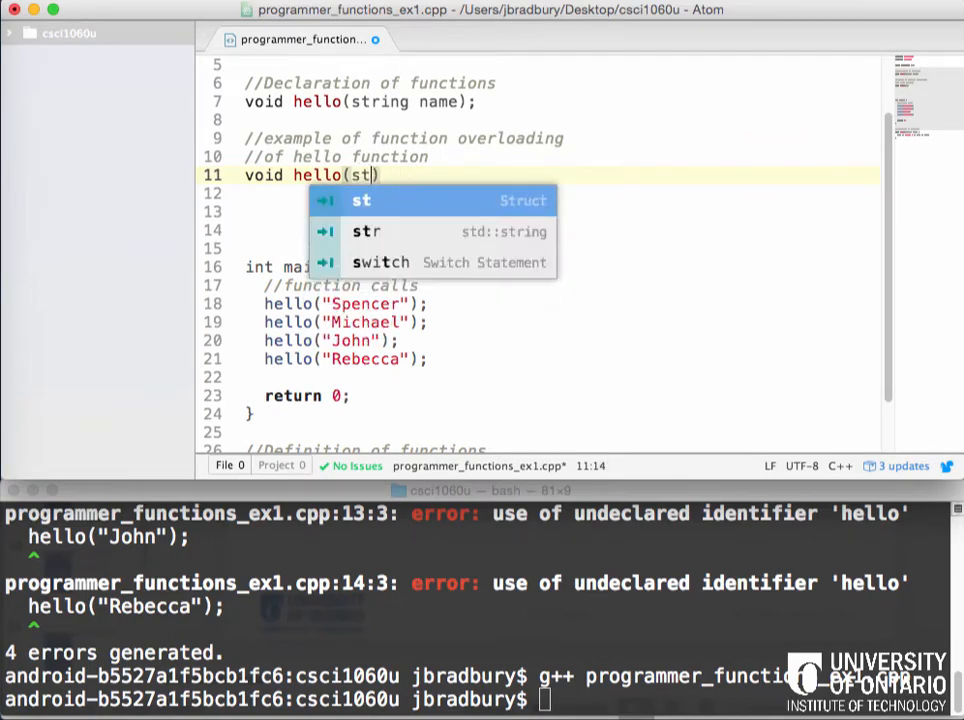
{"action": "type", "text": "ring f"}
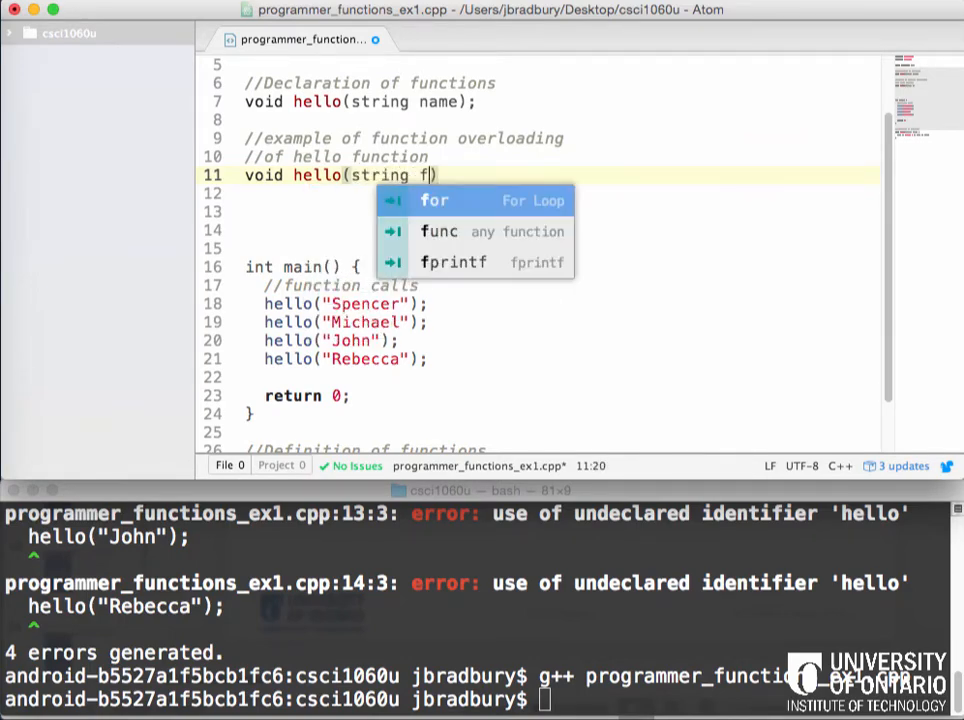
{"action": "type", "text": "name, string l"}
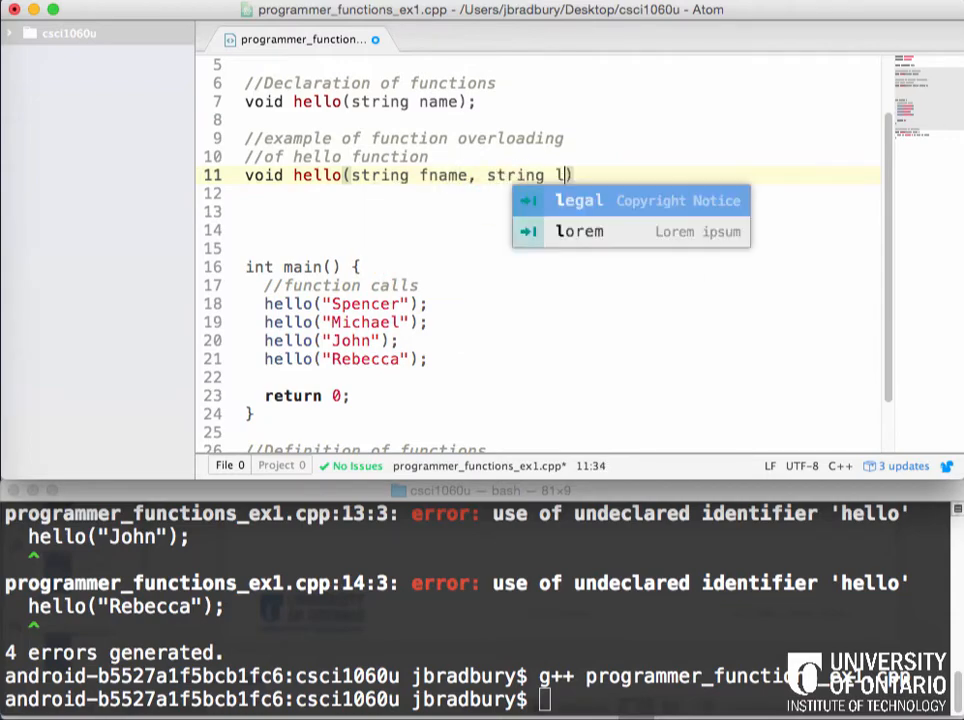
{"action": "type", "text": "name"}
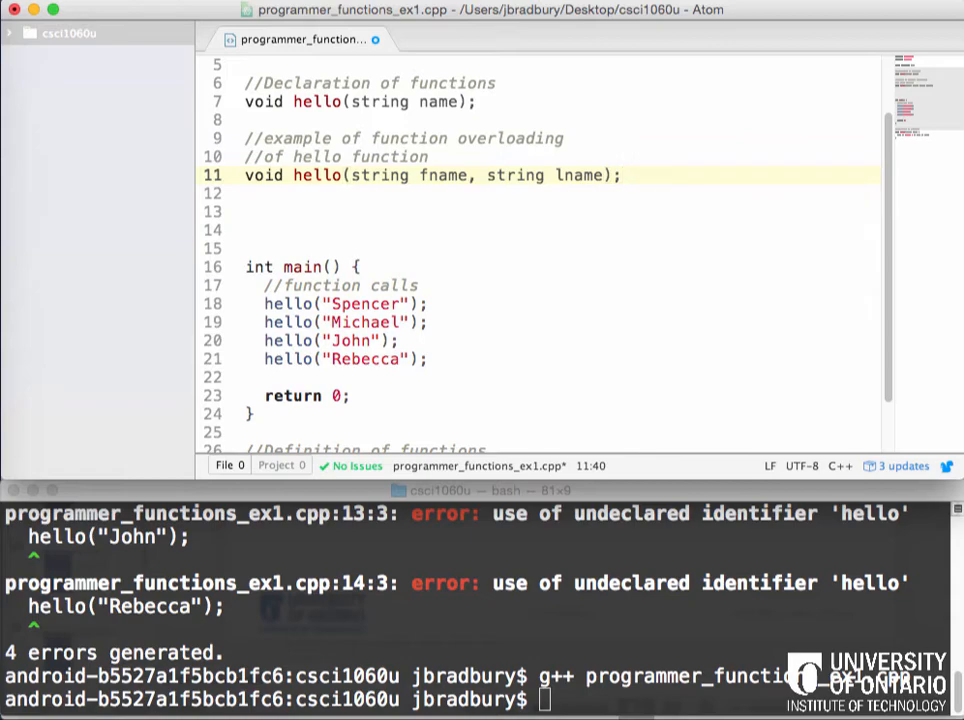
Define hello with 2 parameters below main, printing fname and lname, with labelling comments
{"action": "left_click", "coordinate": [622, 175]}
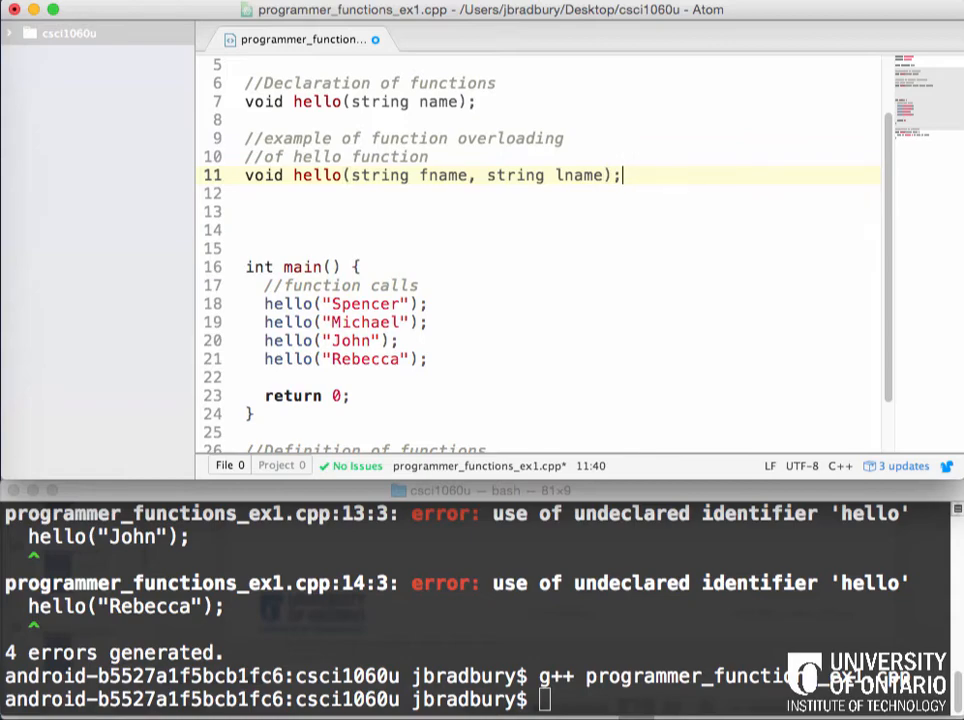
{"action": "scroll", "scroll_direction": "down", "scroll_amount": 3}
{"action": "type", "text": "//Definition of helloo"}
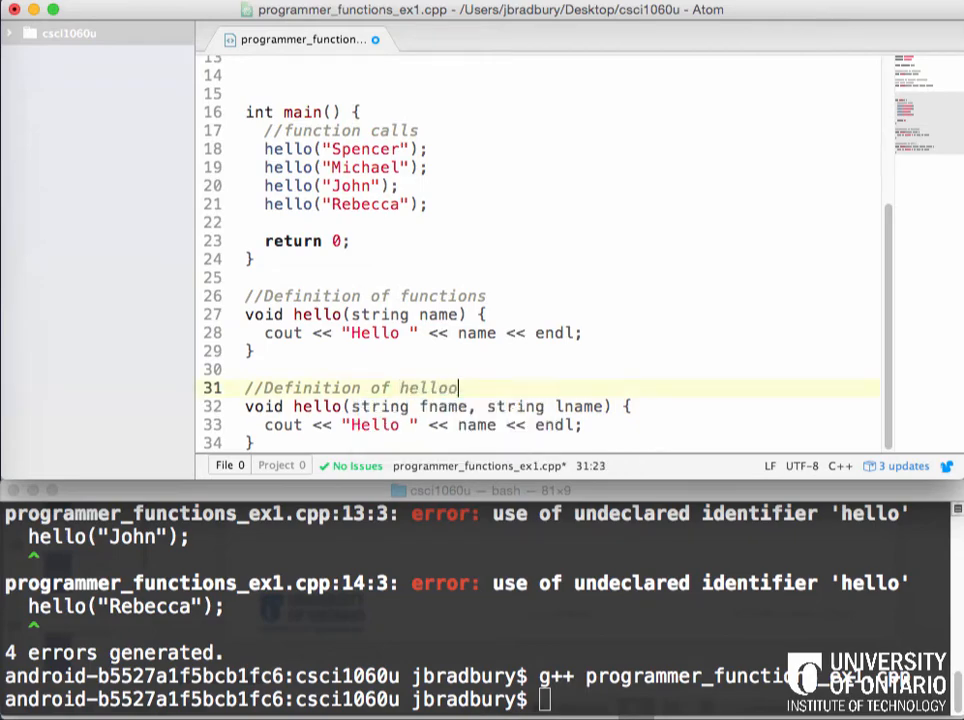
{"action": "type", "text": "with 2"}
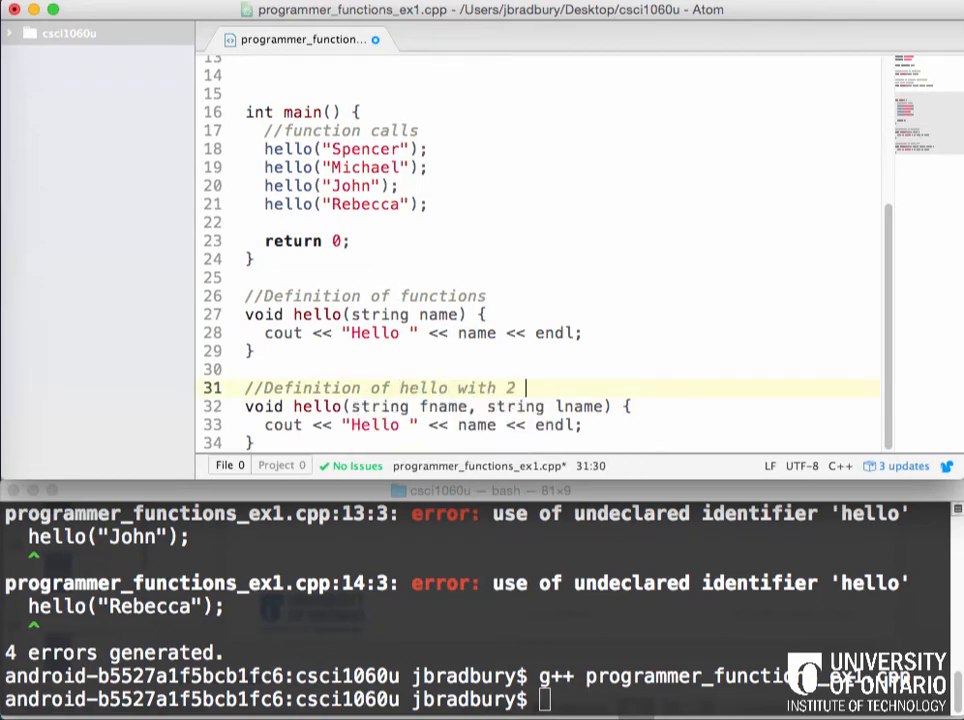
{"action": "type", "text": "parameters"}
{"action": "type", "text": "//Definition"}
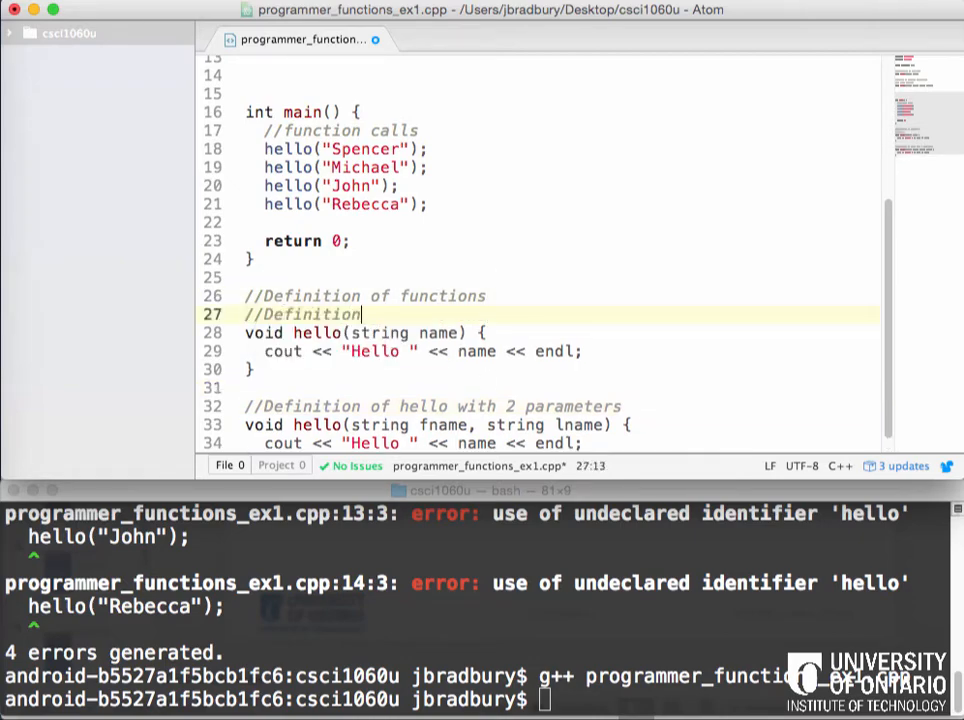
{"action": "type", "text": "of hello with 1 parameter"}
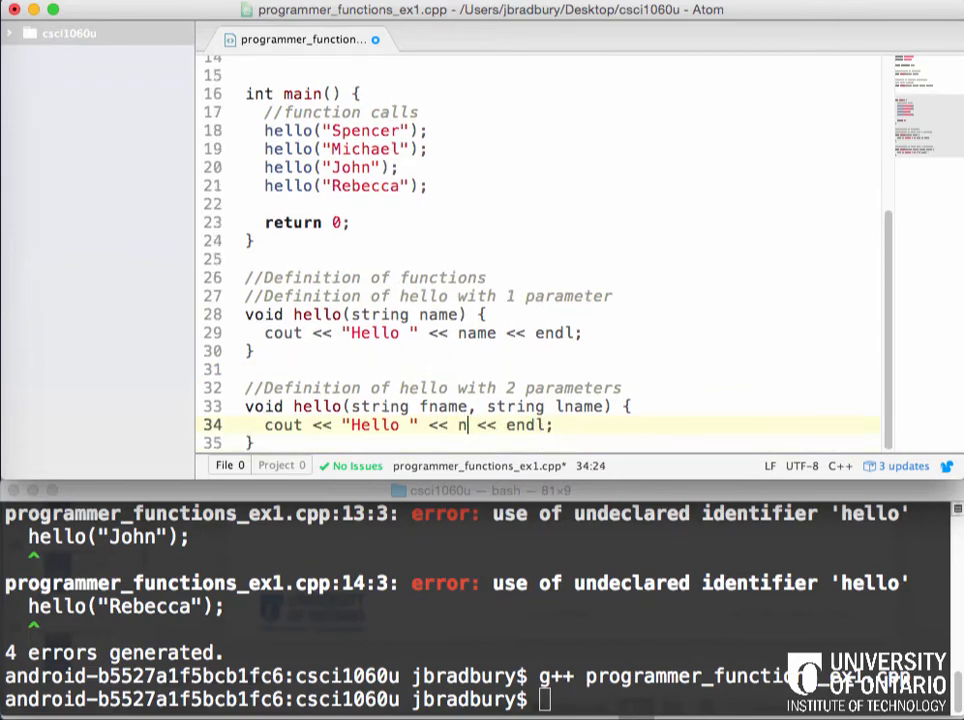
{"action": "type", "text": "fname << \""}
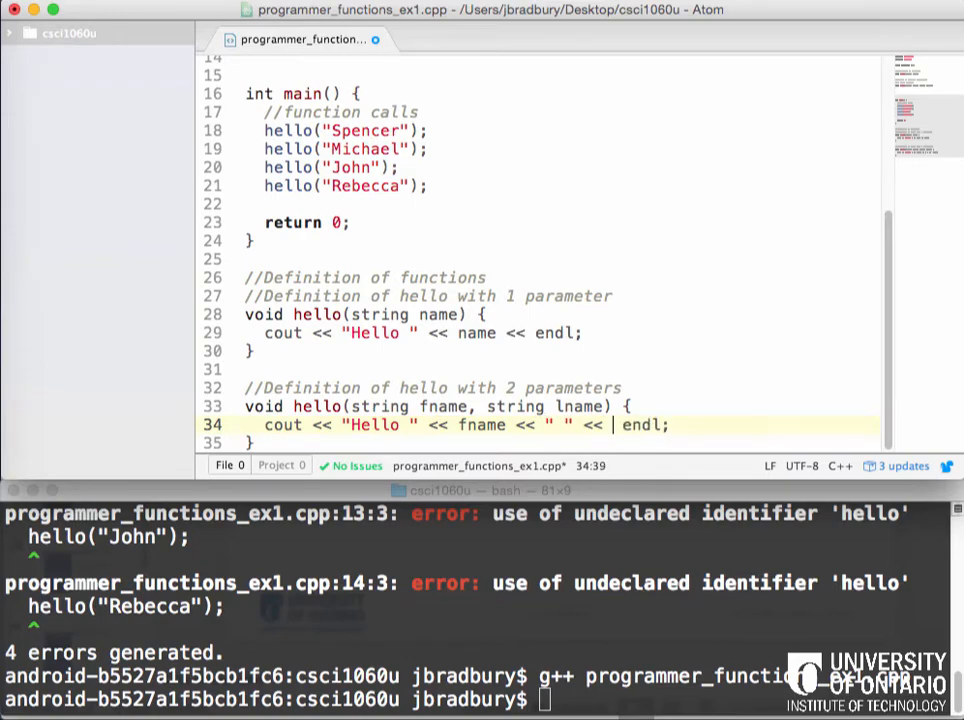
{"action": "type", "text": "lname"}
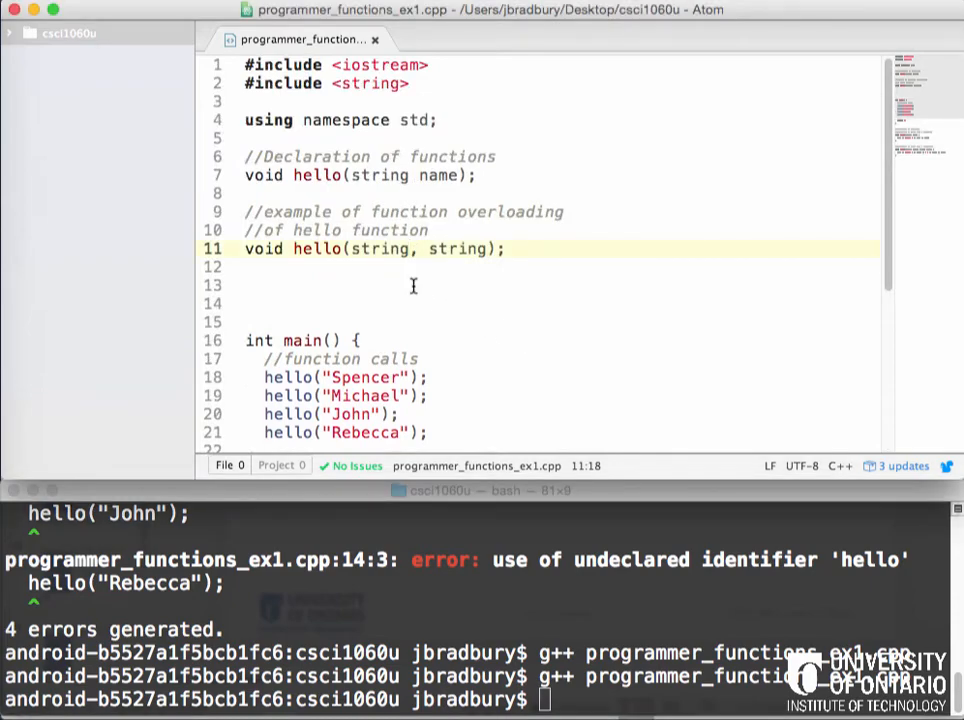
Shorten the prototype to void hello(string, string);, save, and recompile with g++
{"action": "left_click", "coordinate": [410, 249]}
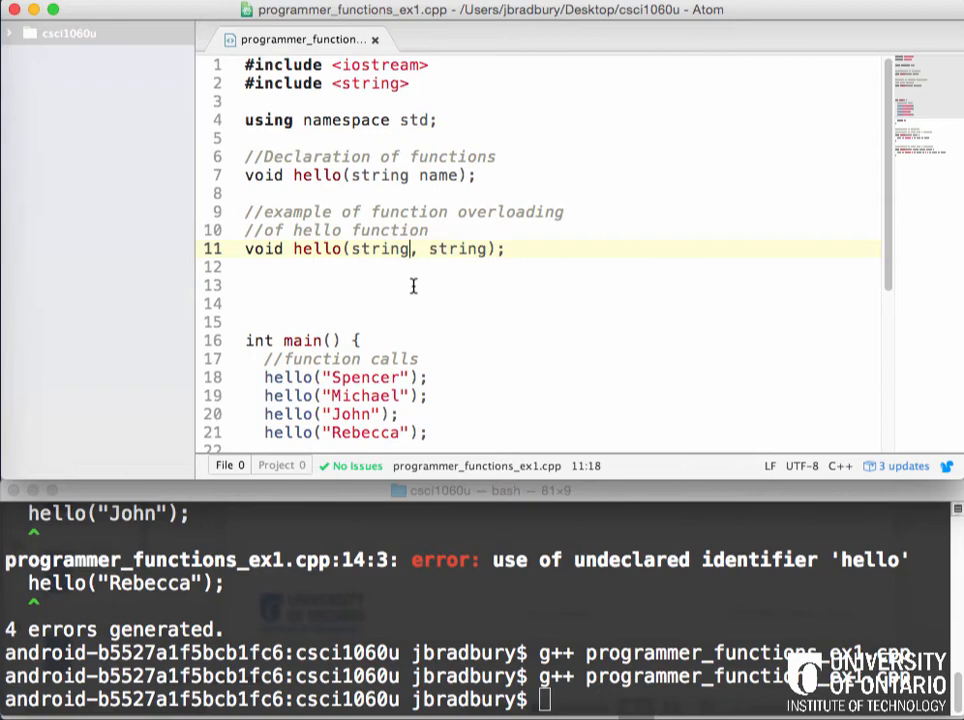
Restore the fname and lname parameter names in the prototype and highlight both
{"action": "type", "text": "fname"}
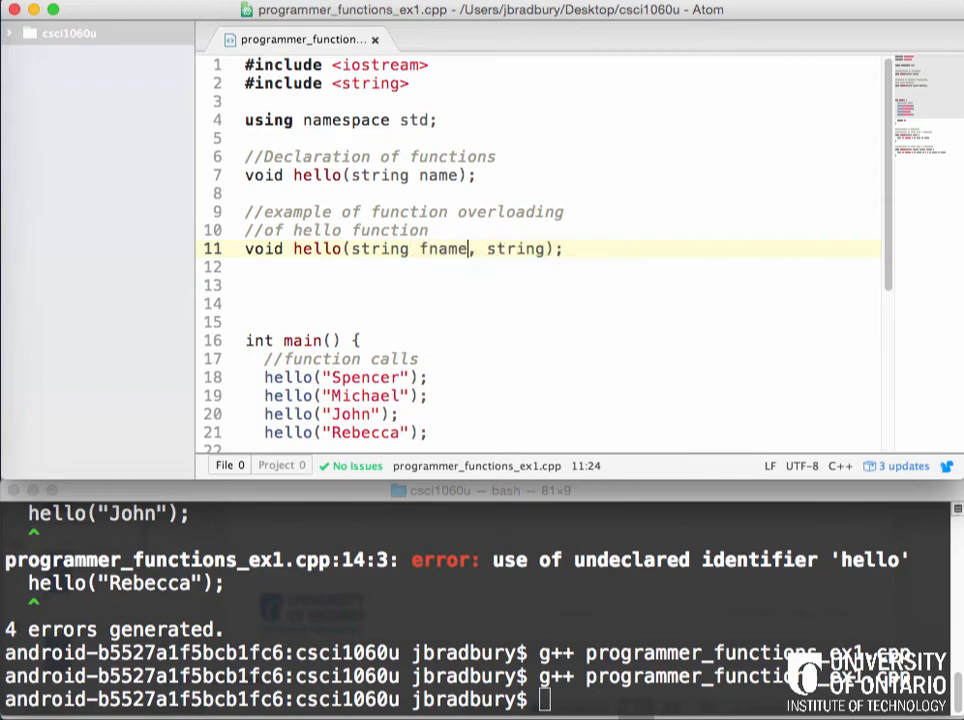
{"action": "type", "text": "n"}
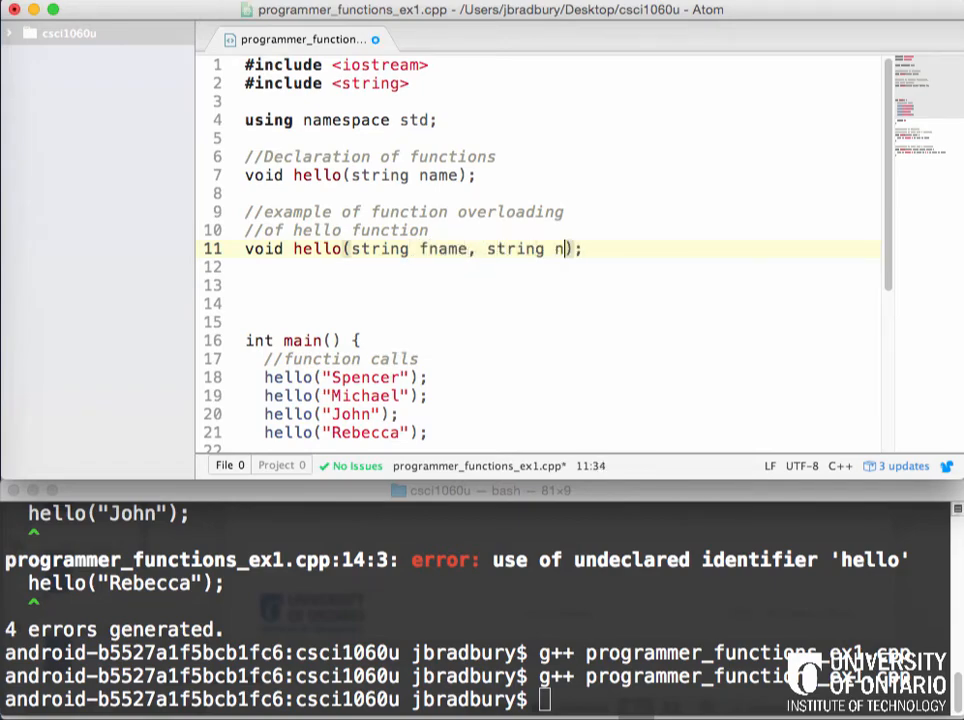
{"action": "type", "text": "lame"}
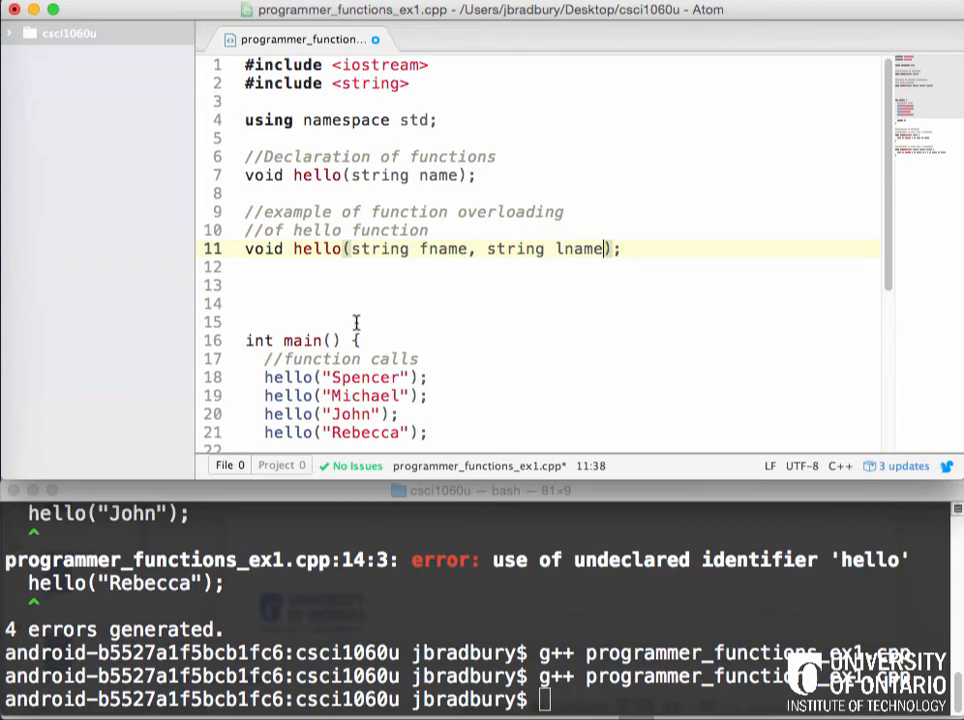
{"action": "mouse_move", "coordinate": [442, 248]}
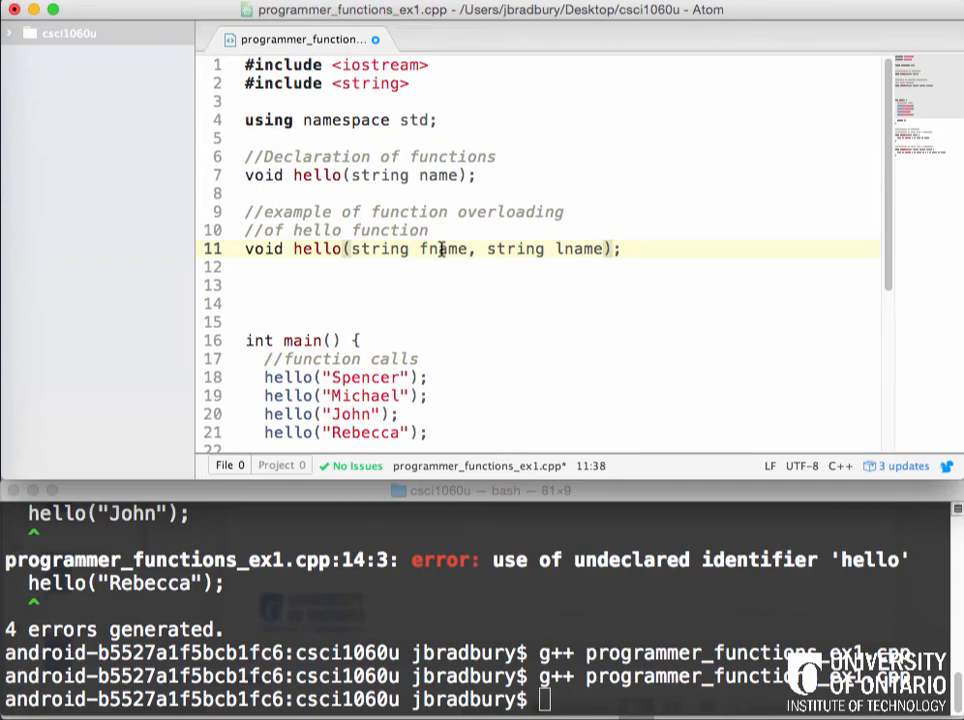
{"action": "double_click", "coordinate": [442, 248]}
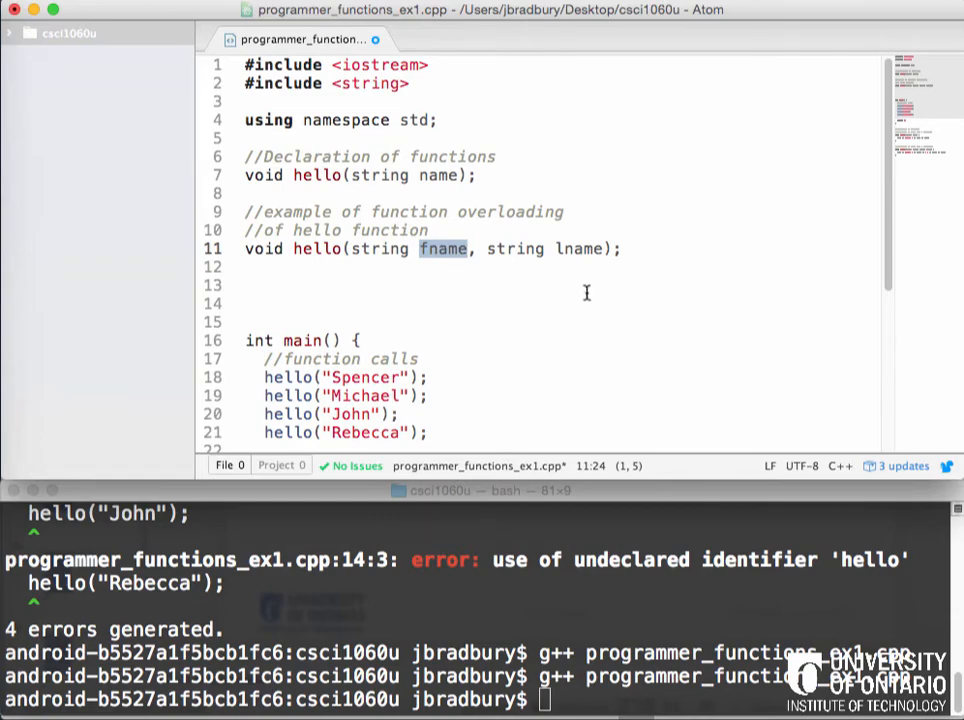
{"action": "double_click", "coordinate": [579, 249]}
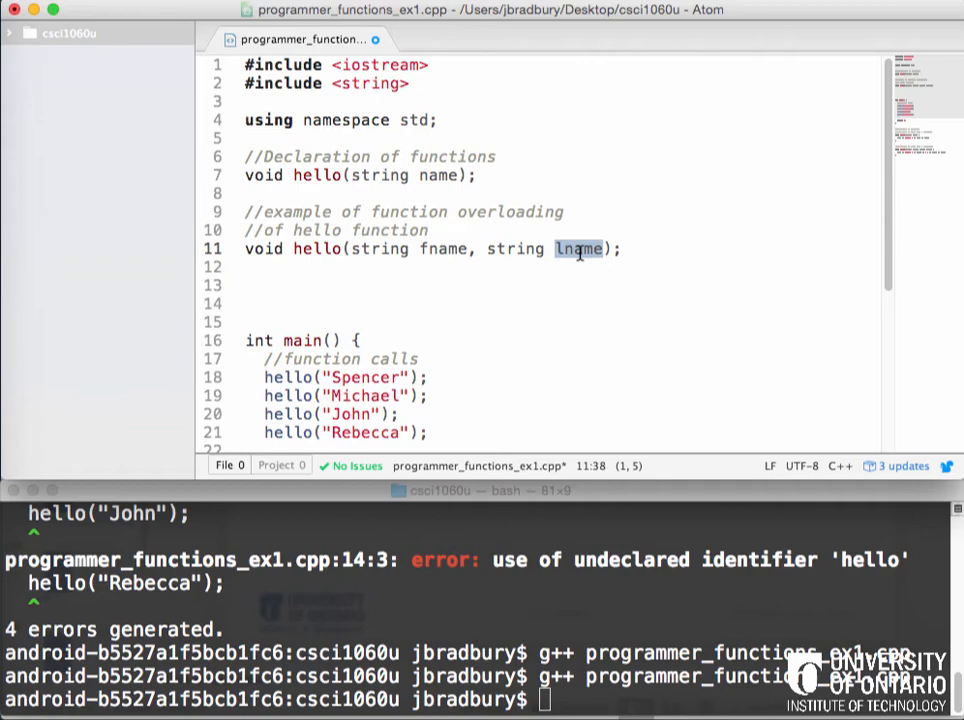
{"action": "mouse_move", "coordinate": [575, 380]}
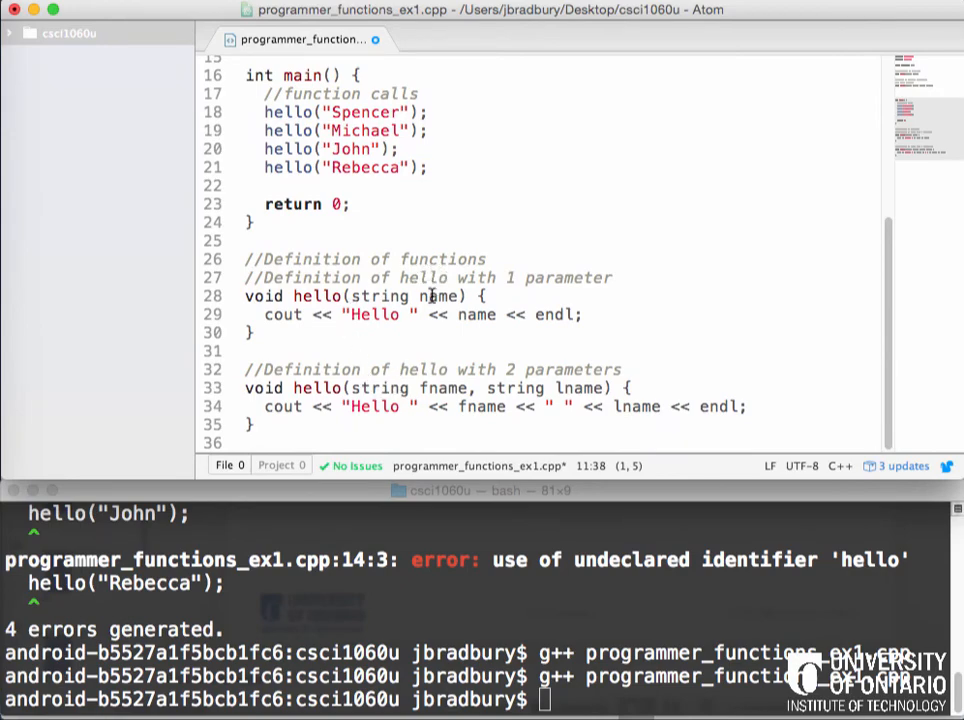
Add "Doe" as the second argument of the John hello call, then highlight Michael
{"action": "left_click", "coordinate": [383, 148]}
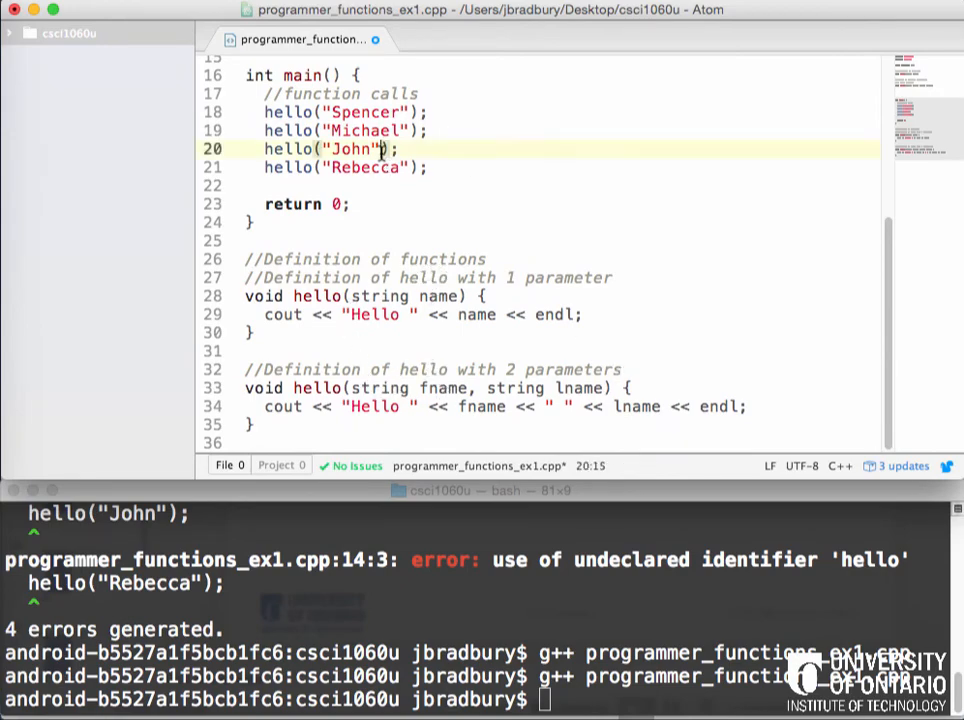
{"action": "type", "text": ", \"Doe\""}
{"action": "left_click", "coordinate": [475, 700]}
{"action": "type", "text": "./a.out"}
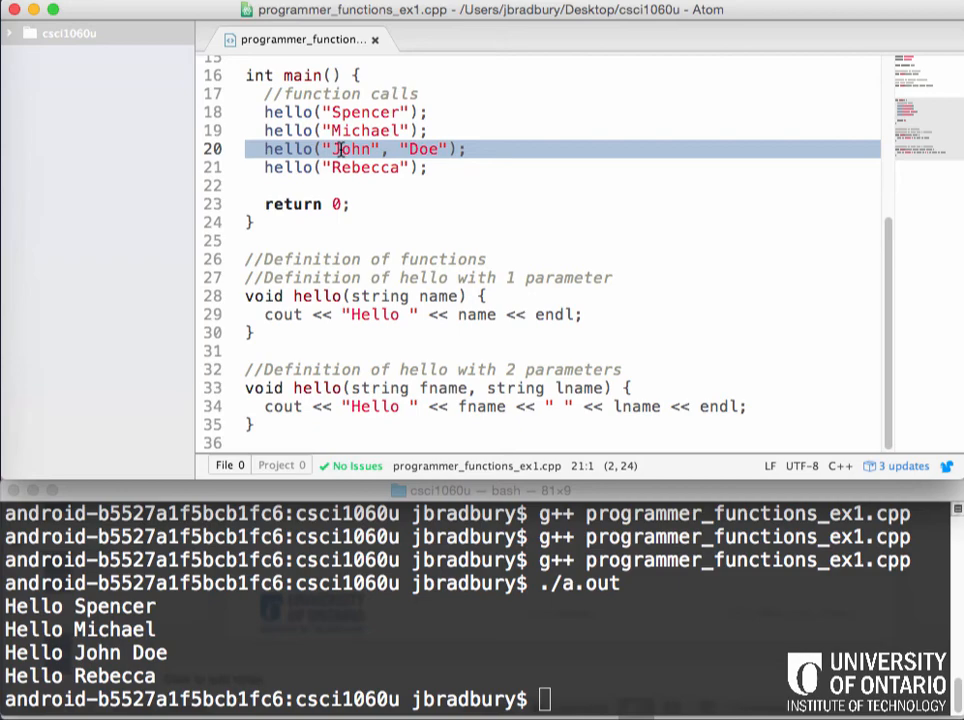
{"action": "left_click", "coordinate": [355, 130]}
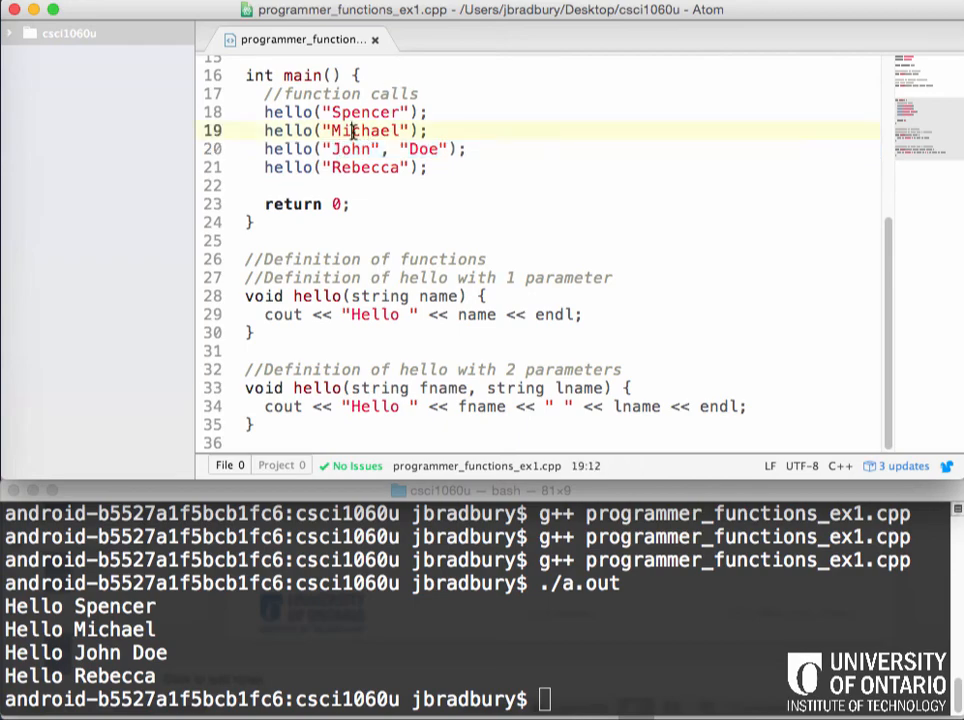
{"action": "double_click", "coordinate": [358, 130]}
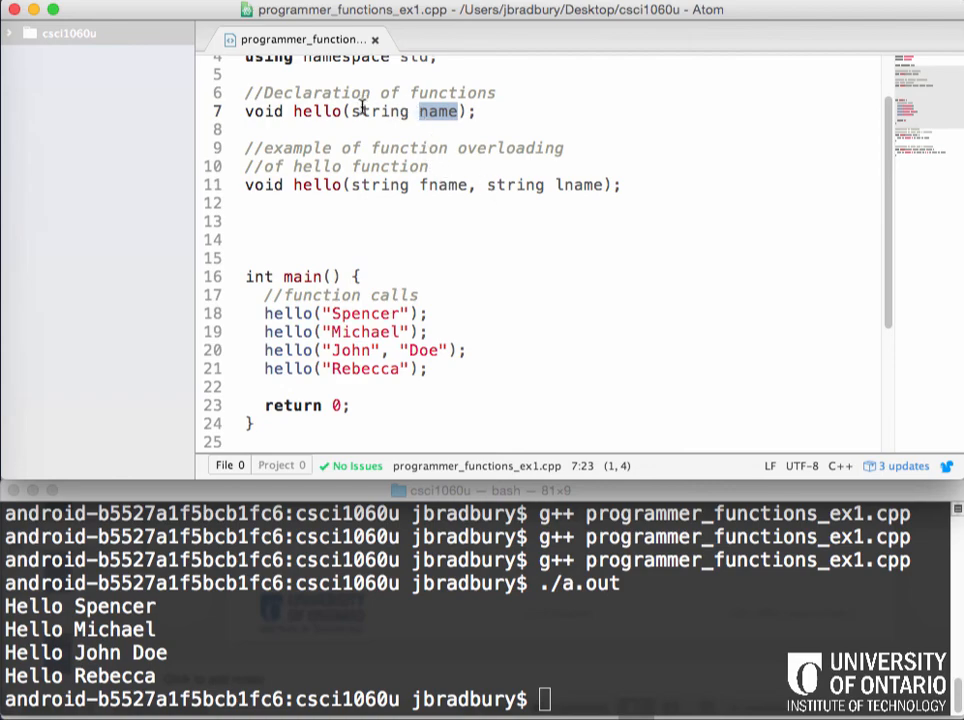
{"action": "mouse_move", "coordinate": [487, 125]}
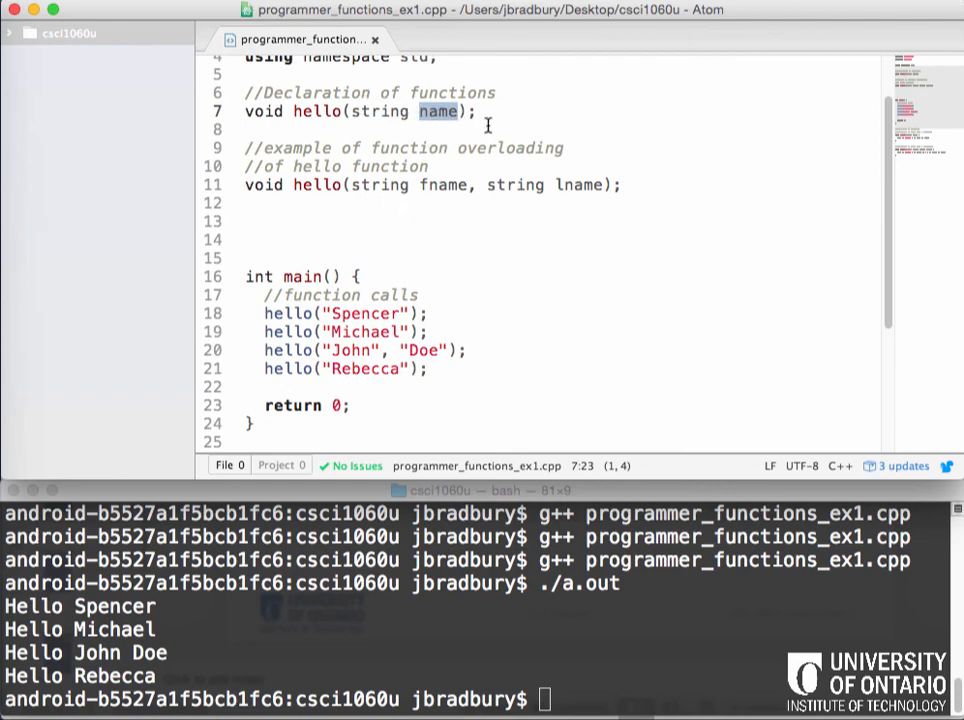
Add a new hello declaration line below void hello(string name)
{"action": "type", "text": "void"}
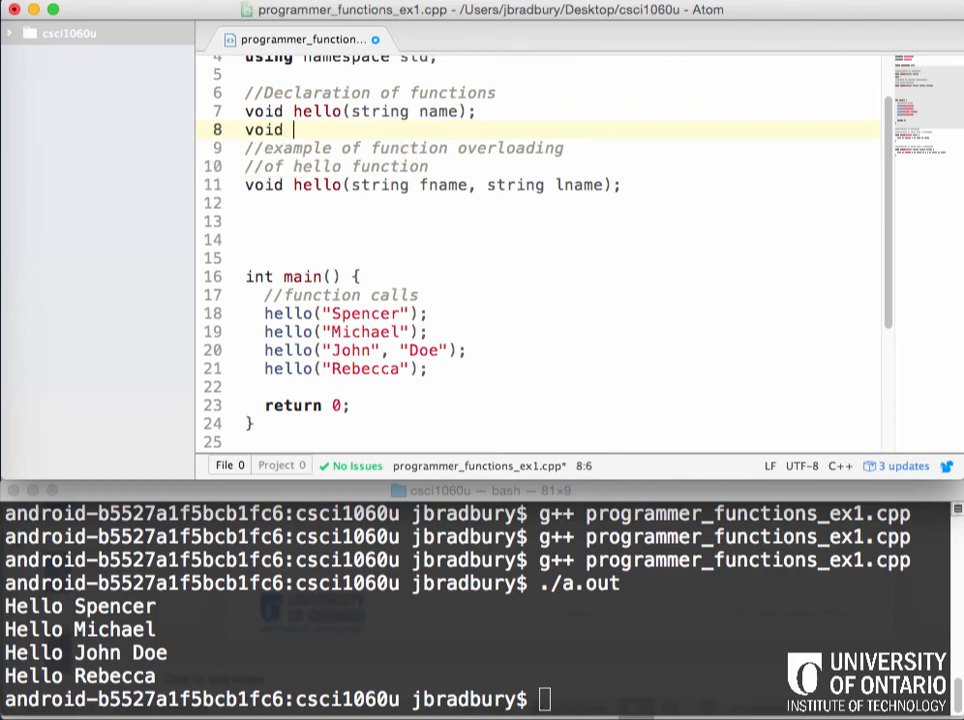
{"action": "type", "text": "hello()"}
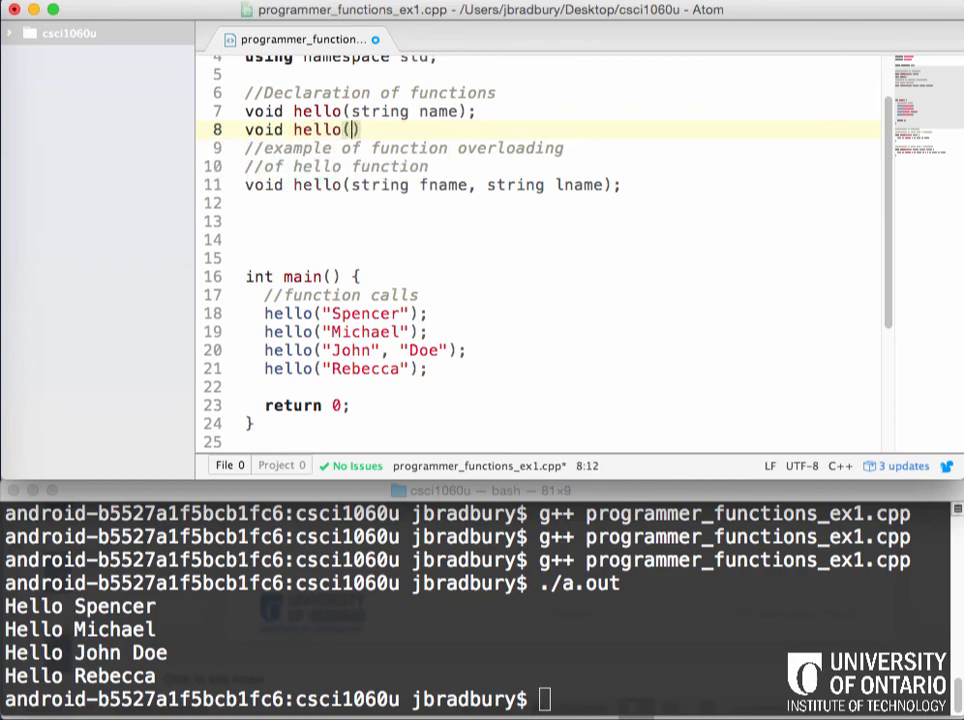
{"action": "type", "text": "int id"}
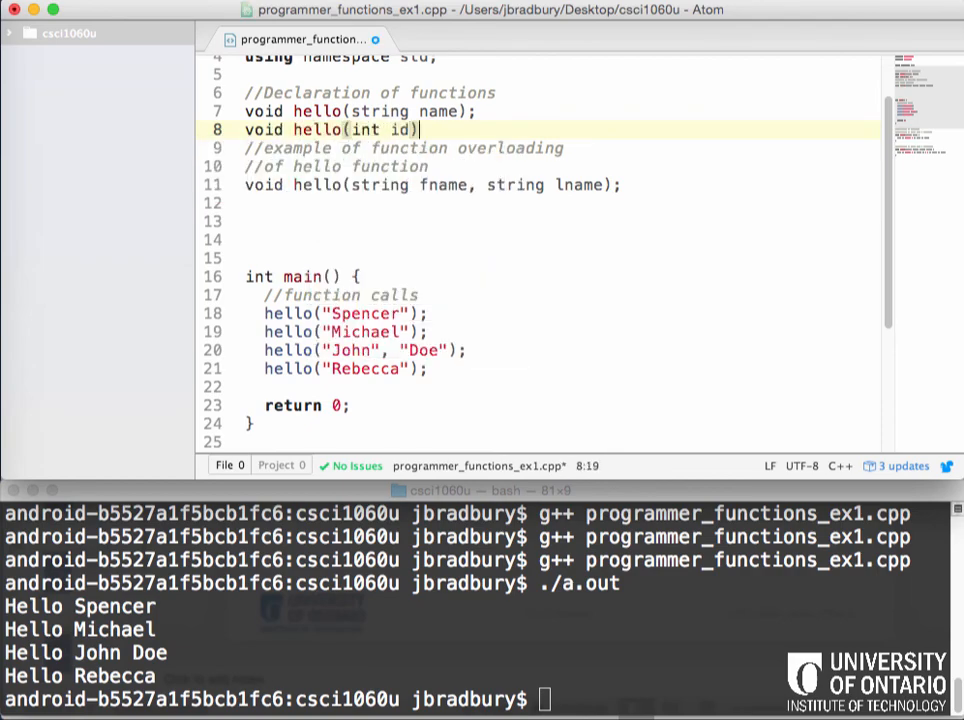
{"action": "scroll", "scroll_direction": "down", "scroll_amount": 3}
{"action": "type", "text": ";"}
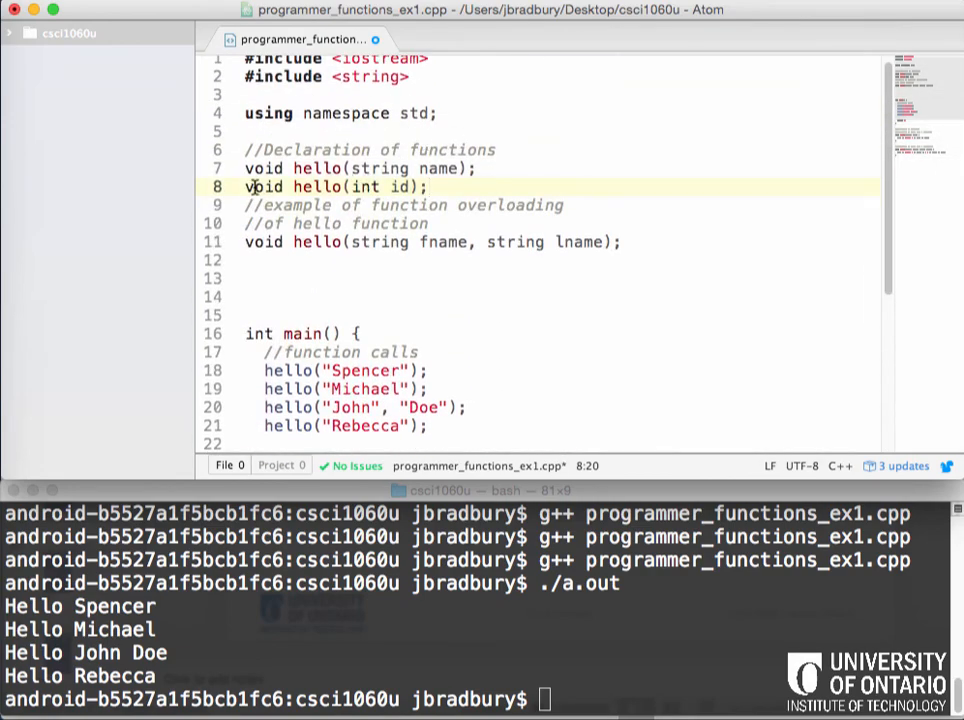
Change the new declaration's return type to bool
{"action": "double_click", "coordinate": [364, 187]}
{"action": "type", "text": "string"}
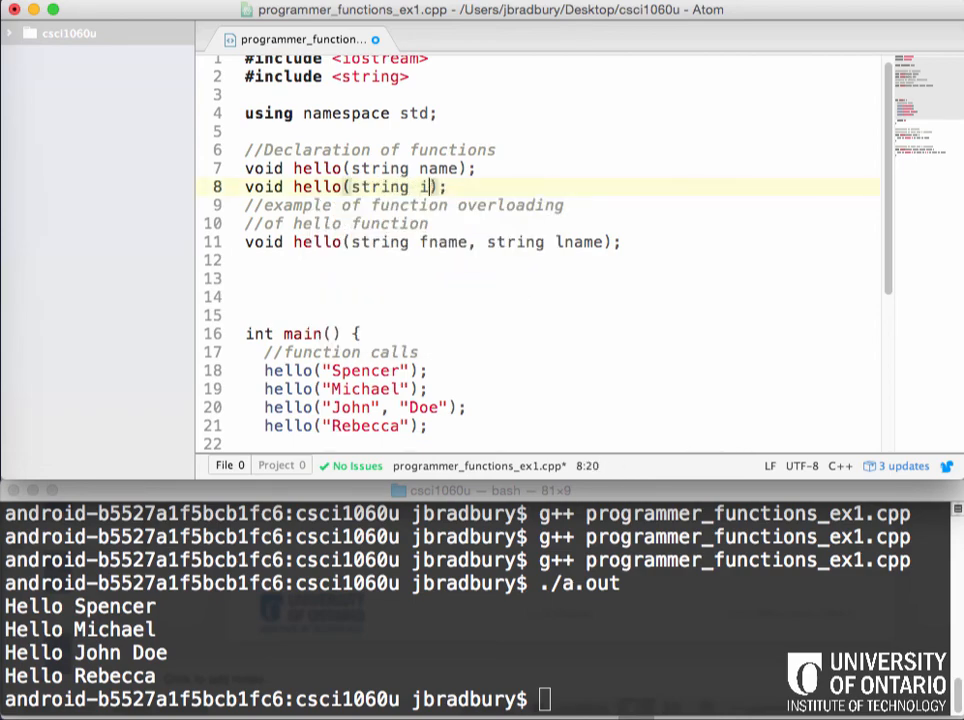
{"action": "type", "text": "ame"}
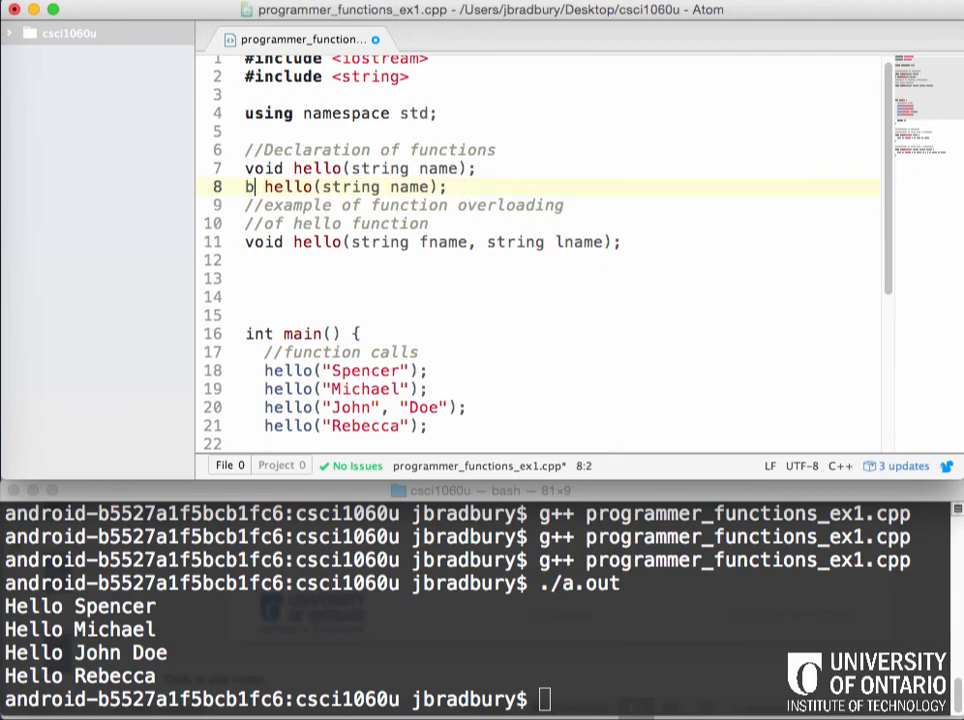
{"action": "type", "text": "ool"}
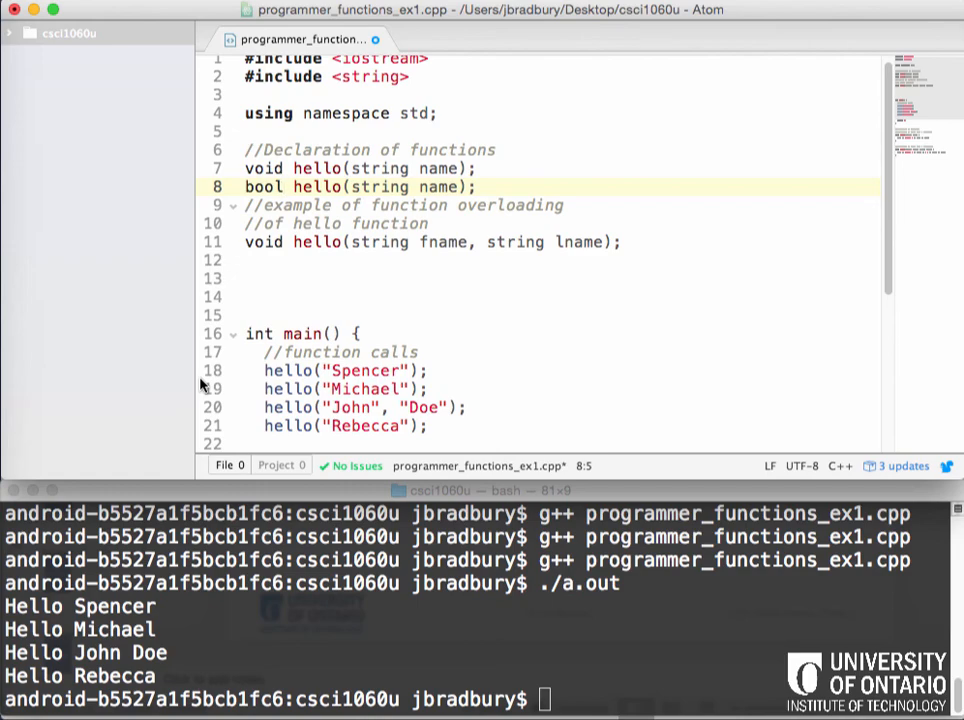
{"action": "scroll", "scroll_direction": "down", "scroll_amount": 3}
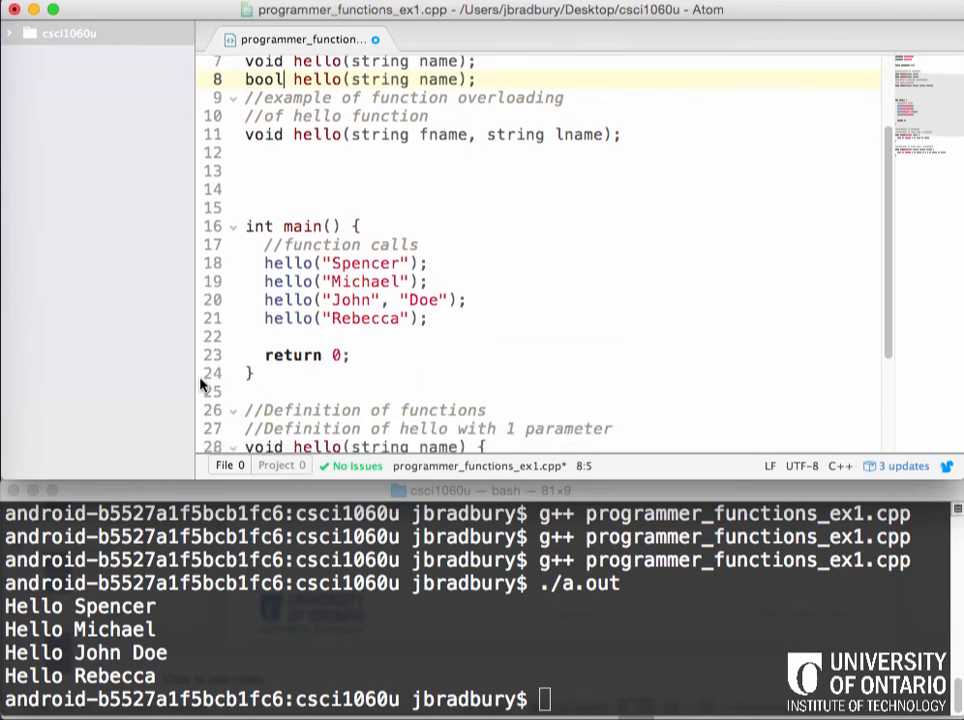
{"action": "scroll", "scroll_direction": "down", "scroll_amount": 3}
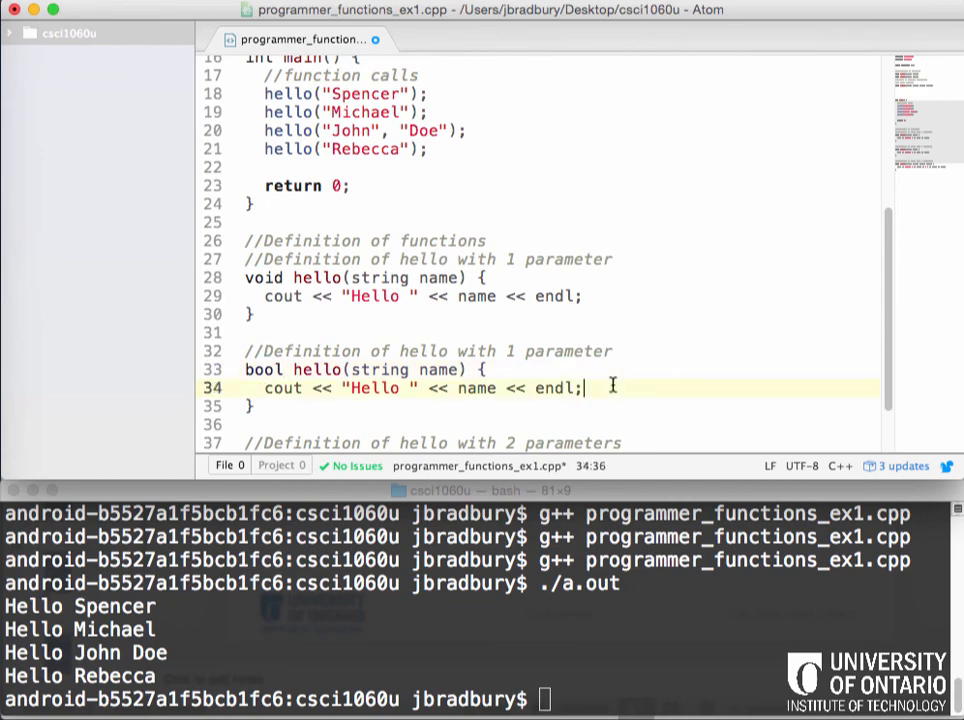
Add return true; to the bool hello definition and edit the Spencer call
{"action": "type", "text": "return tru"}
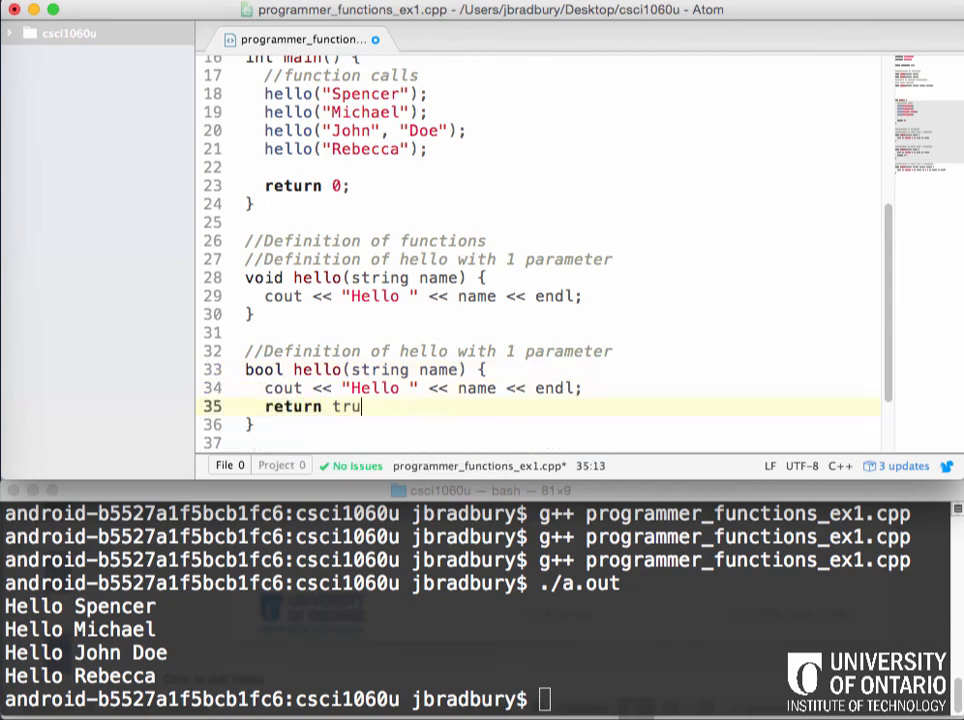
{"action": "type", "text": "e;"}
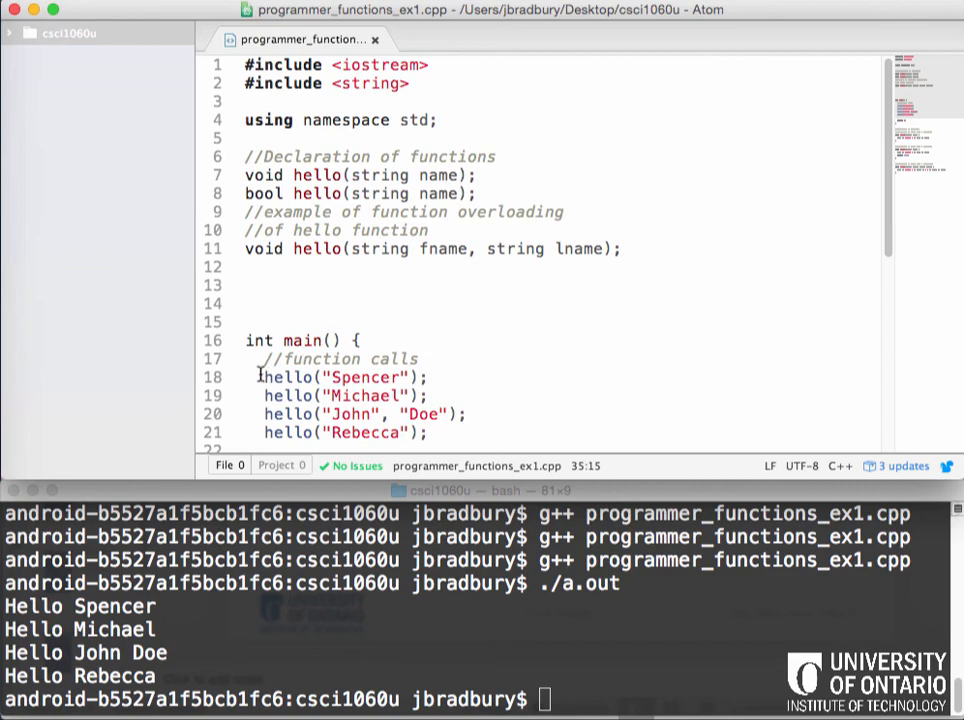
{"action": "left_click", "coordinate": [267, 377]}
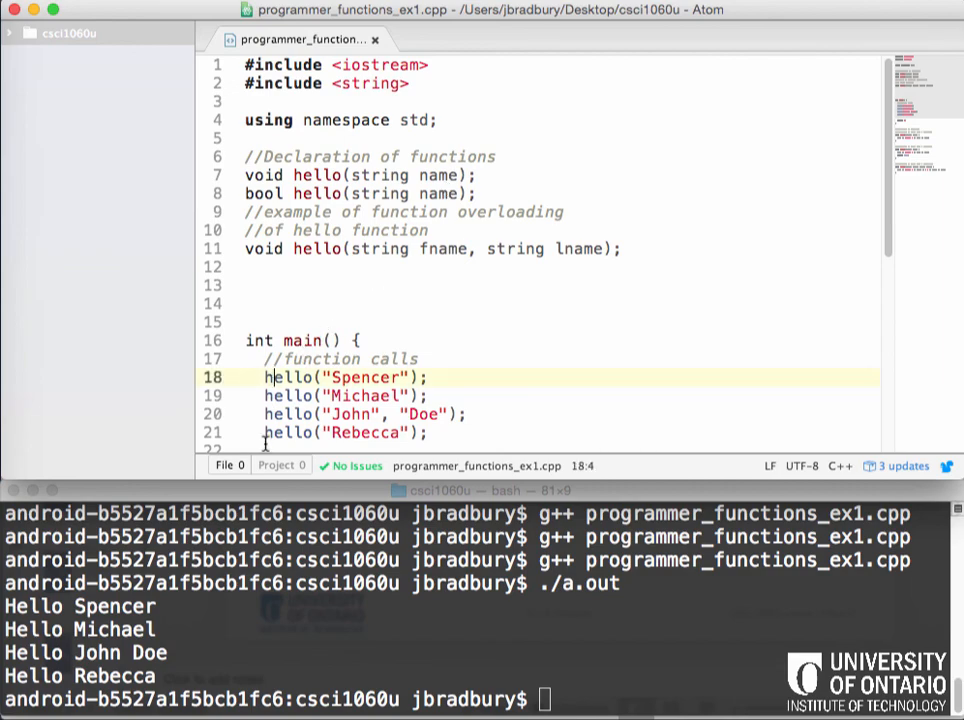
{"action": "type", "text": "bool value ="}
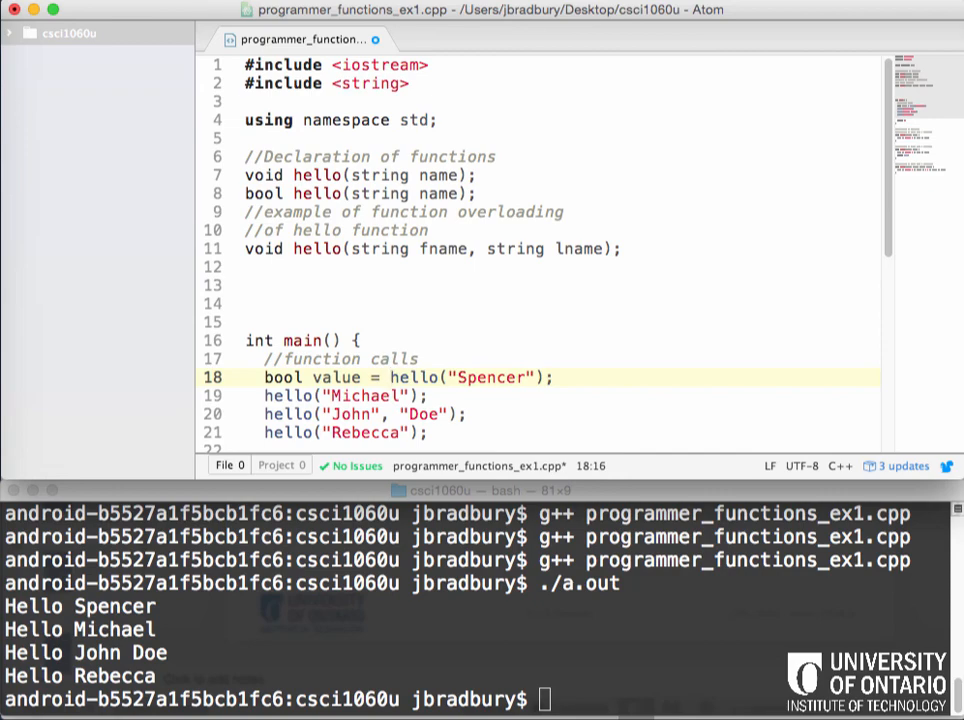
{"action": "left_click", "coordinate": [378, 377]}
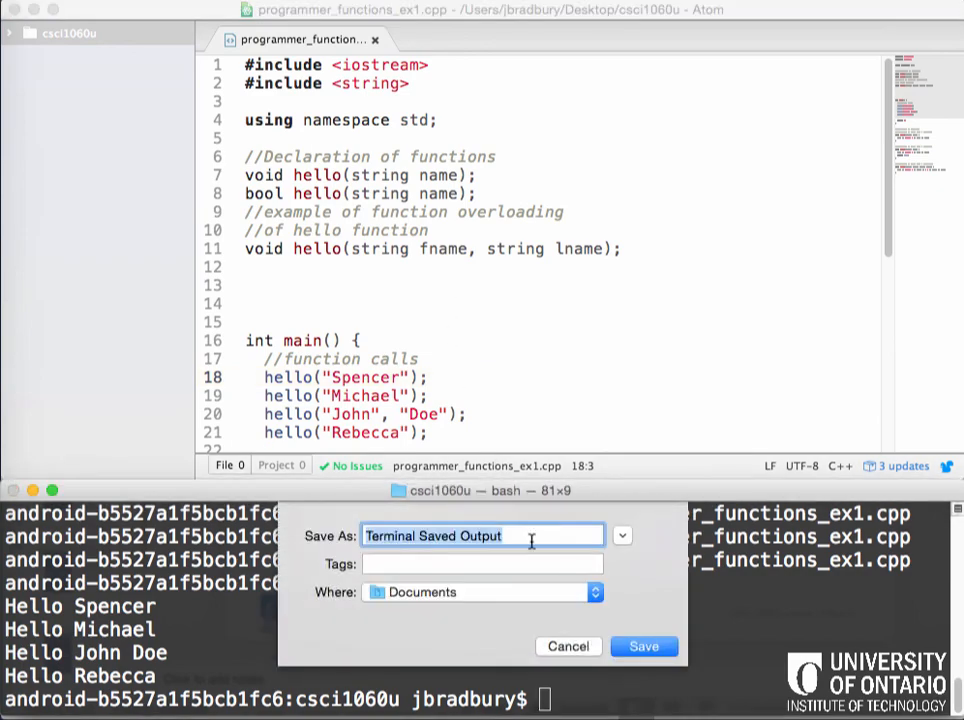
Cancel Terminal's Save As dialog and enter g++ programmer_functions_ex1.cpp at the prompt
{"action": "left_click", "coordinate": [568, 646]}
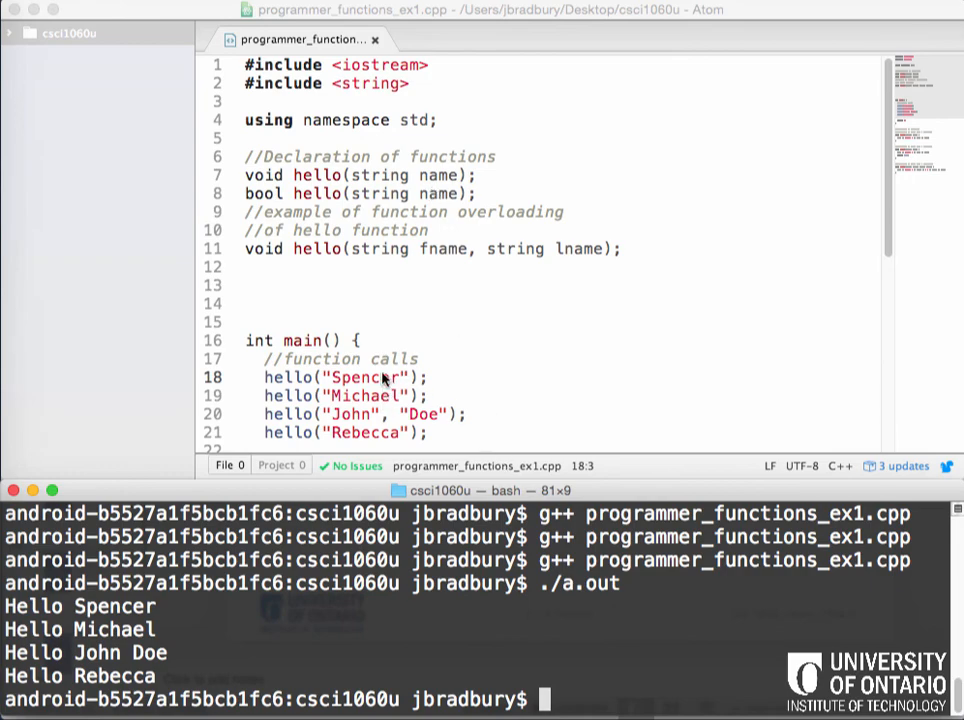
{"action": "mouse_move", "coordinate": [388, 388]}
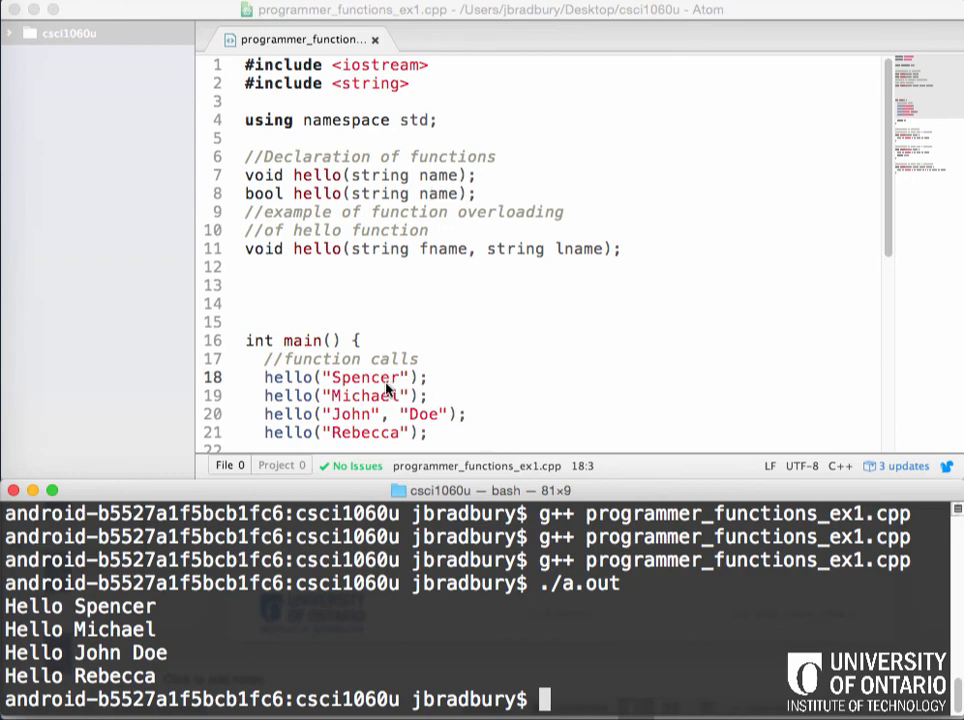
{"action": "mouse_move", "coordinate": [520, 350]}
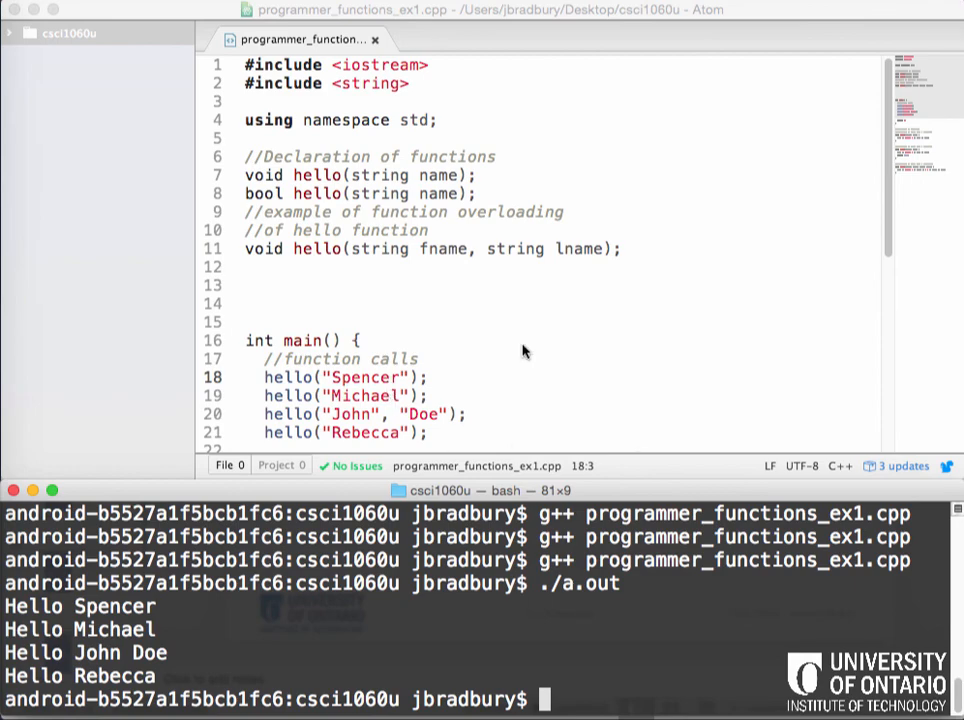
{"action": "type", "text": "g++ programmer_functions_ex1.cpp"}
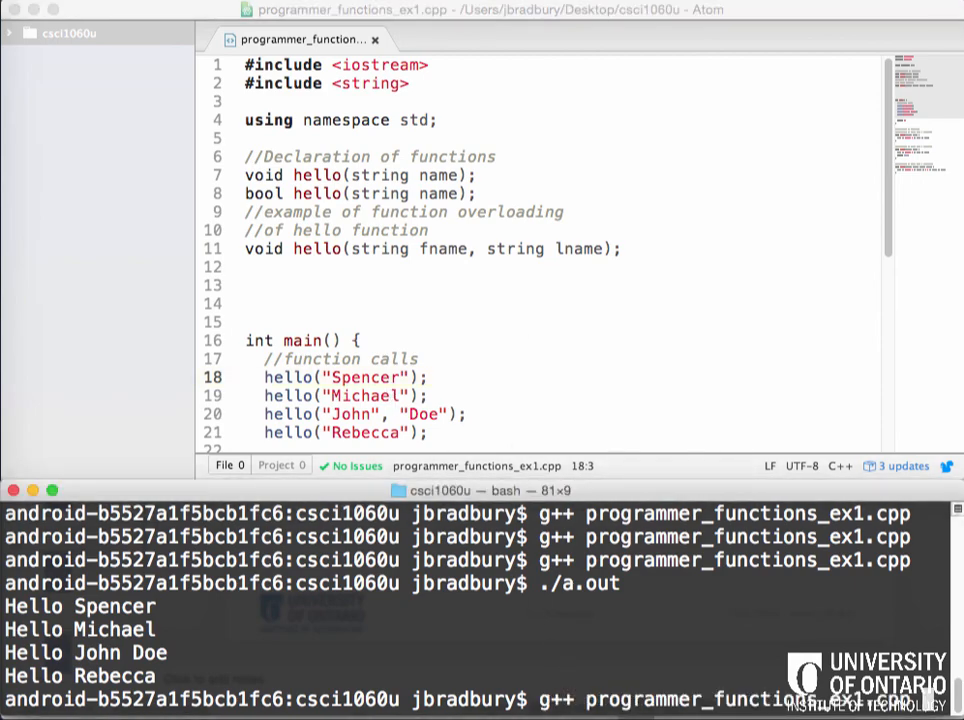